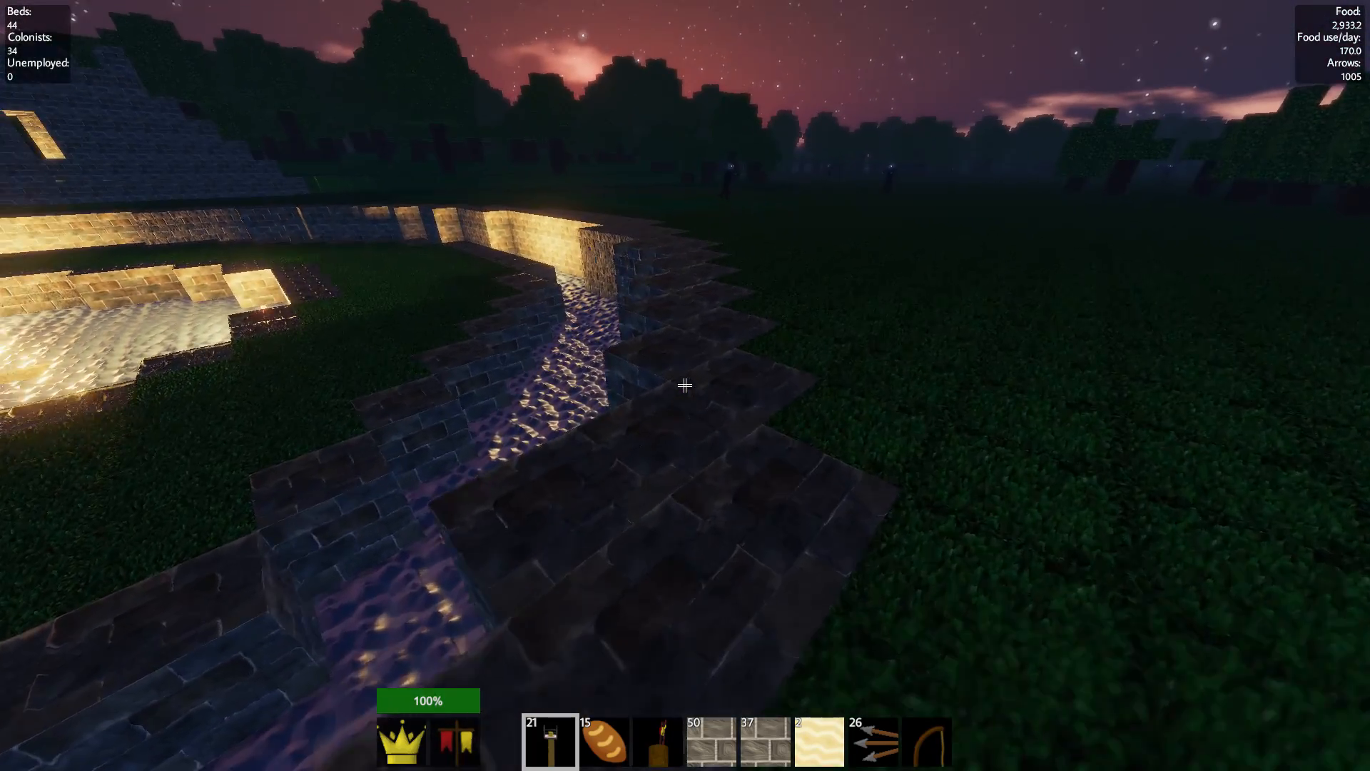
mouse_move(685, 384)
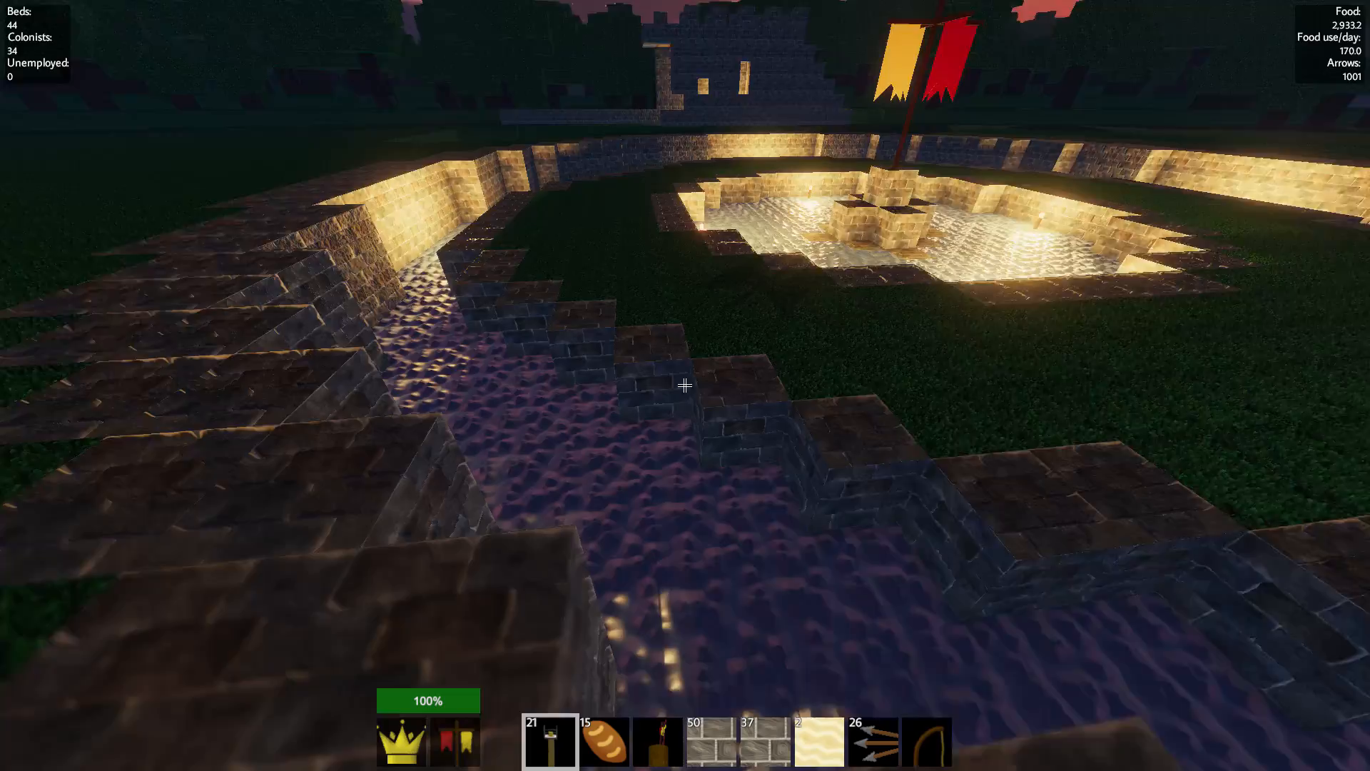
mouse_move(685, 384)
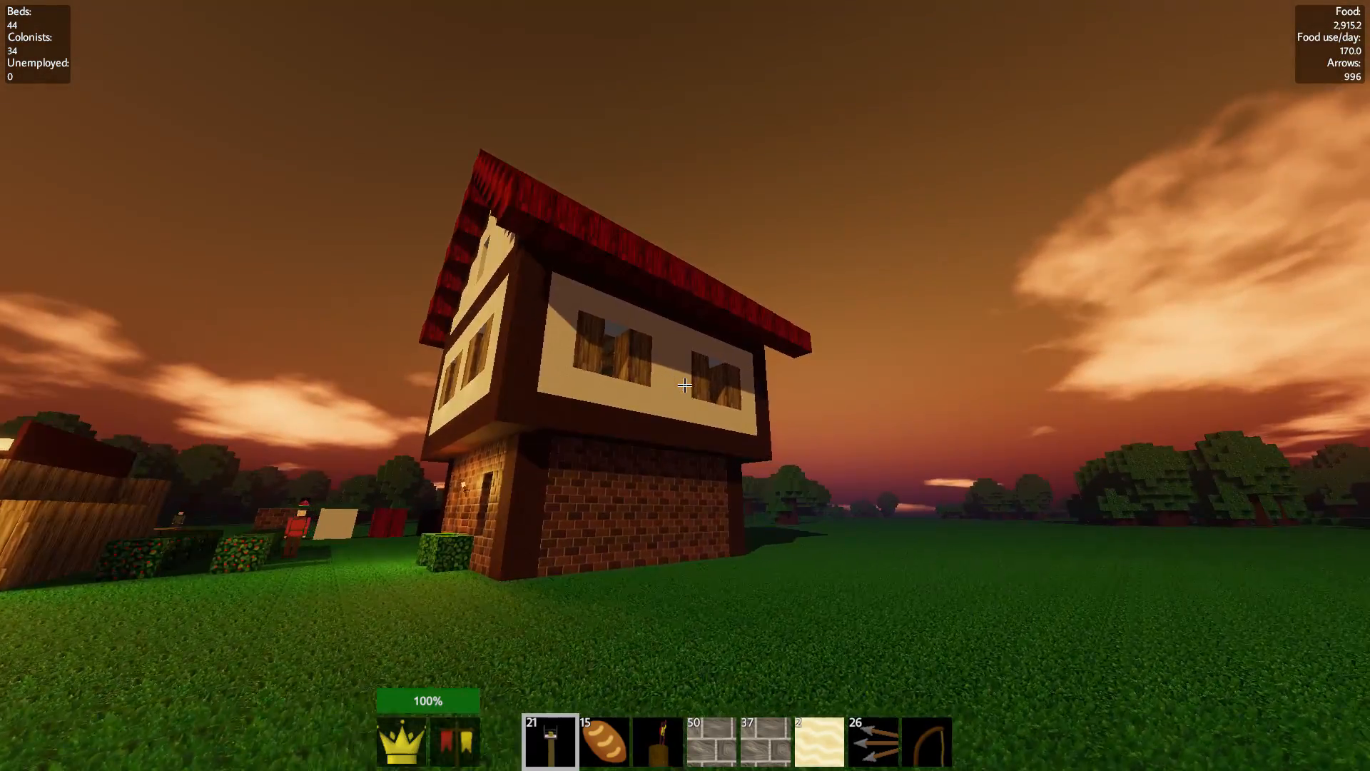
mouse_move(686, 385)
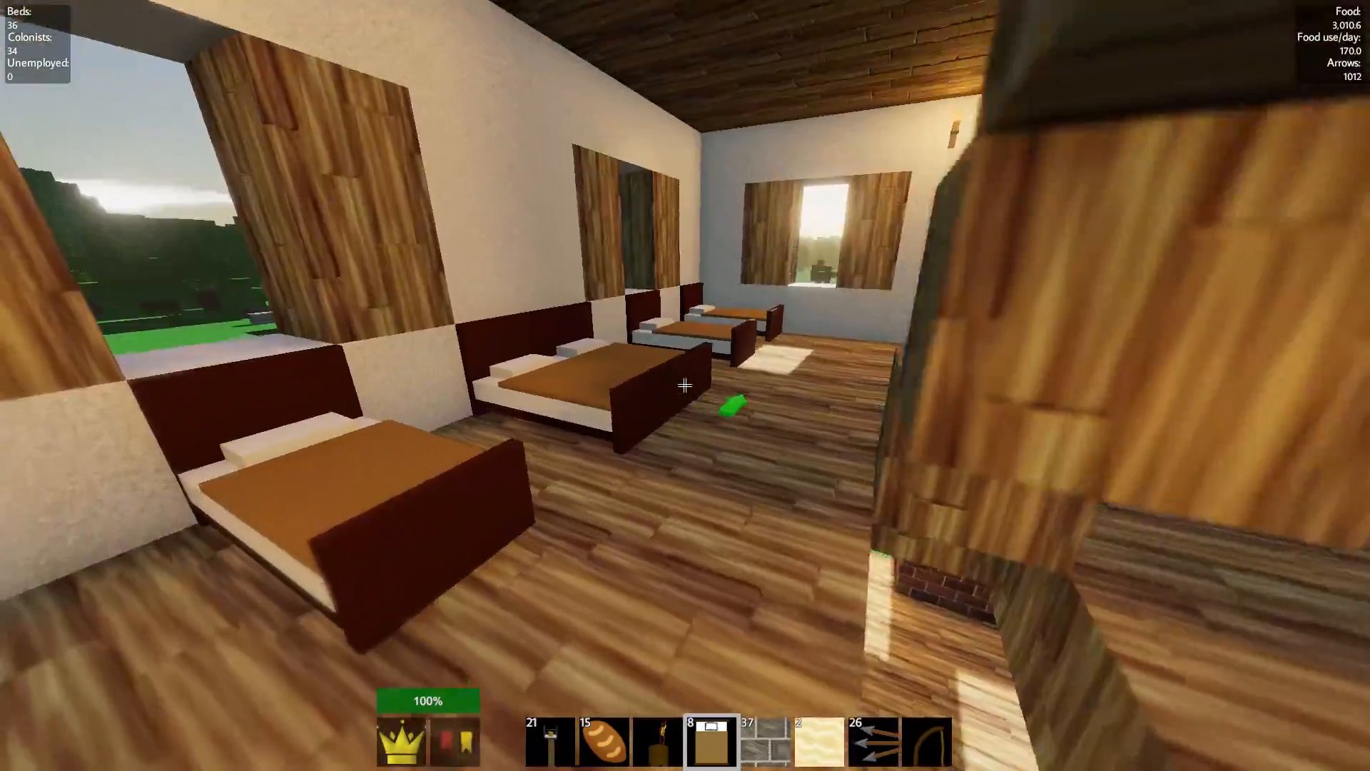
mouse_move(685, 386)
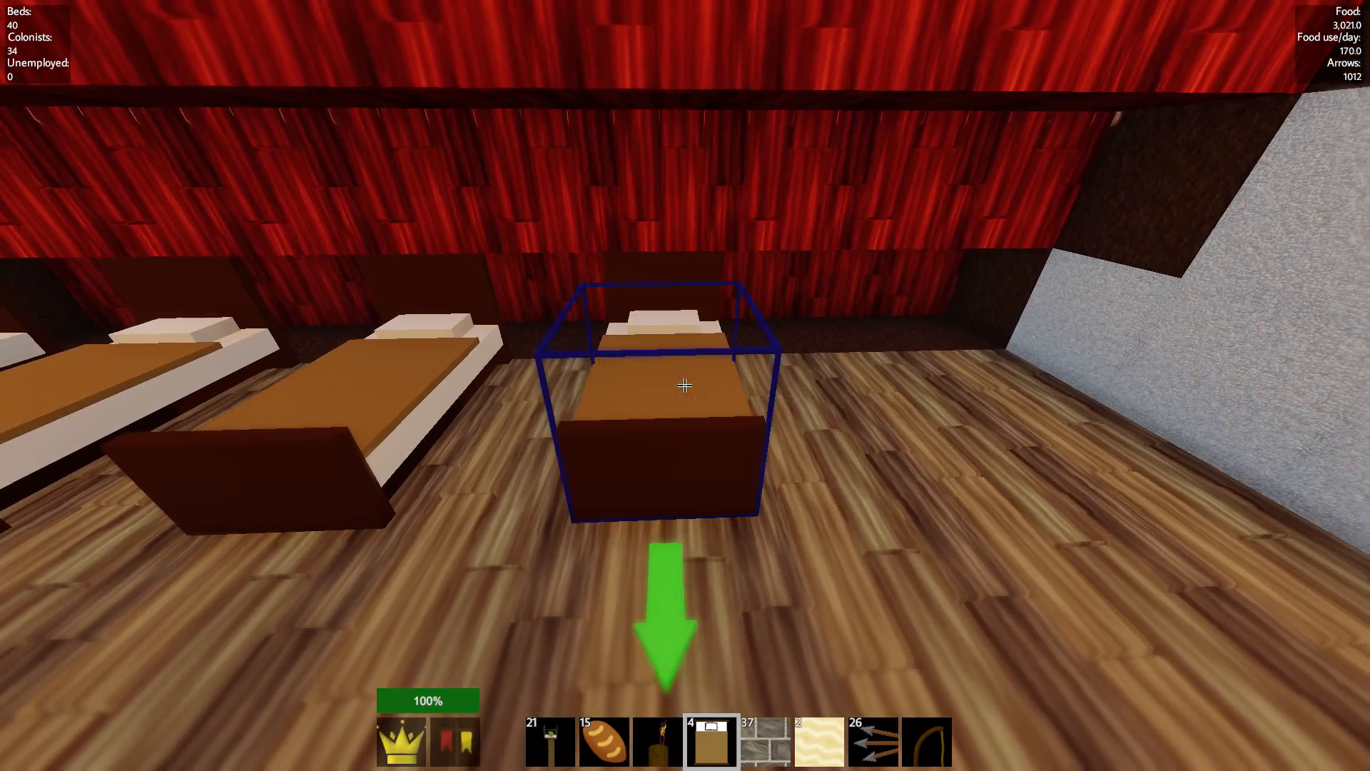
- Place another bed in the attic row, making five beds under the red roof
click(684, 385)
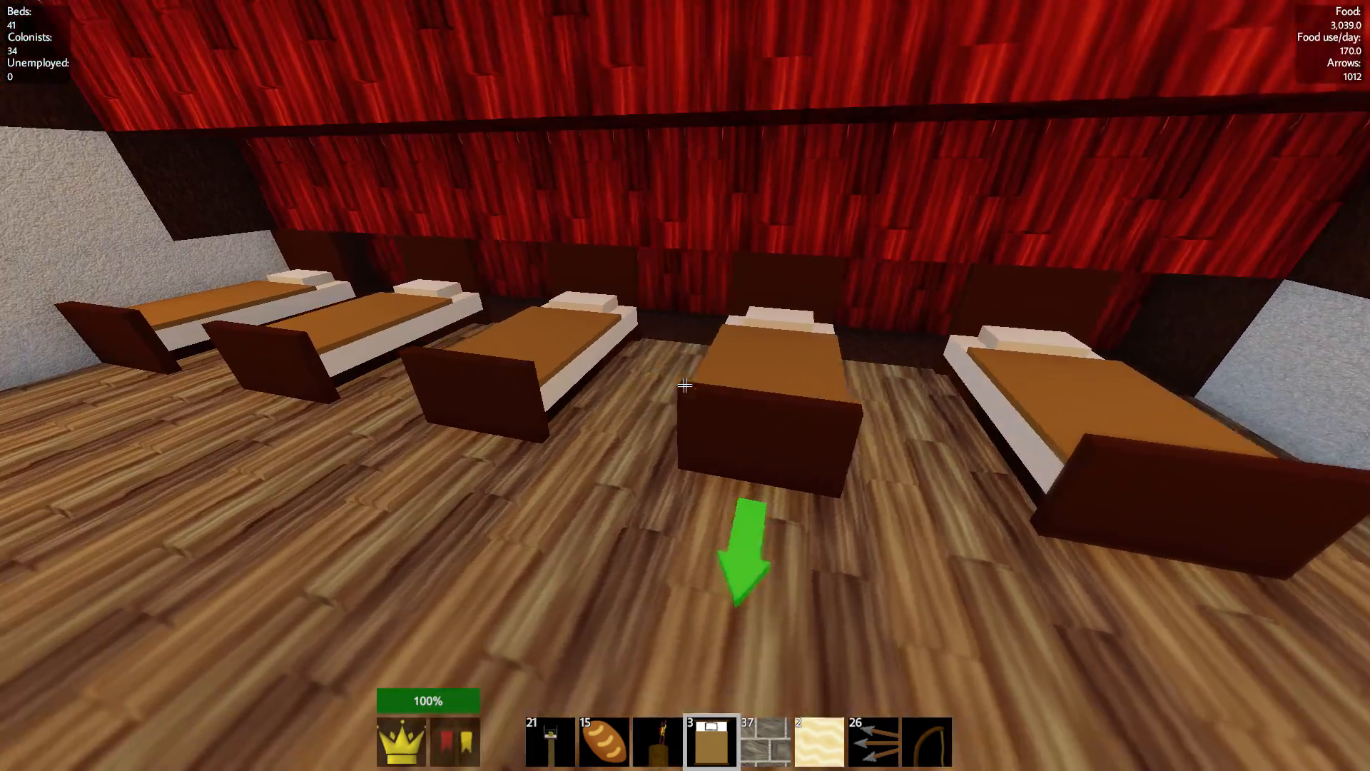
mouse_move(685, 386)
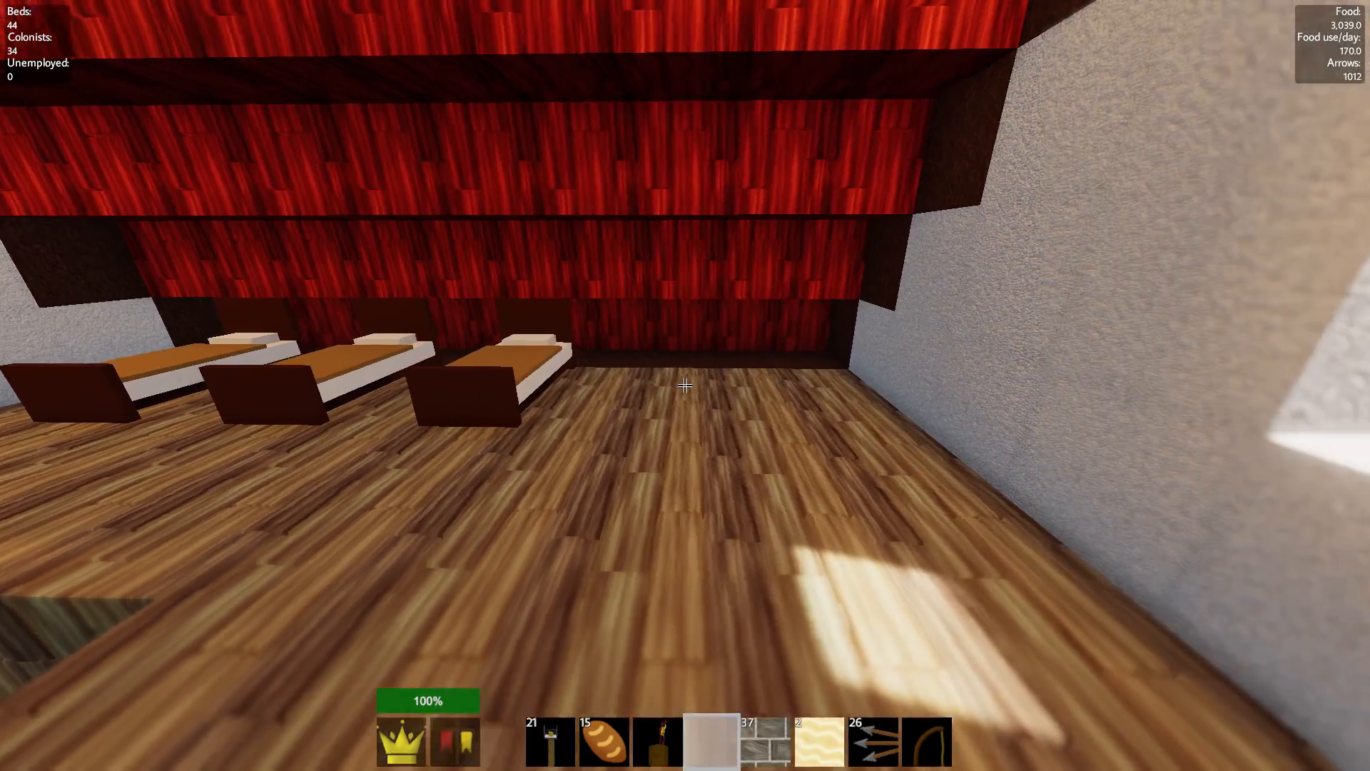
mouse_move(685, 386)
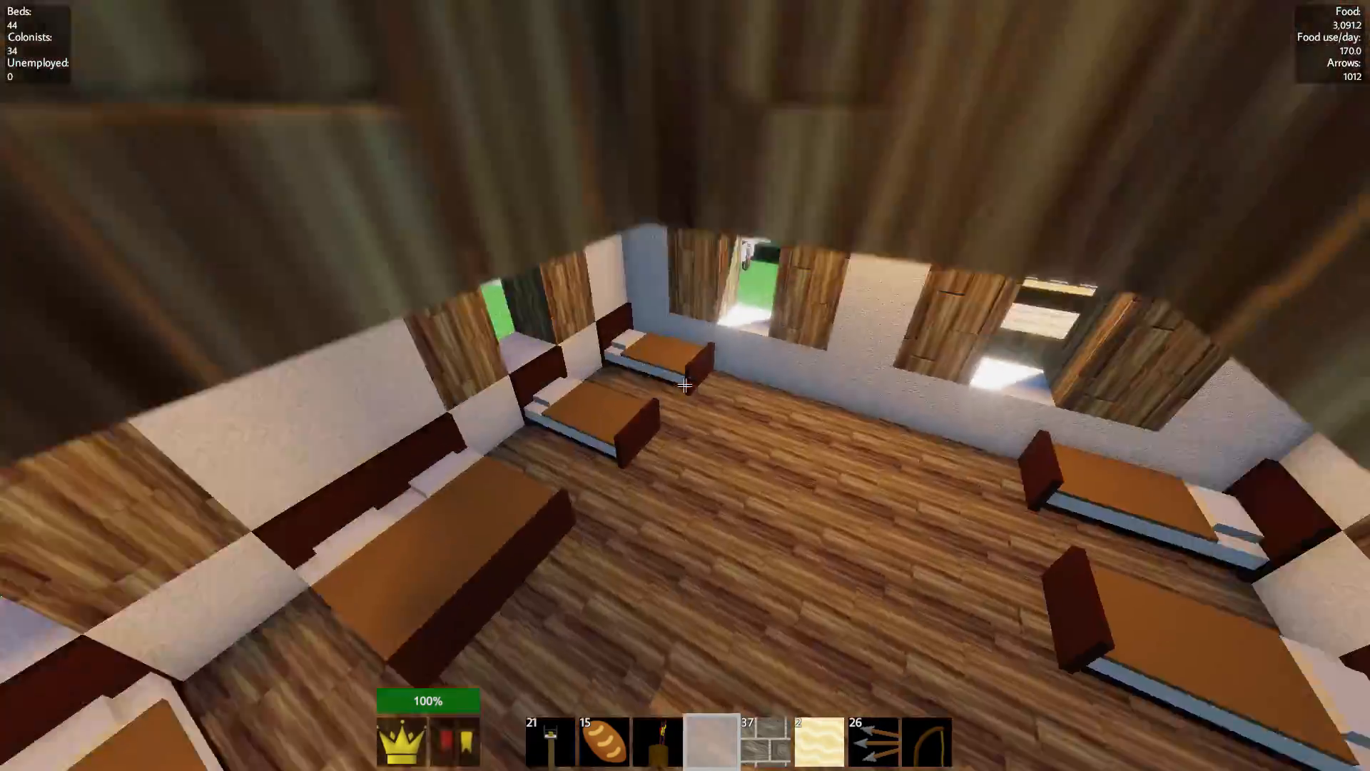
mouse_move(685, 385)
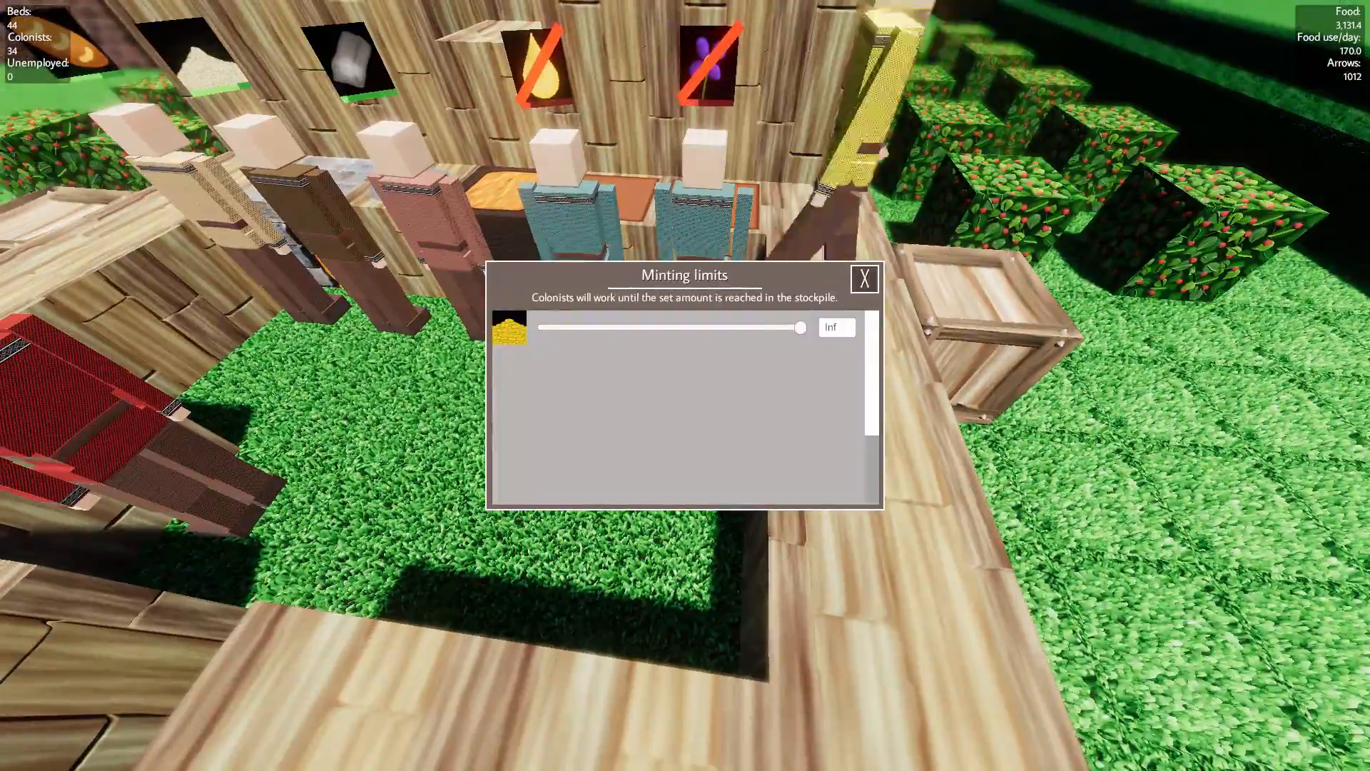
- Close the Minting limits window after confirming gold coins stay at Inf
click(865, 279)
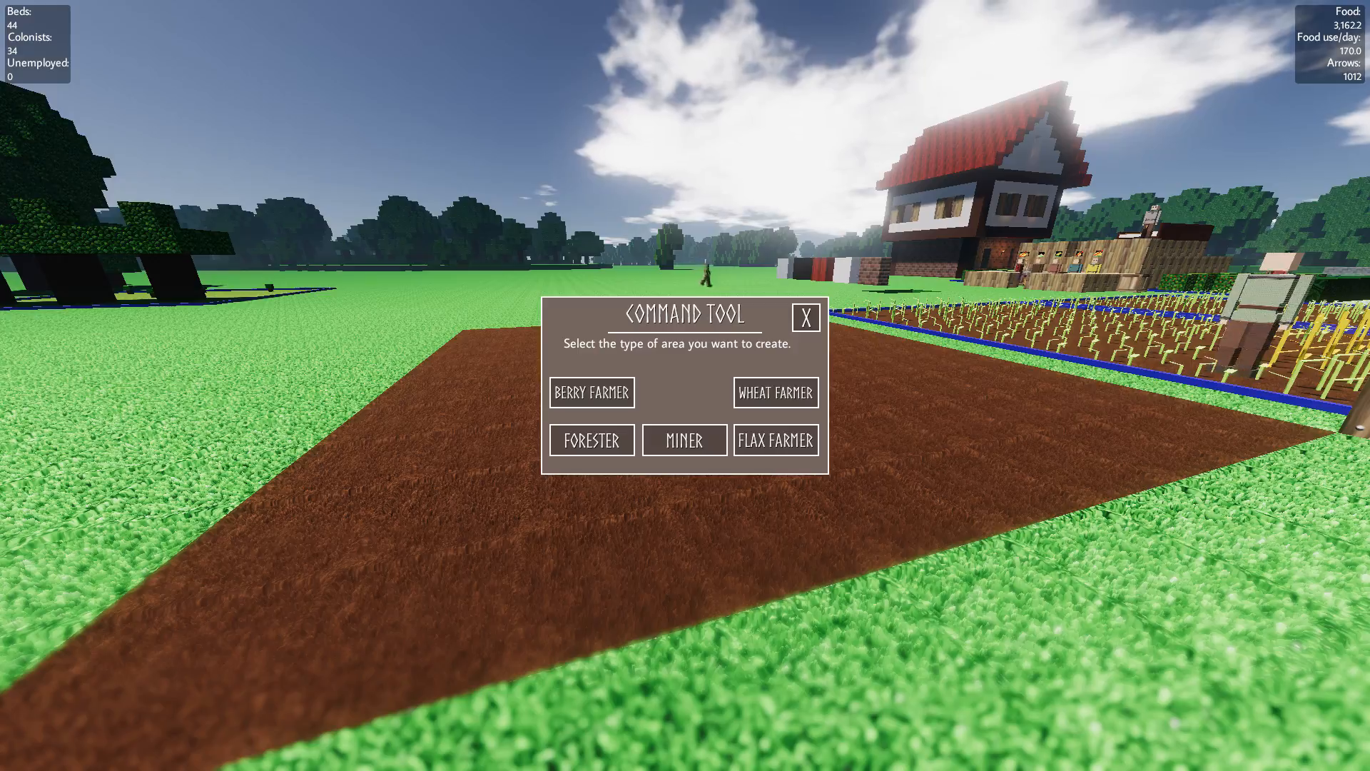
- Make the tilled plot a farmer area and recruit a 35th colonist
click(775, 439)
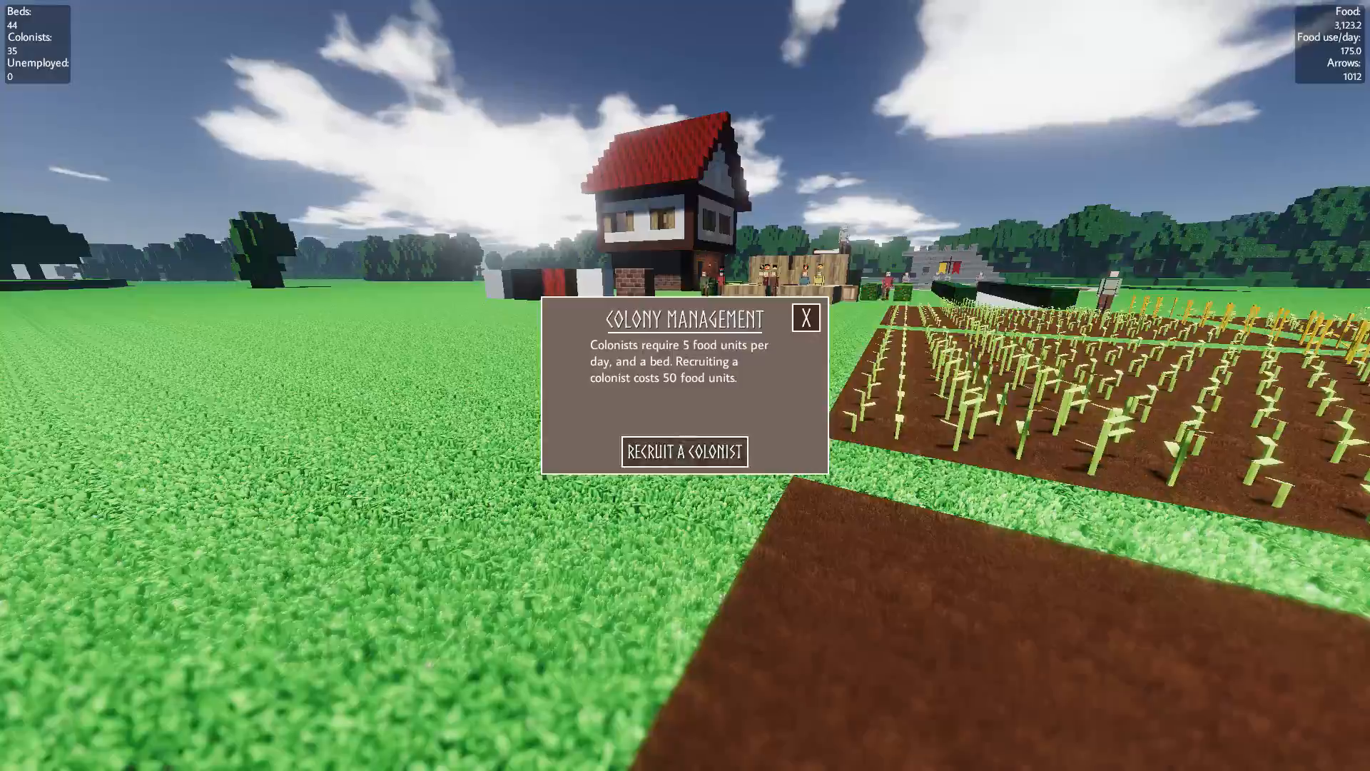
click(805, 317)
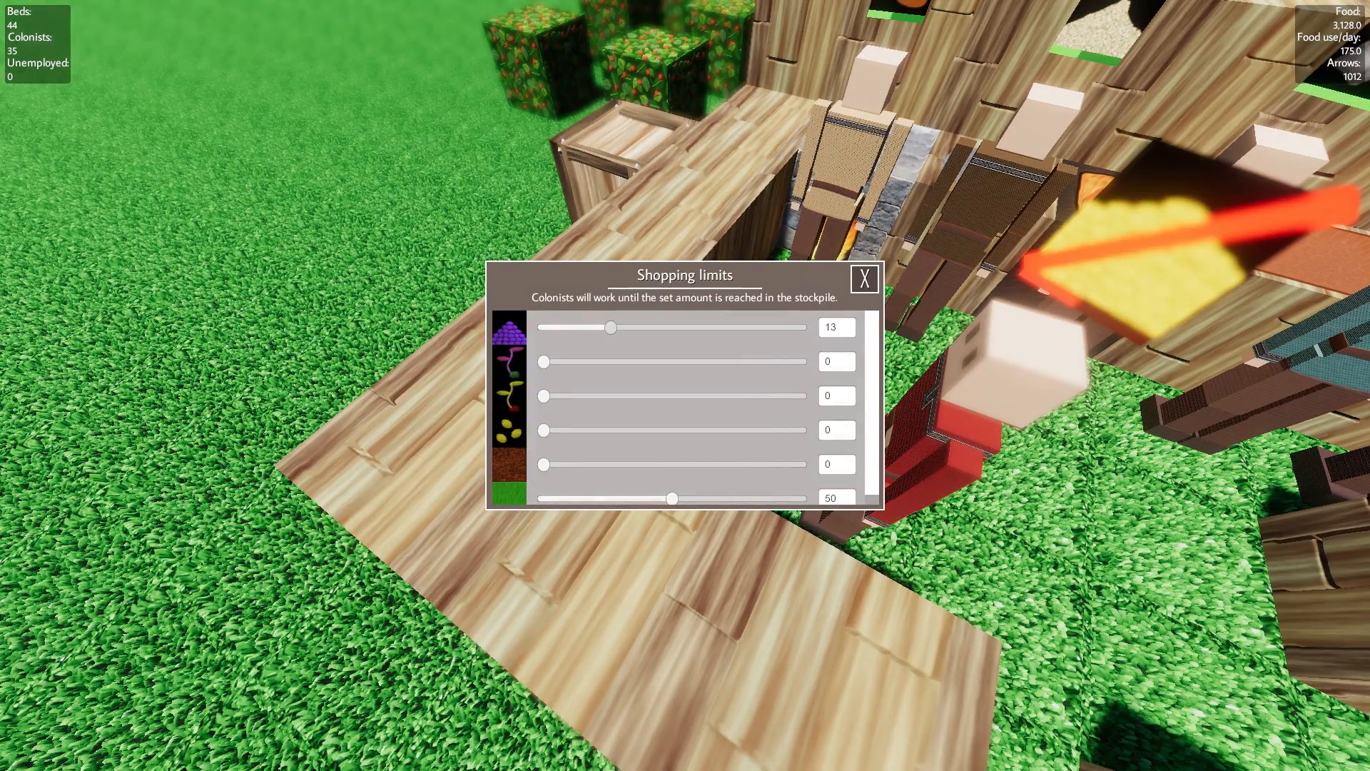
- Raise the Flax seeds limit to about 25, set Cherry Sapling to 5, and close
drag(611, 326, 600, 327)
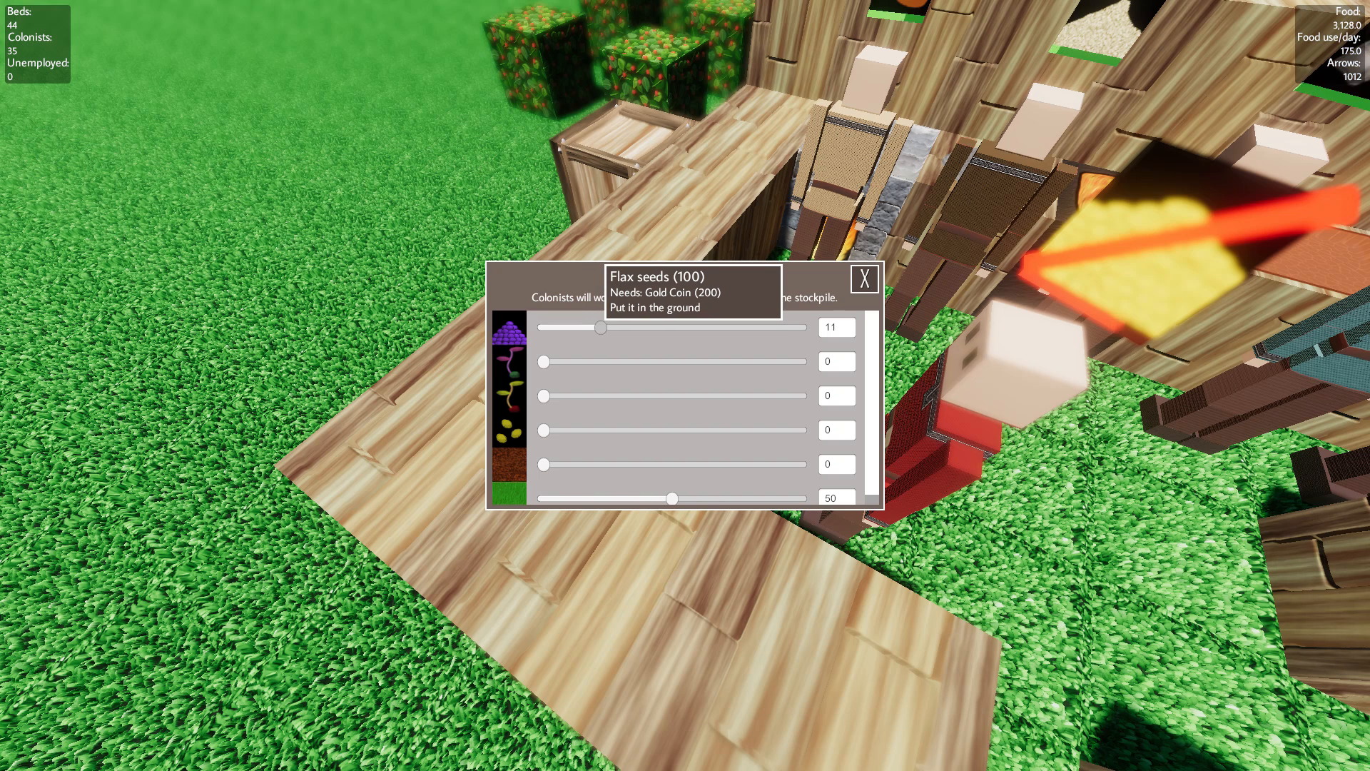
drag(600, 327, 637, 327)
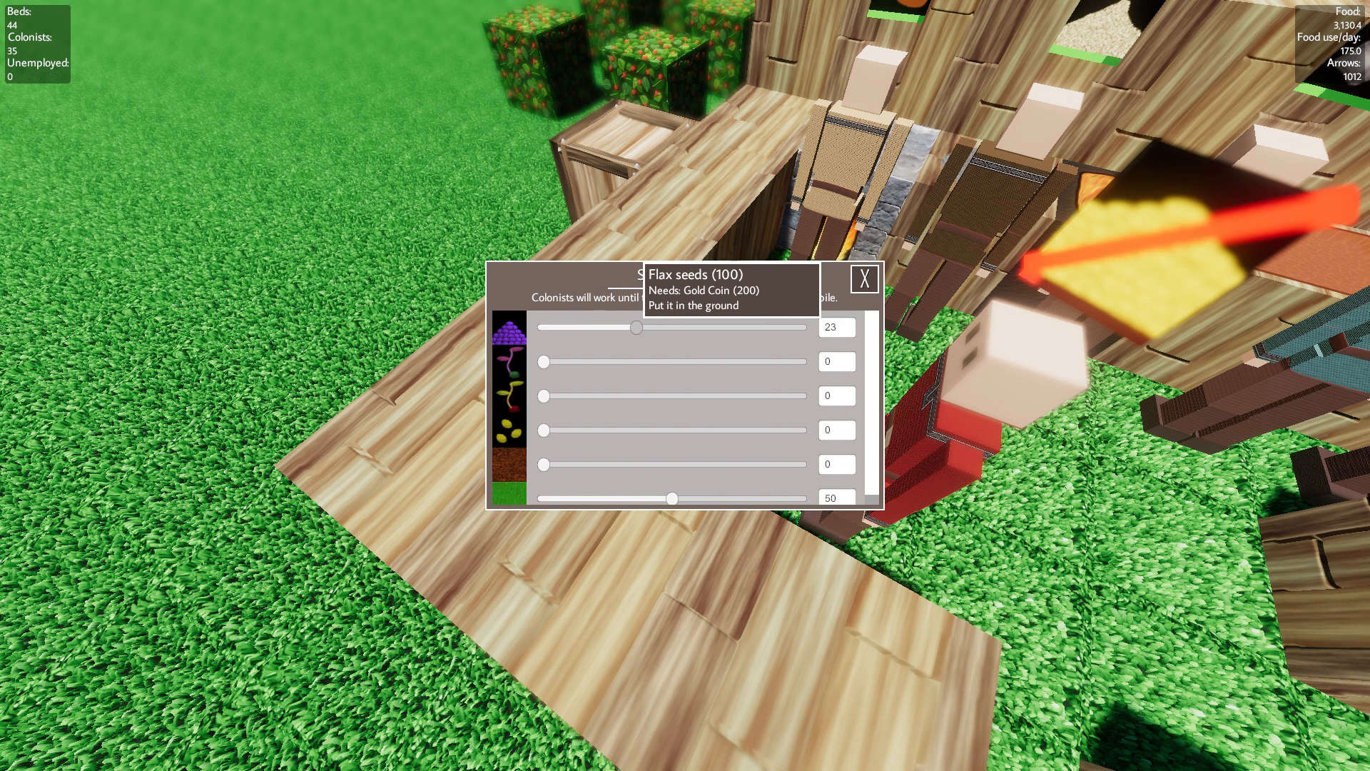
drag(638, 326, 647, 327)
text(5)
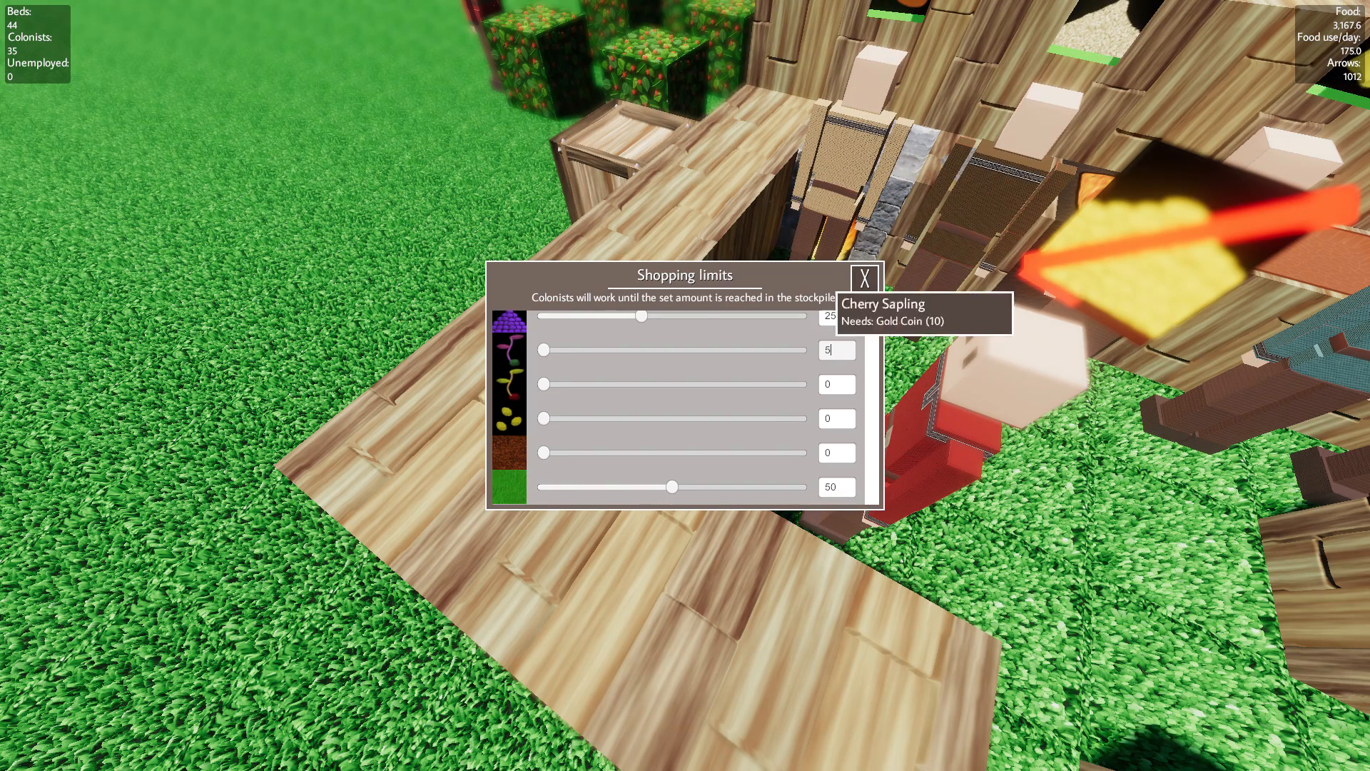
click(863, 277)
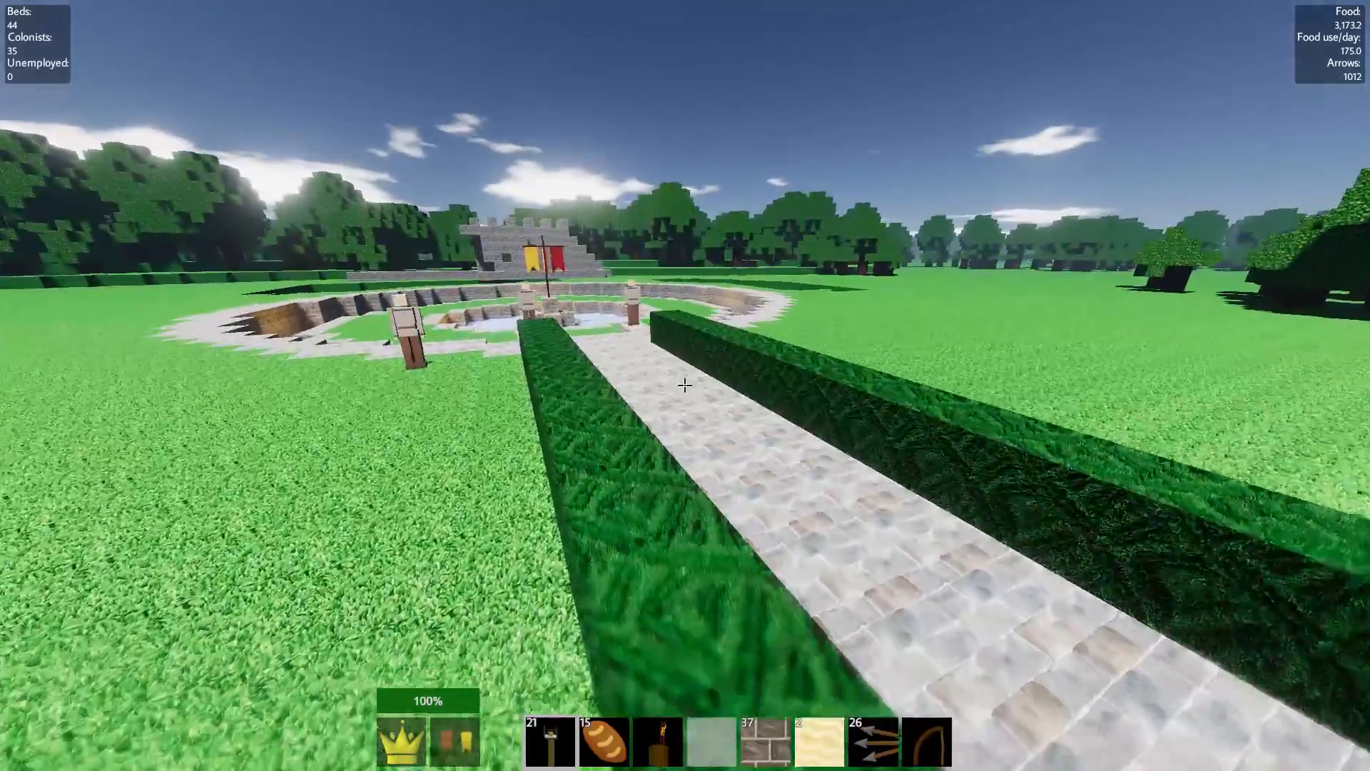
mouse_move(685, 385)
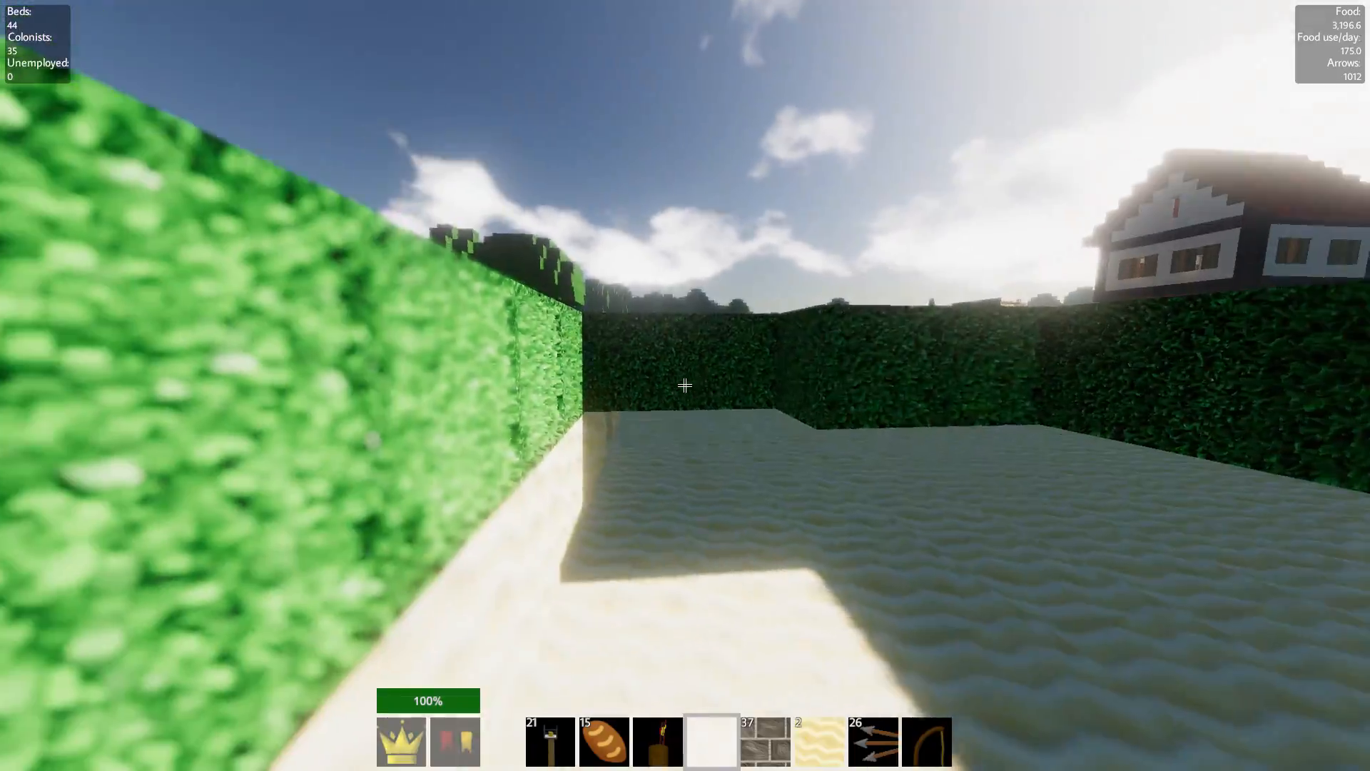
mouse_move(685, 386)
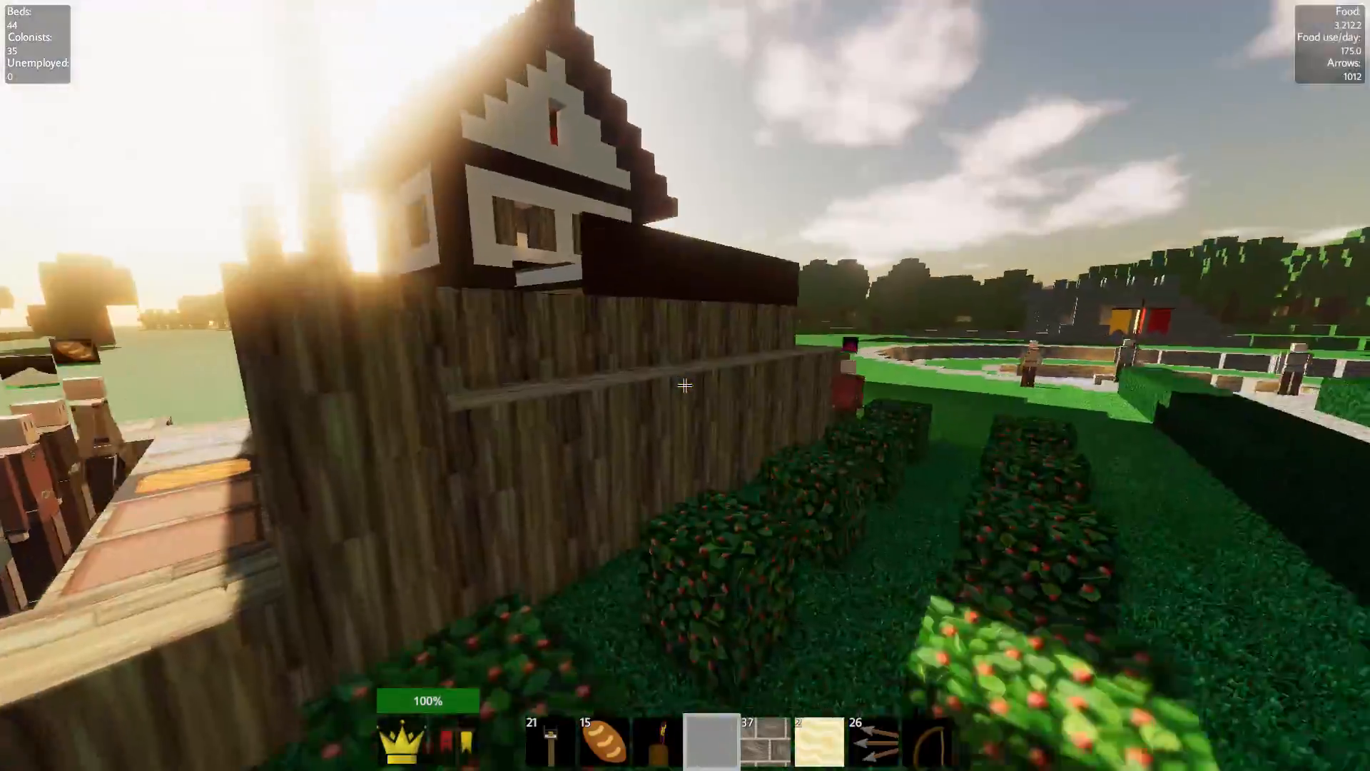
mouse_move(685, 385)
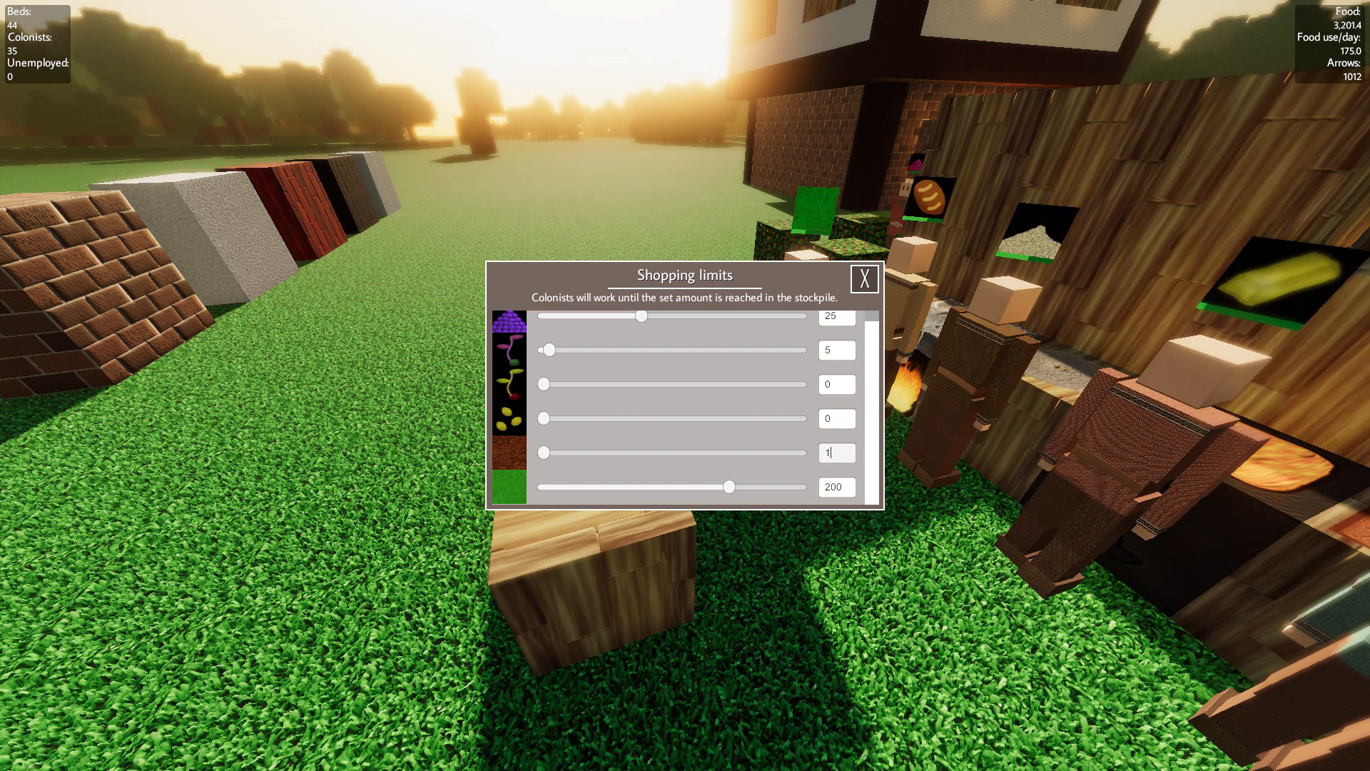
- Set the dirt and grass block shopping limits to 100 each, then close the window
drag(542, 452, 704, 453)
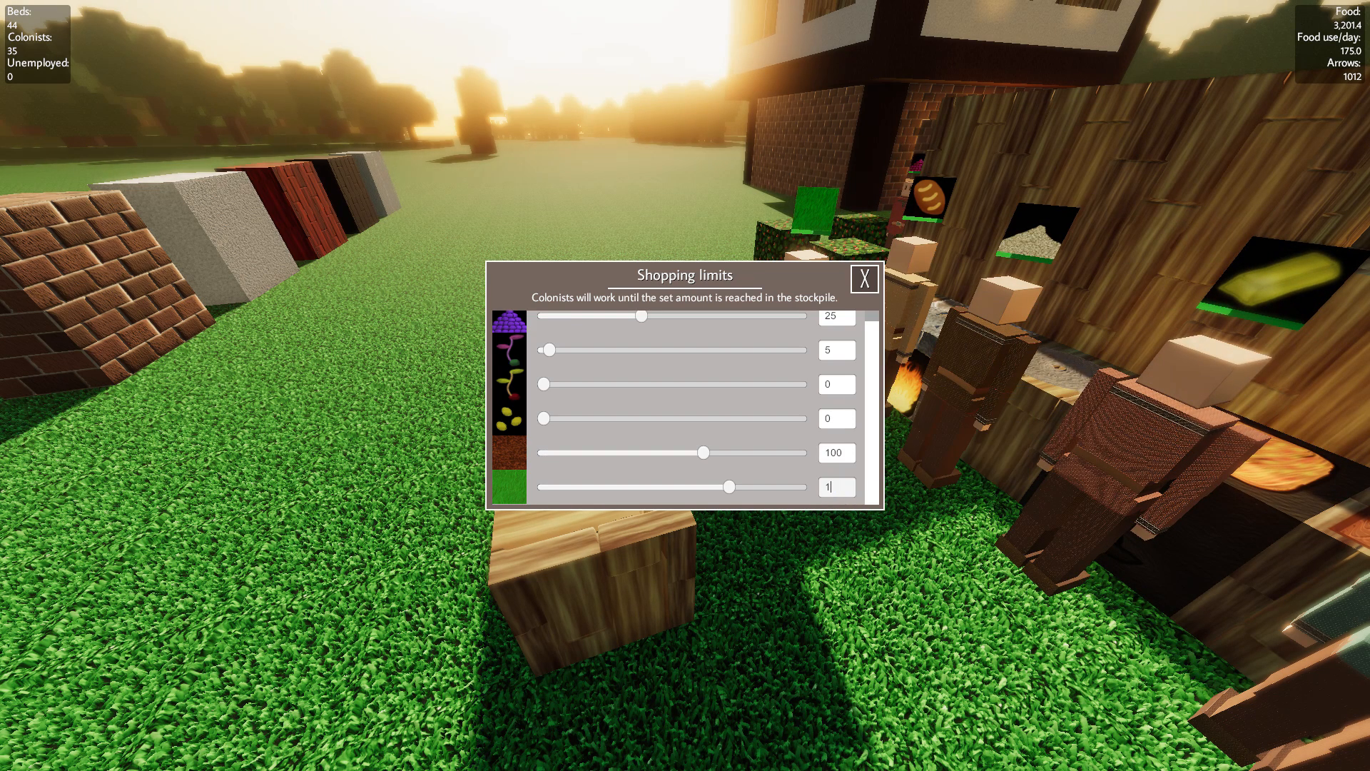
drag(732, 487, 706, 487)
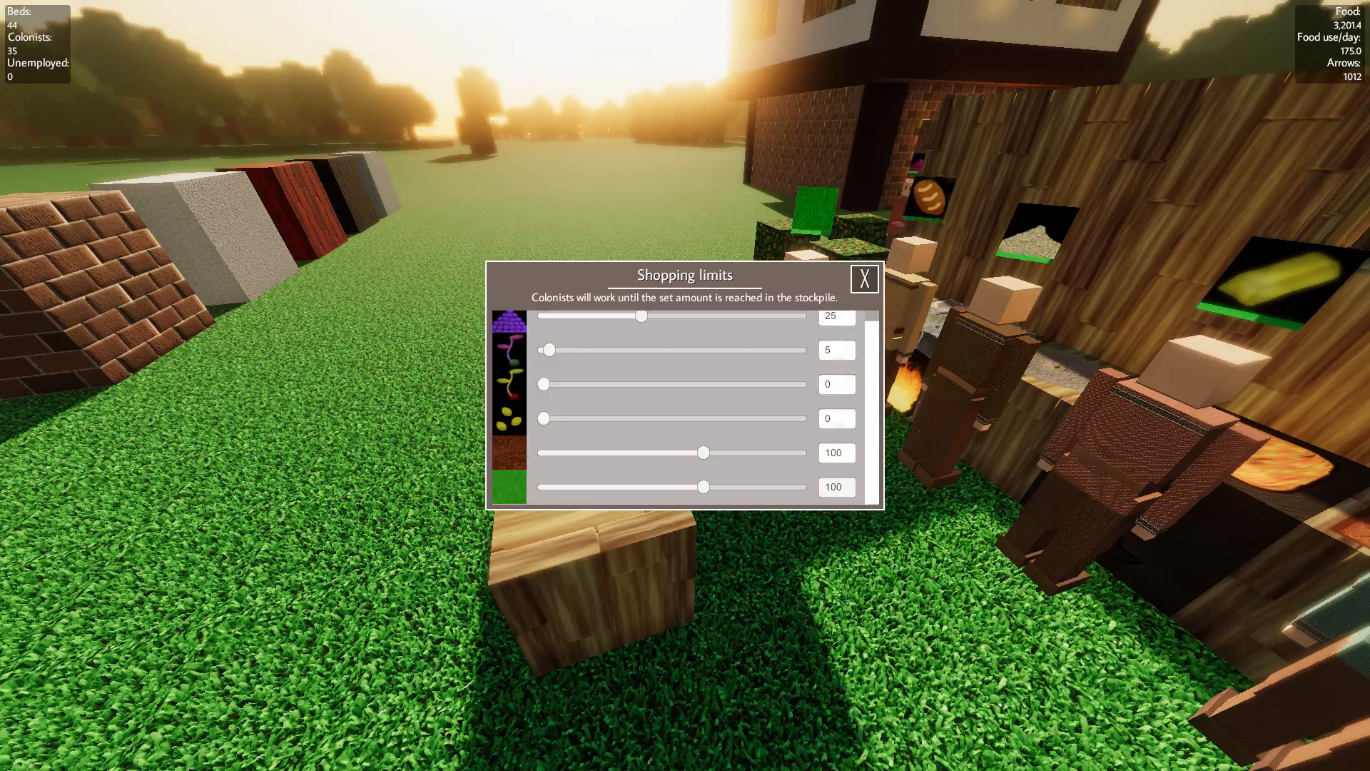
click(863, 278)
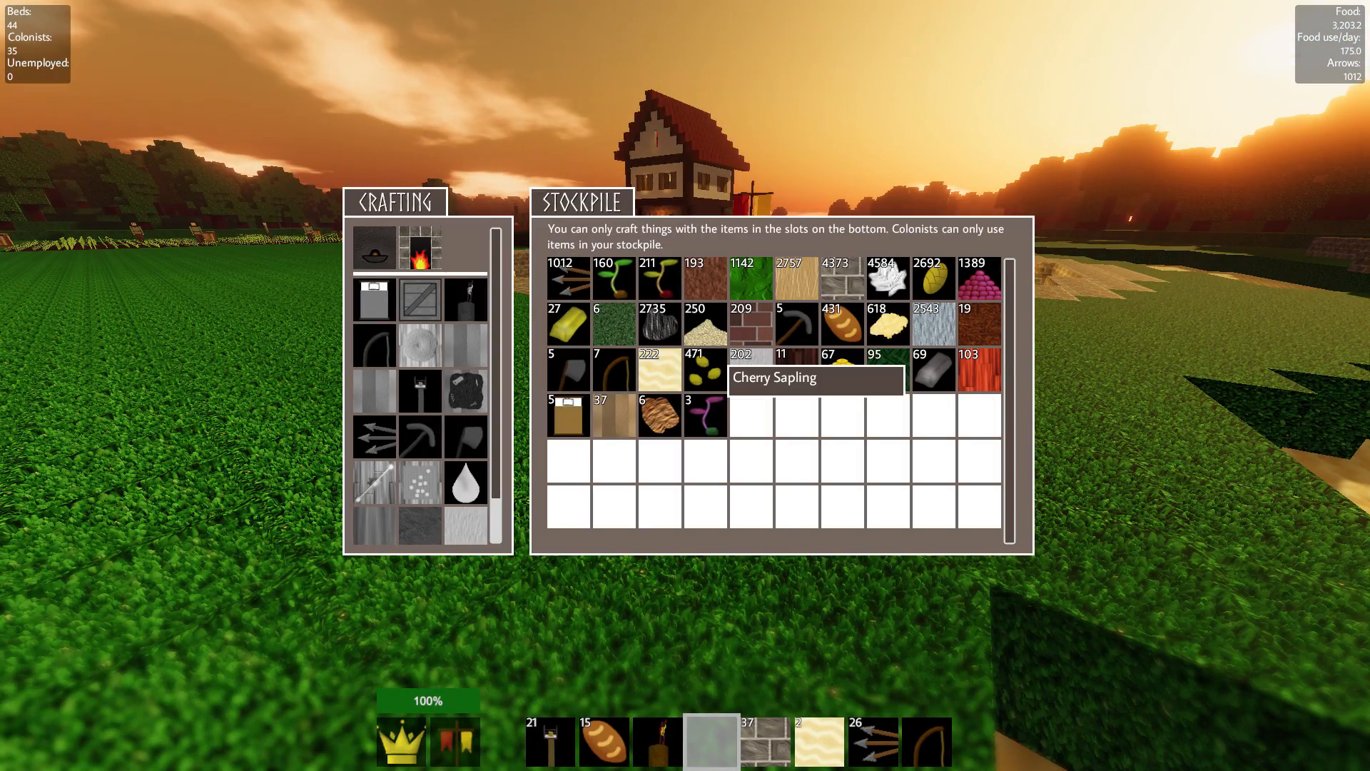
key(Escape)
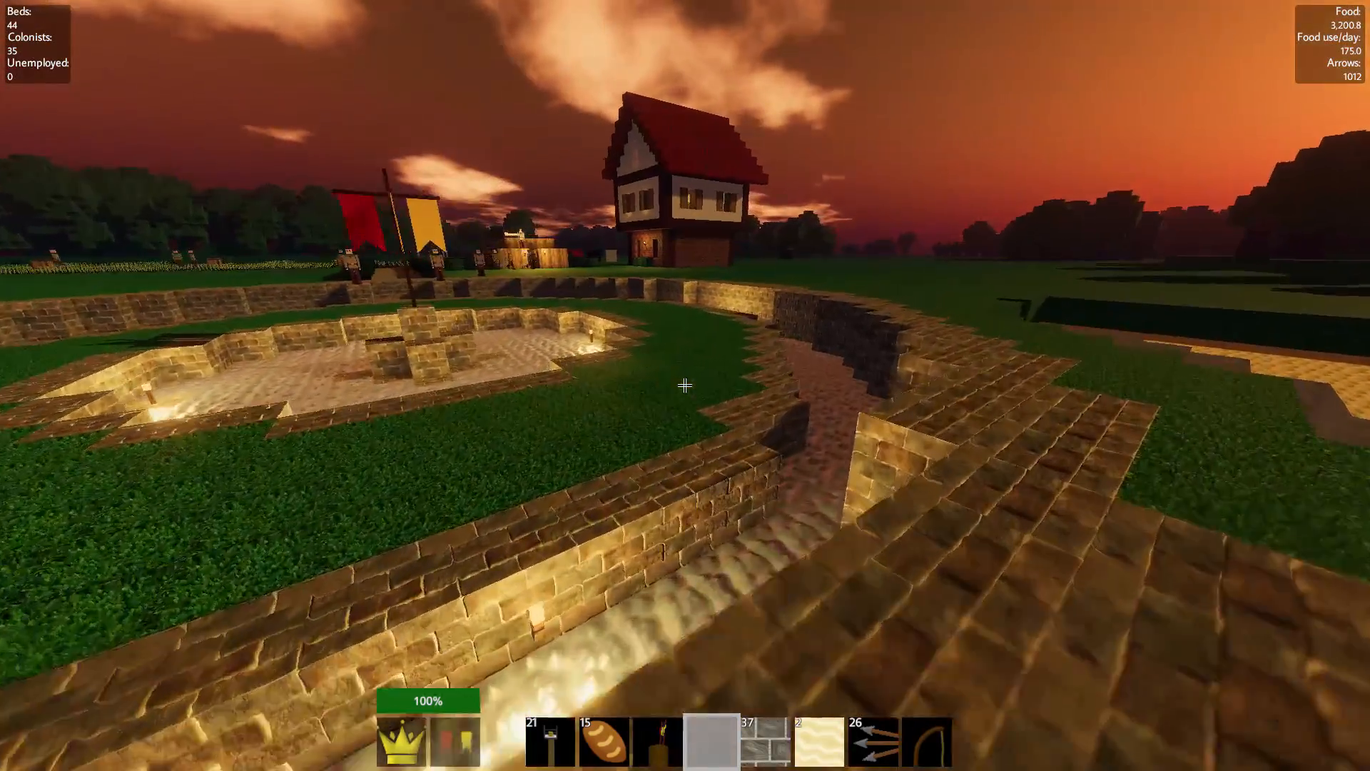
mouse_move(684, 385)
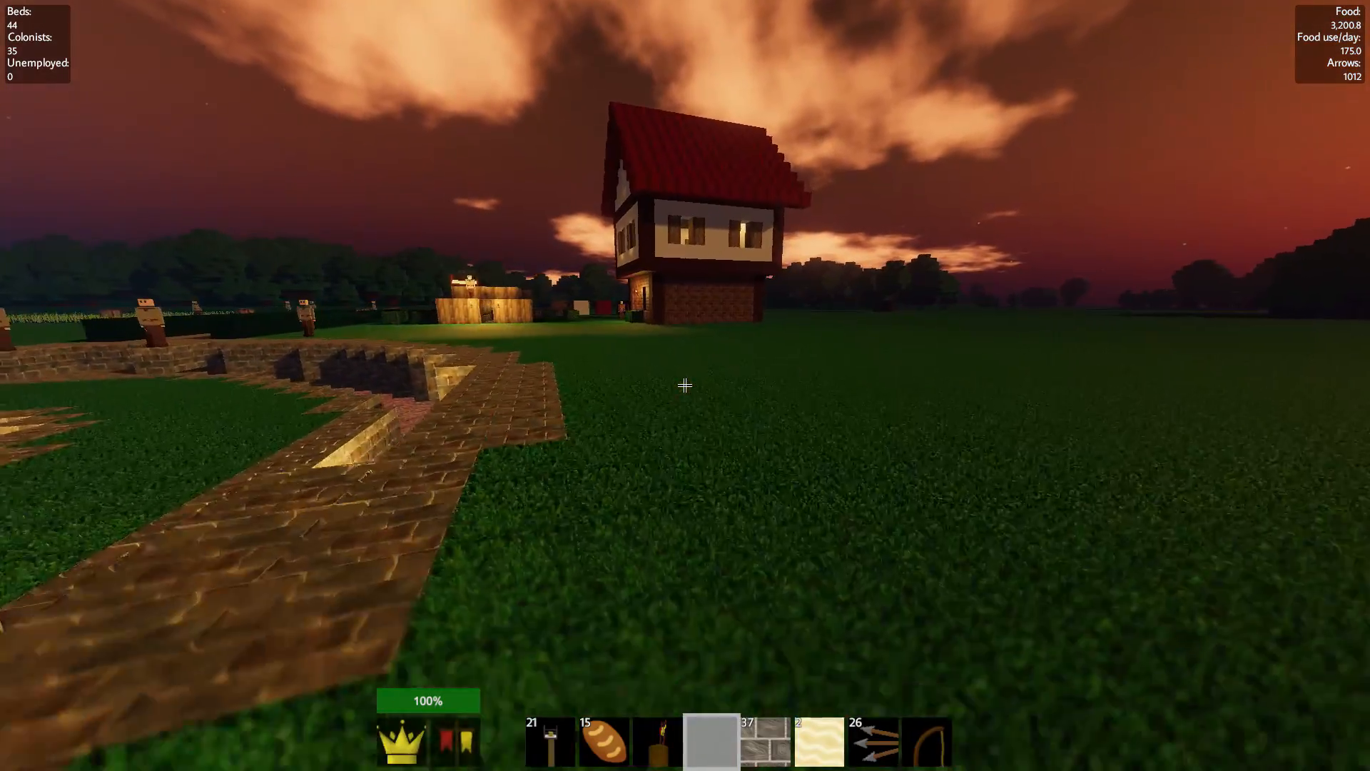
mouse_move(685, 384)
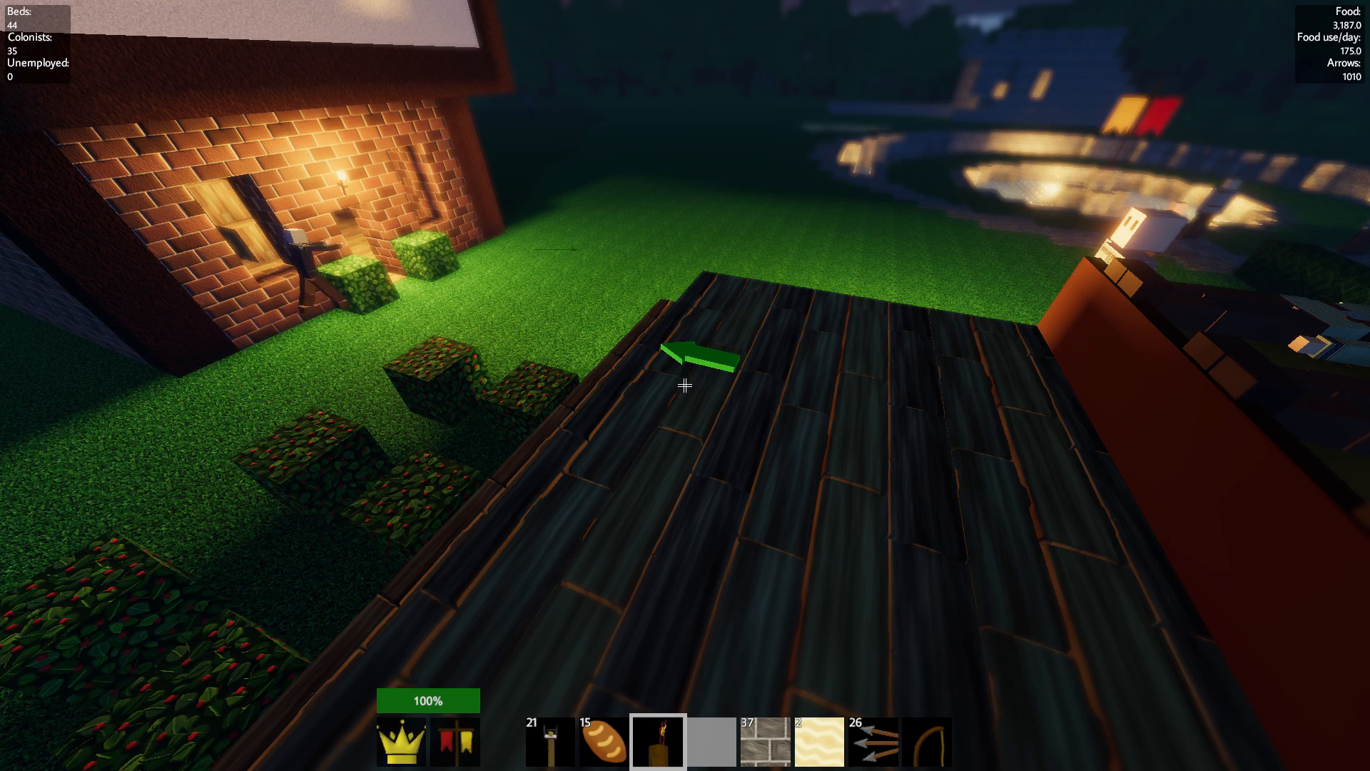
mouse_move(685, 385)
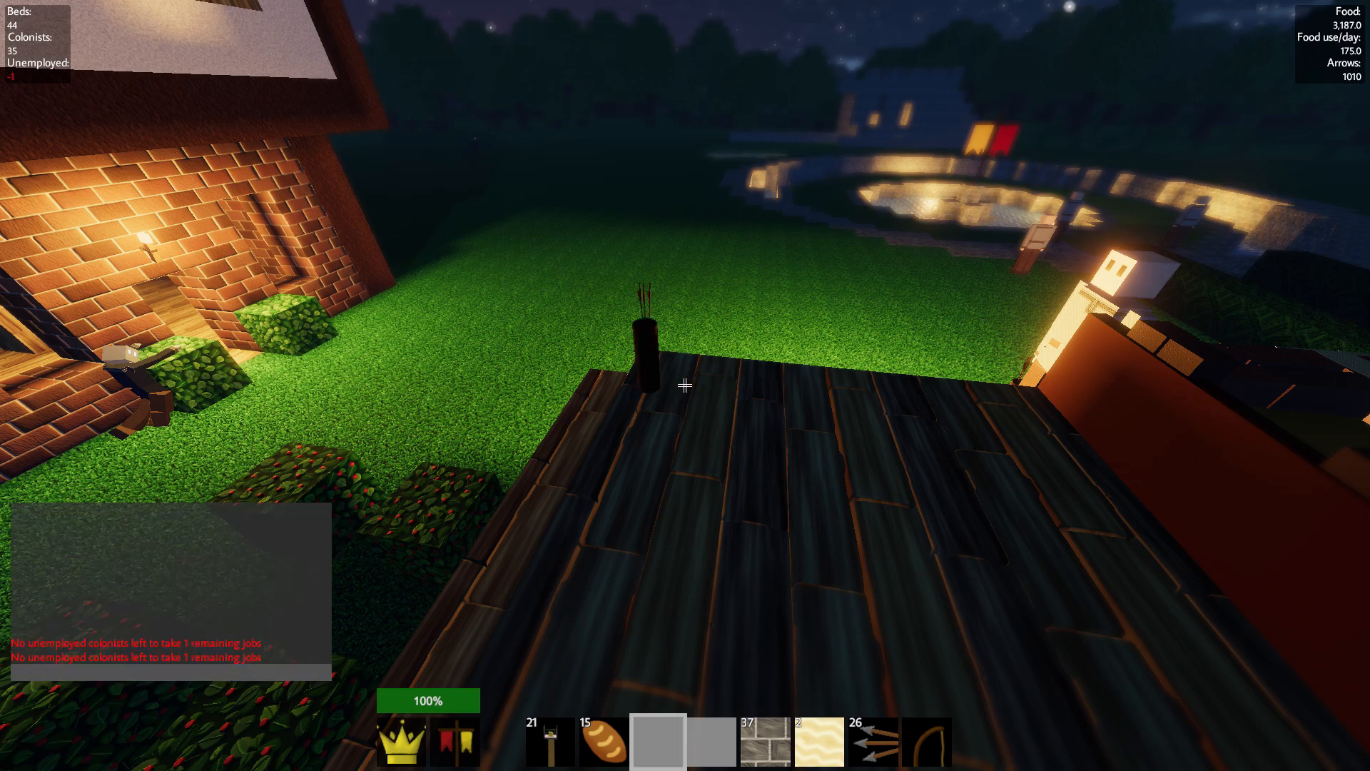
- Switch to the Bannertool and recruit a 36th colonist to staff the guard post
click(454, 740)
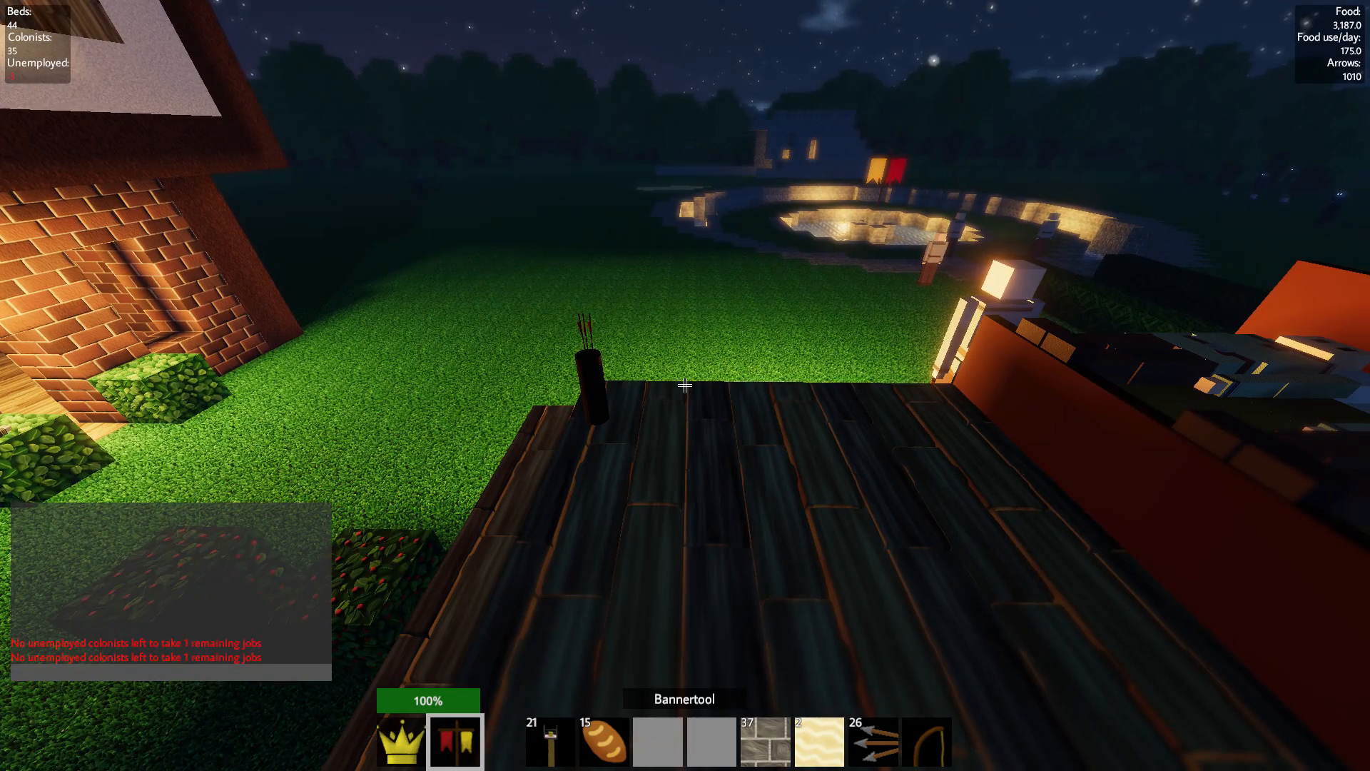
click(400, 741)
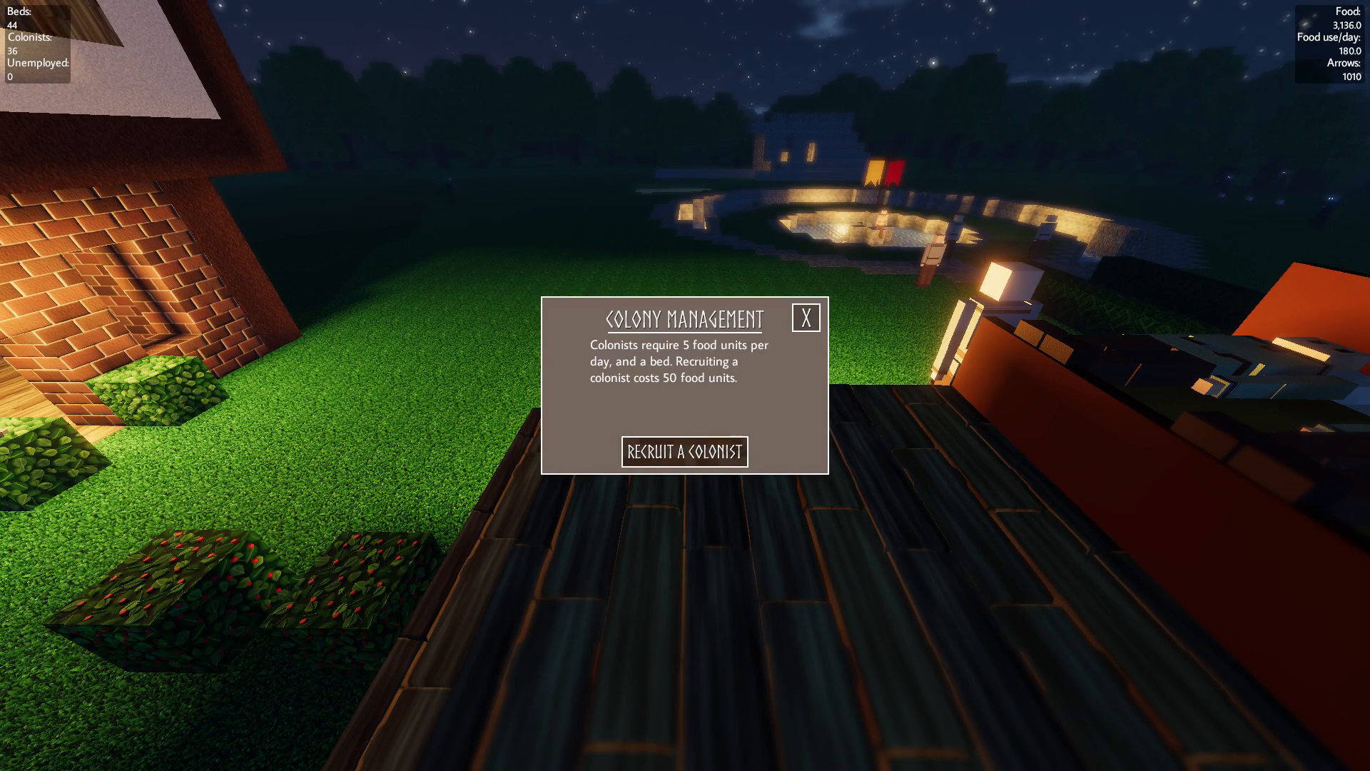
click(804, 317)
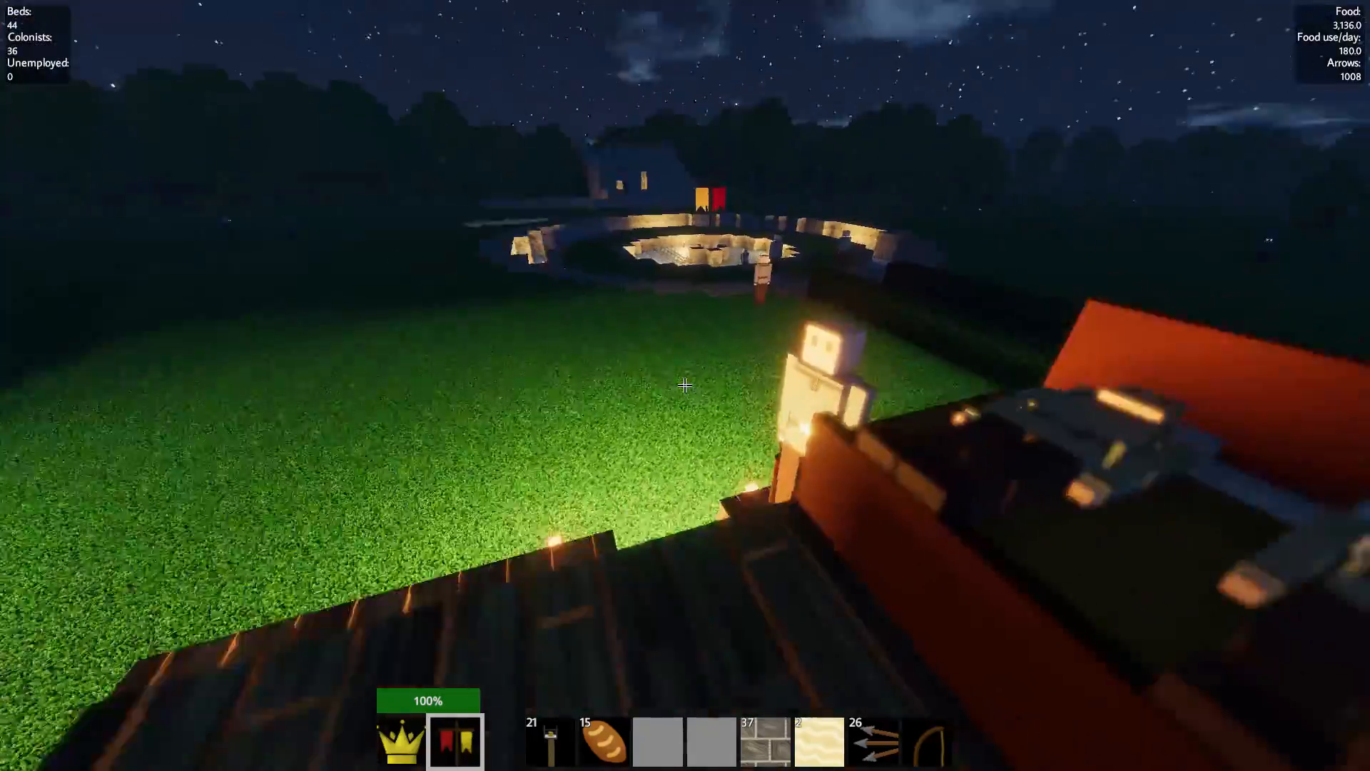
mouse_move(685, 384)
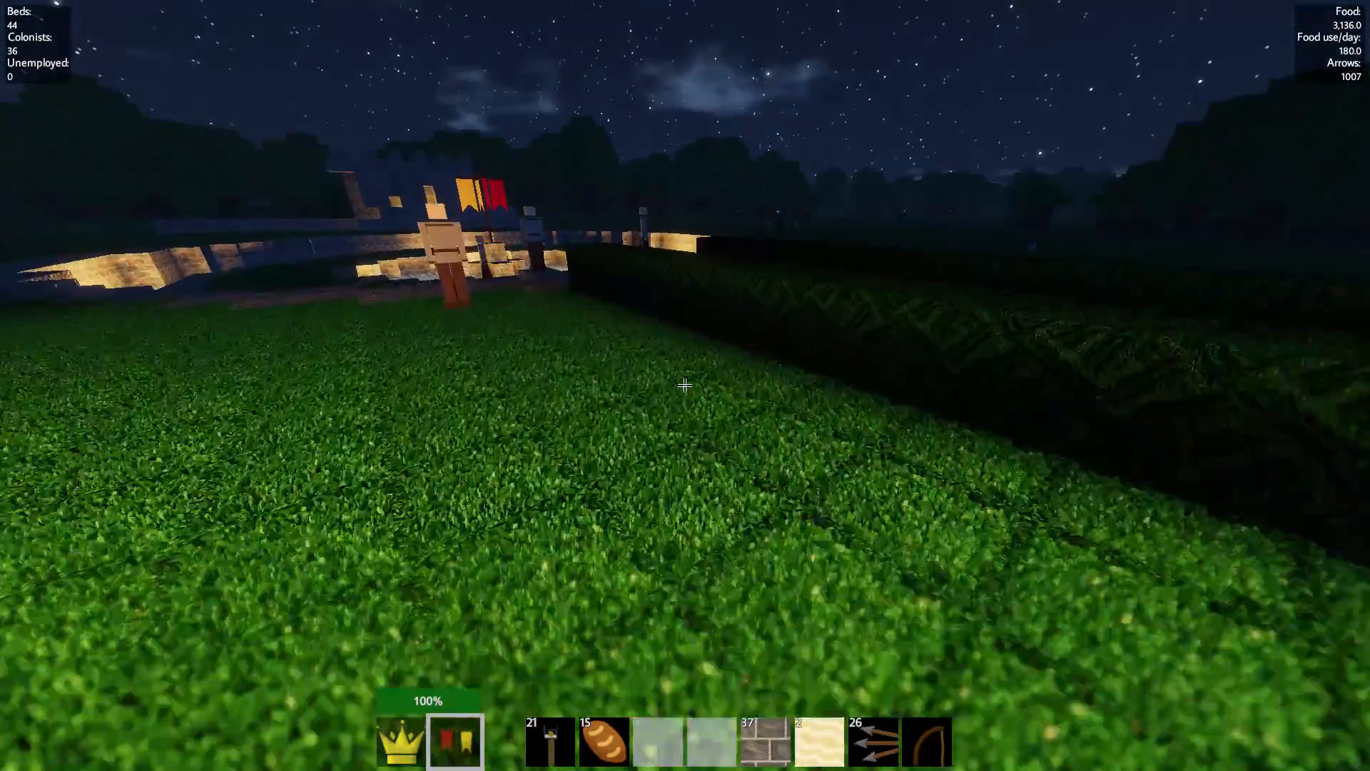
mouse_move(684, 386)
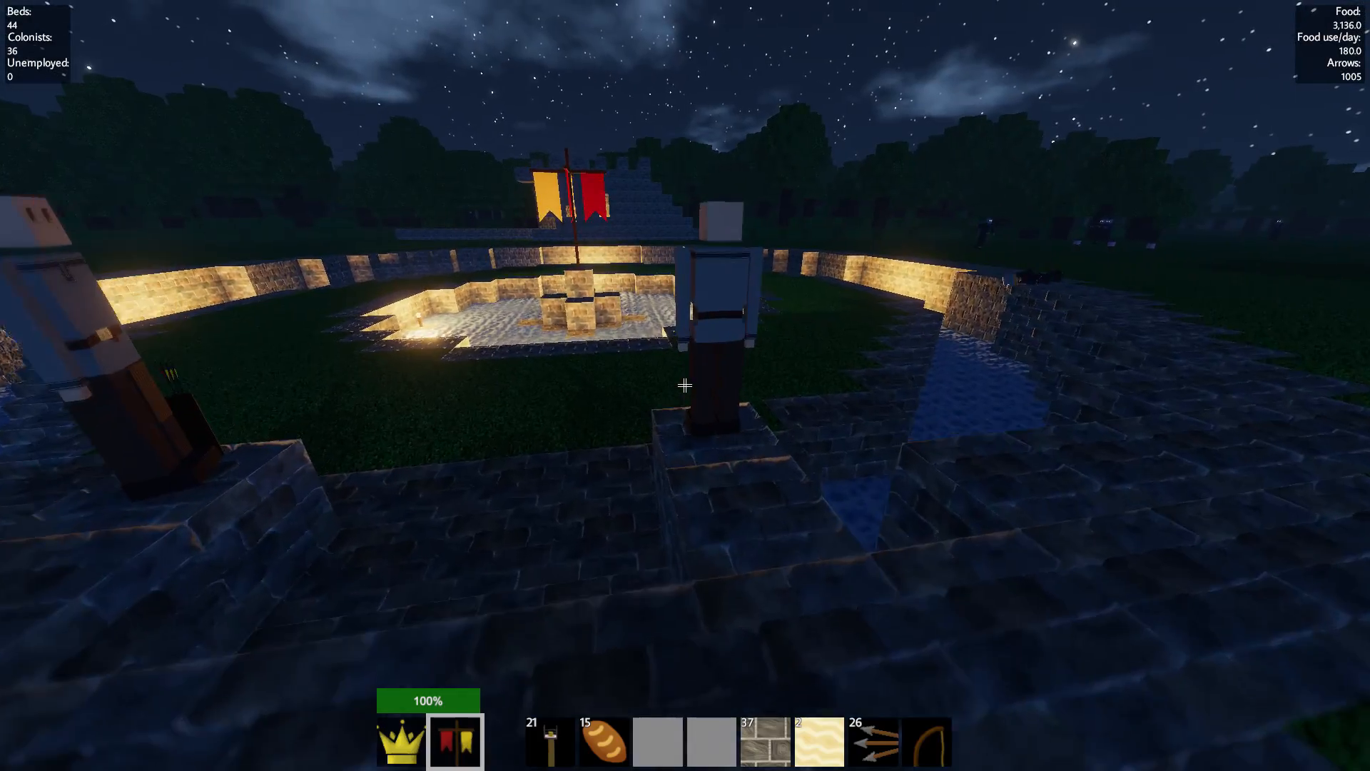
mouse_move(685, 384)
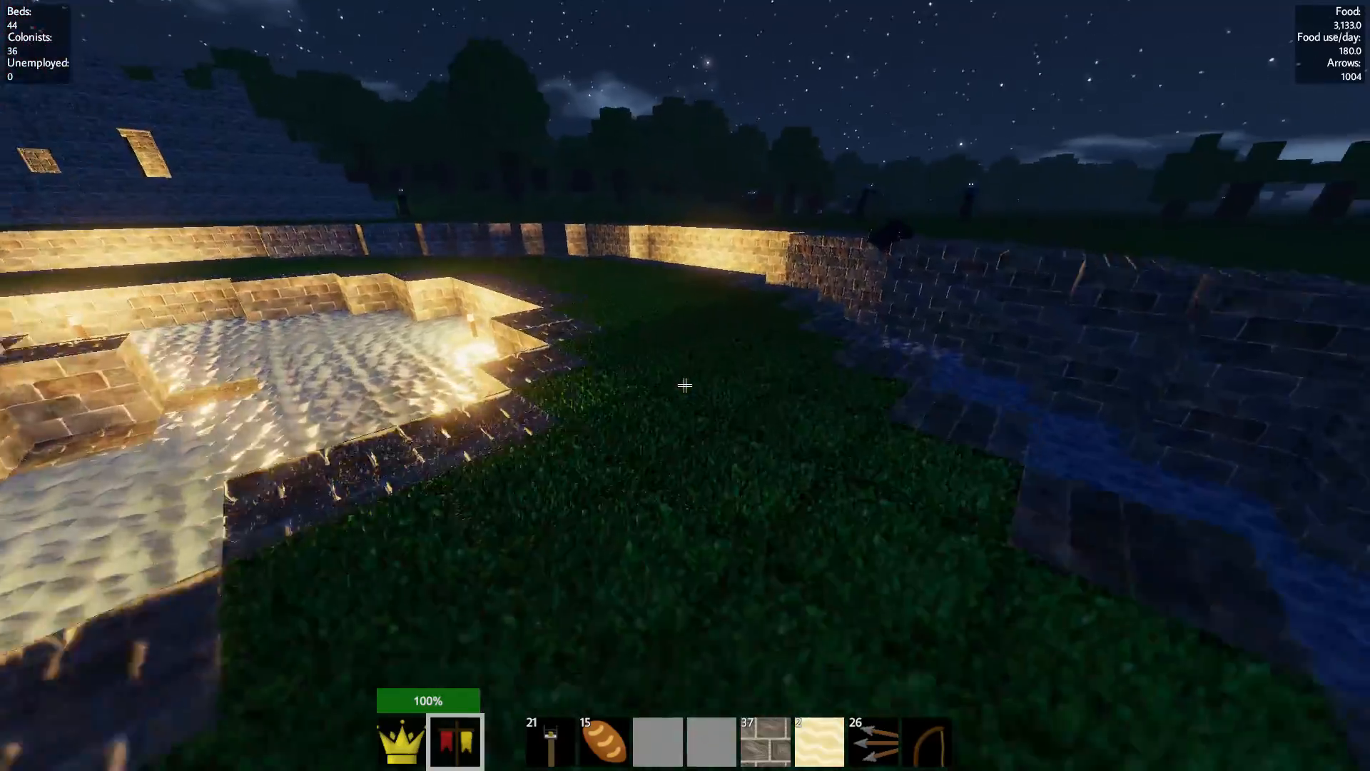
mouse_move(685, 386)
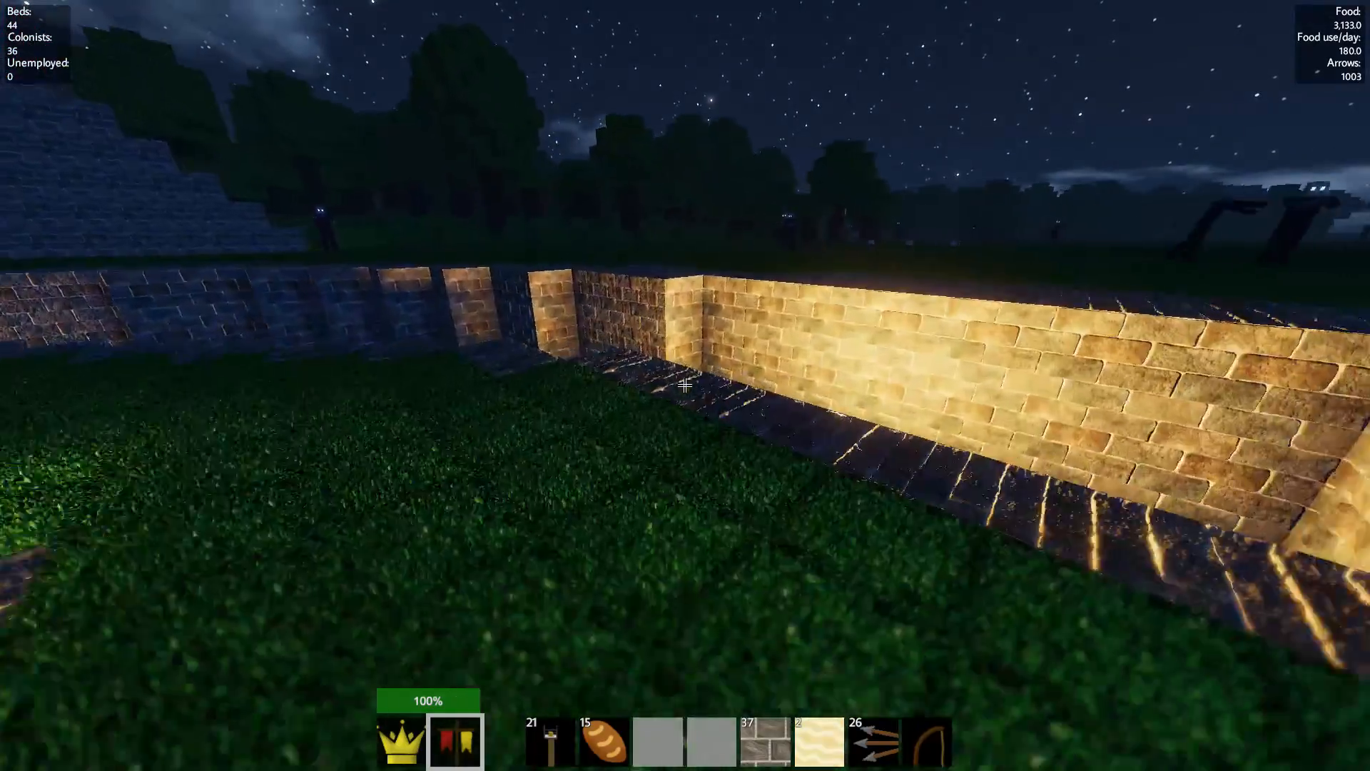
mouse_move(685, 385)
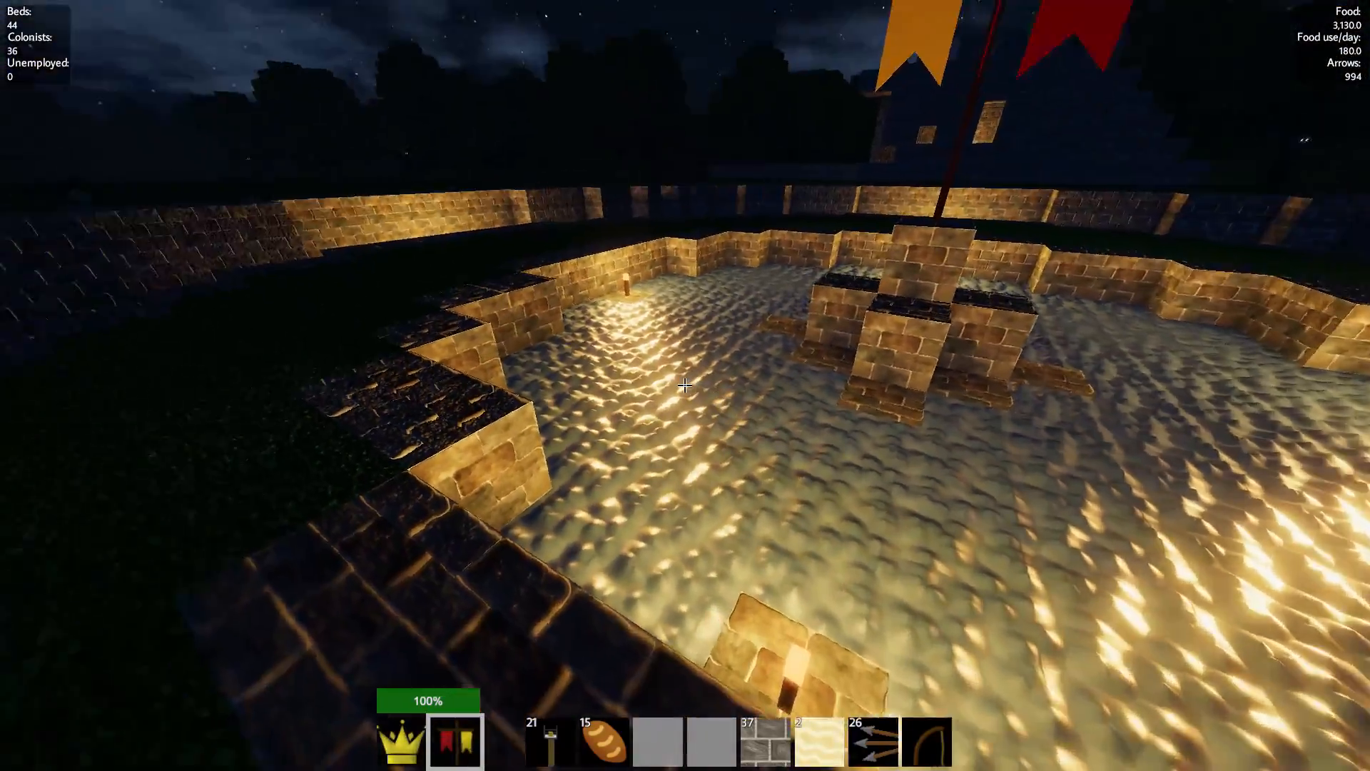
mouse_move(685, 385)
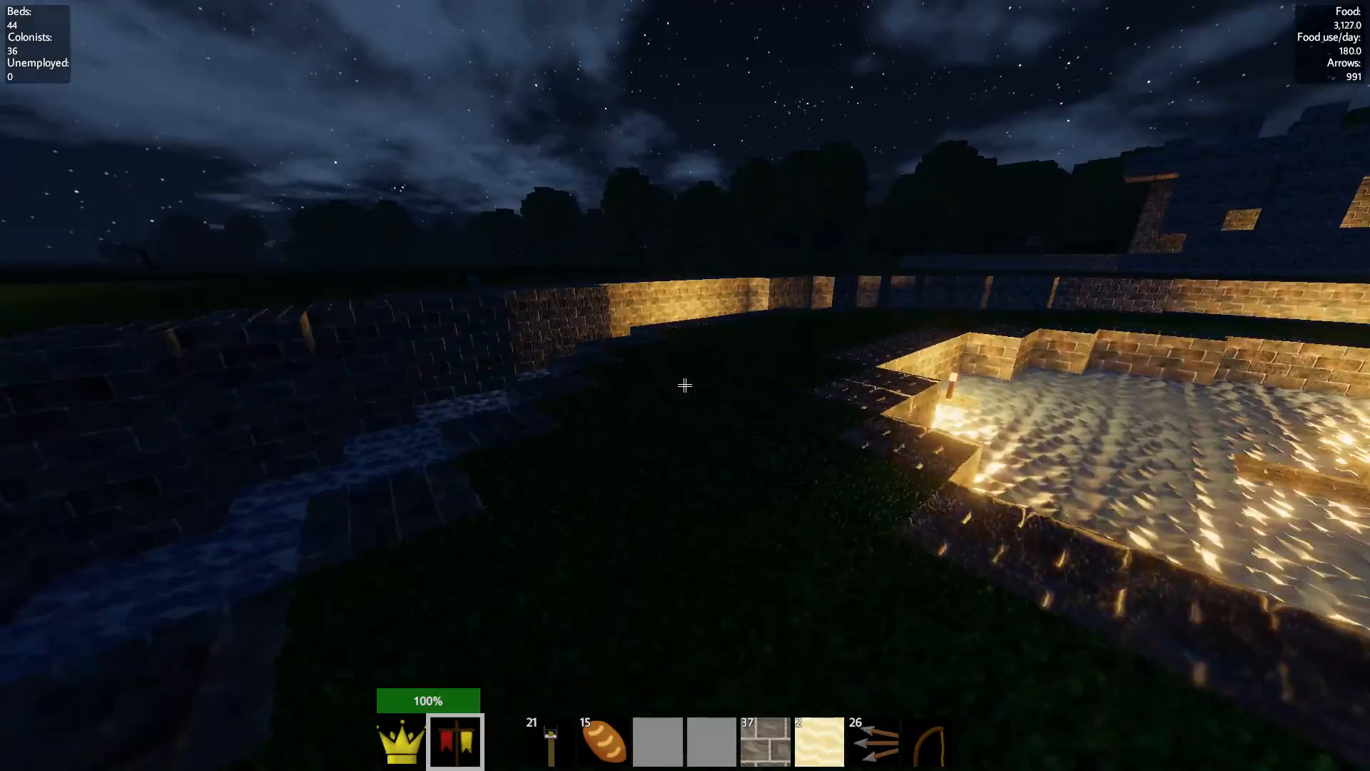
mouse_move(685, 386)
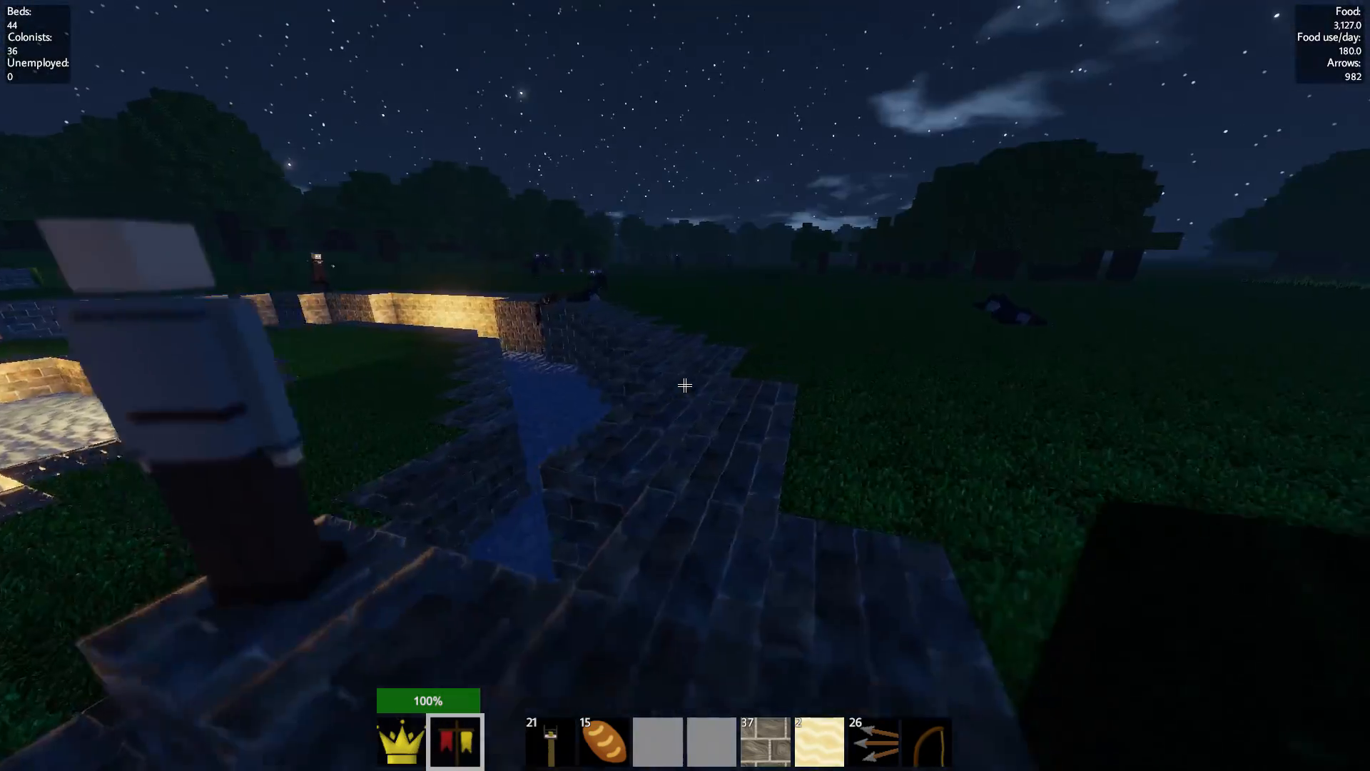
mouse_move(686, 385)
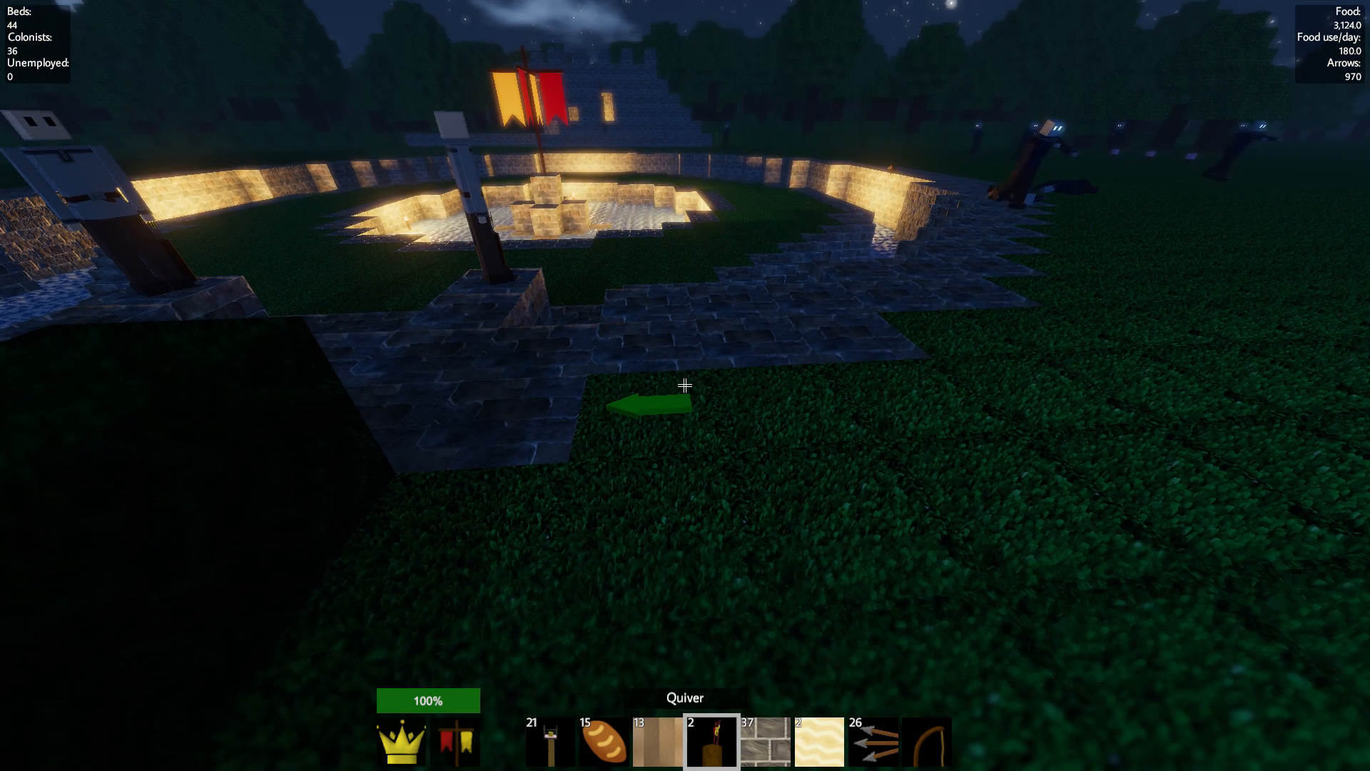
mouse_move(685, 385)
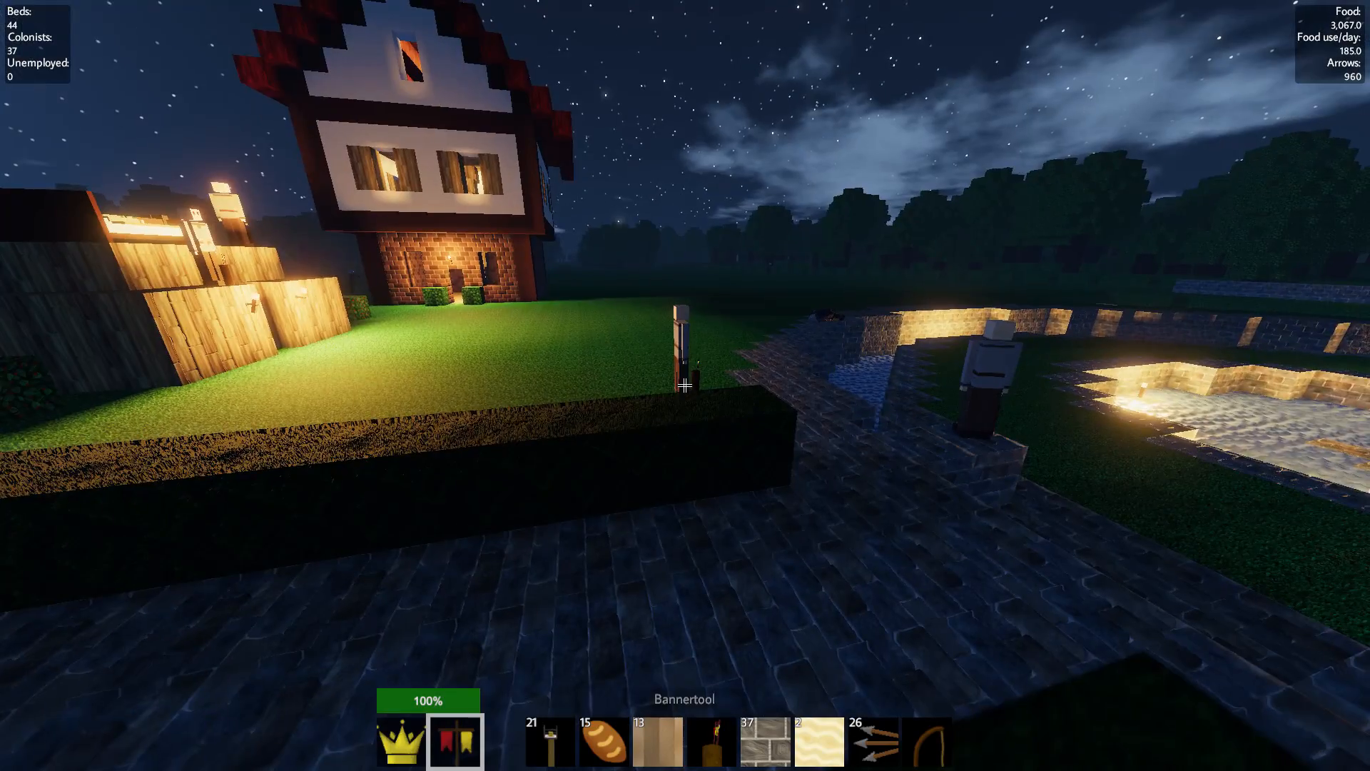
mouse_move(685, 385)
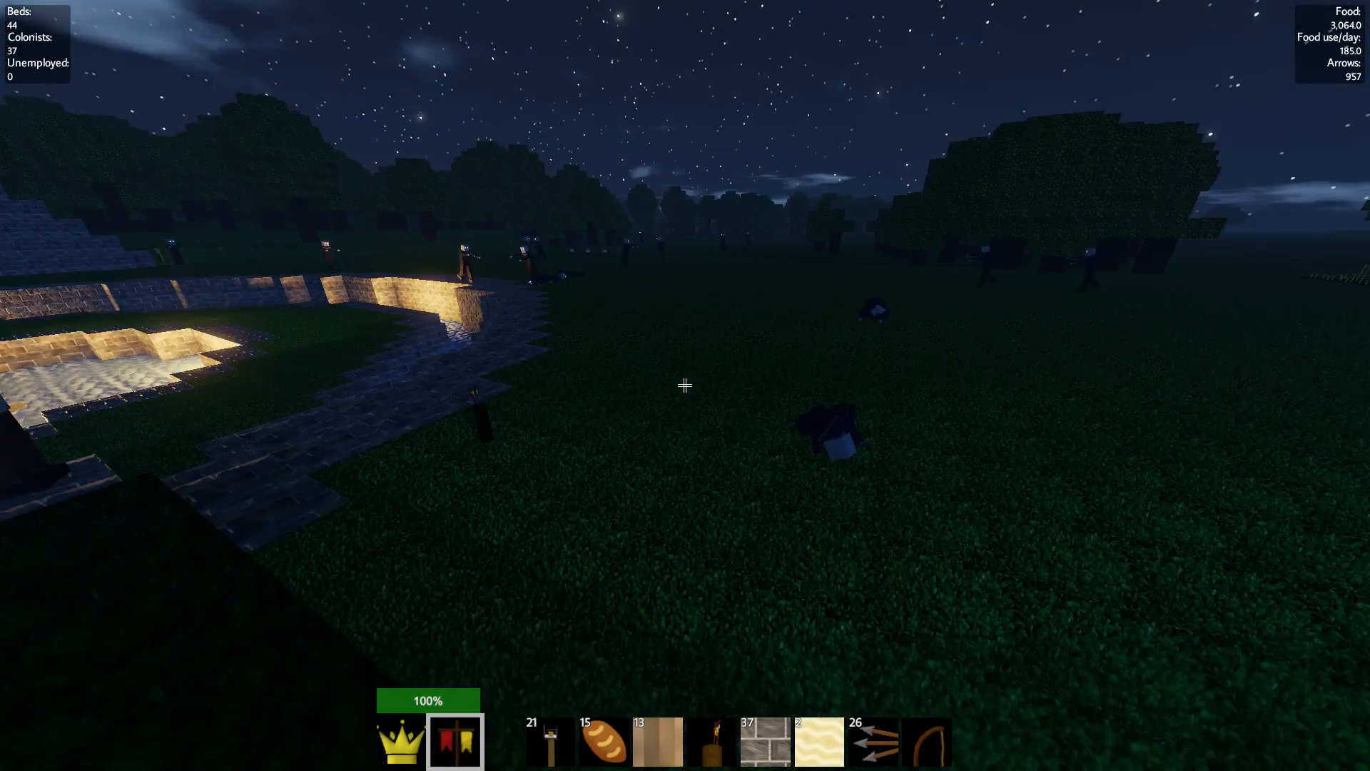
mouse_move(684, 386)
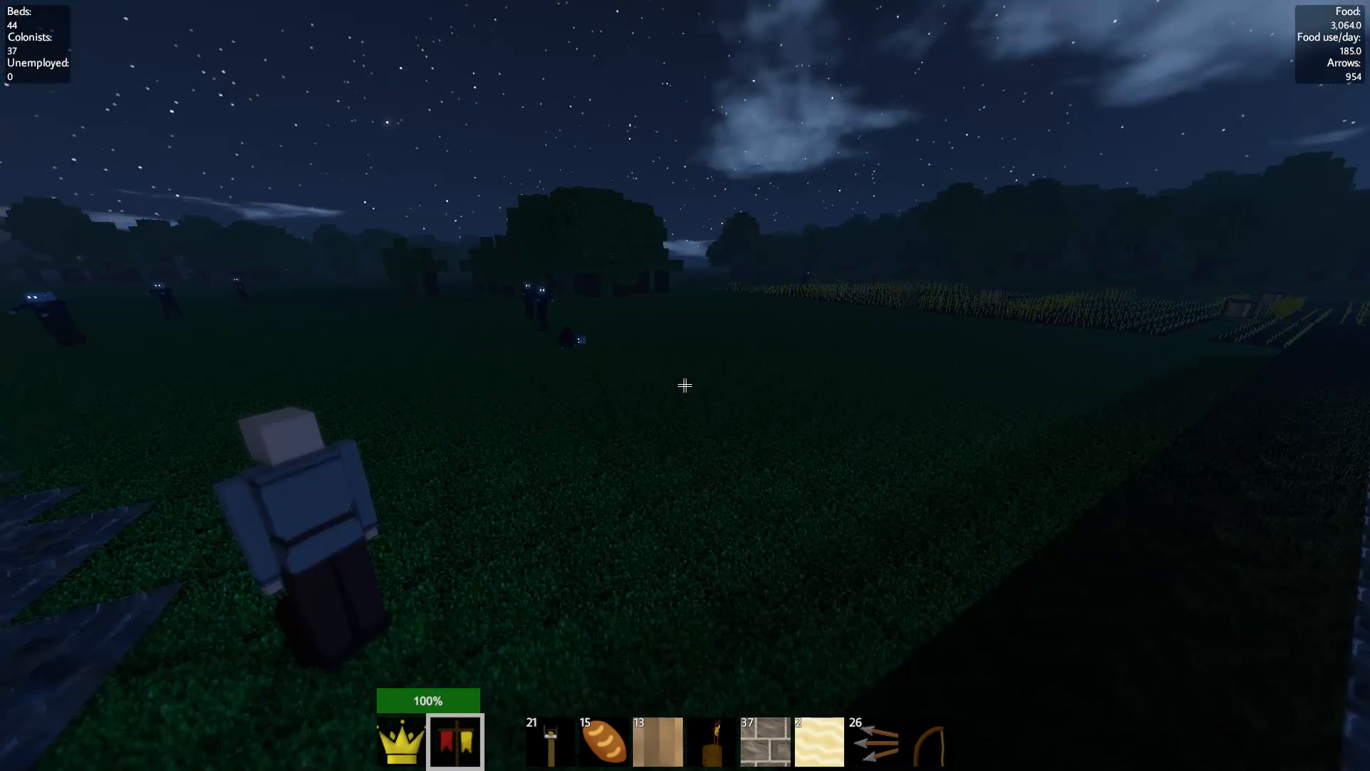
mouse_move(686, 385)
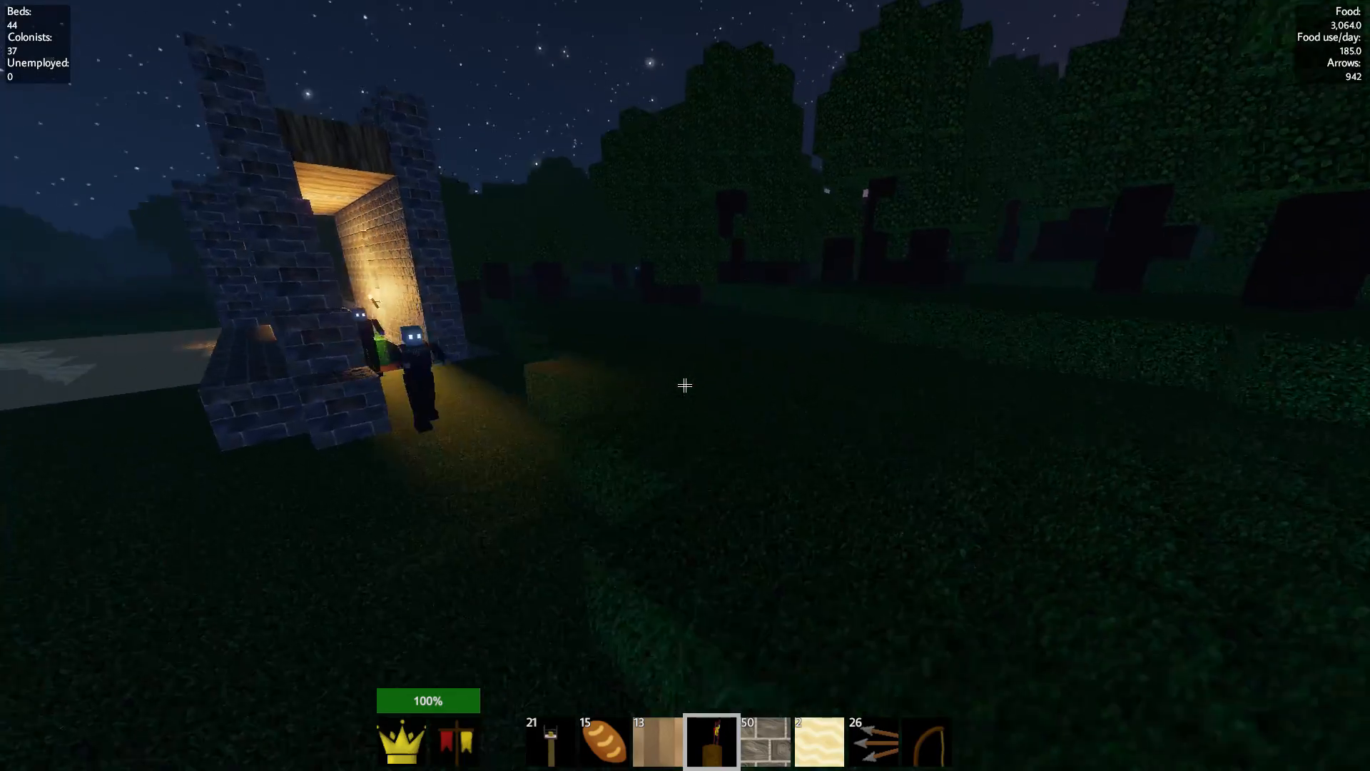
mouse_move(685, 386)
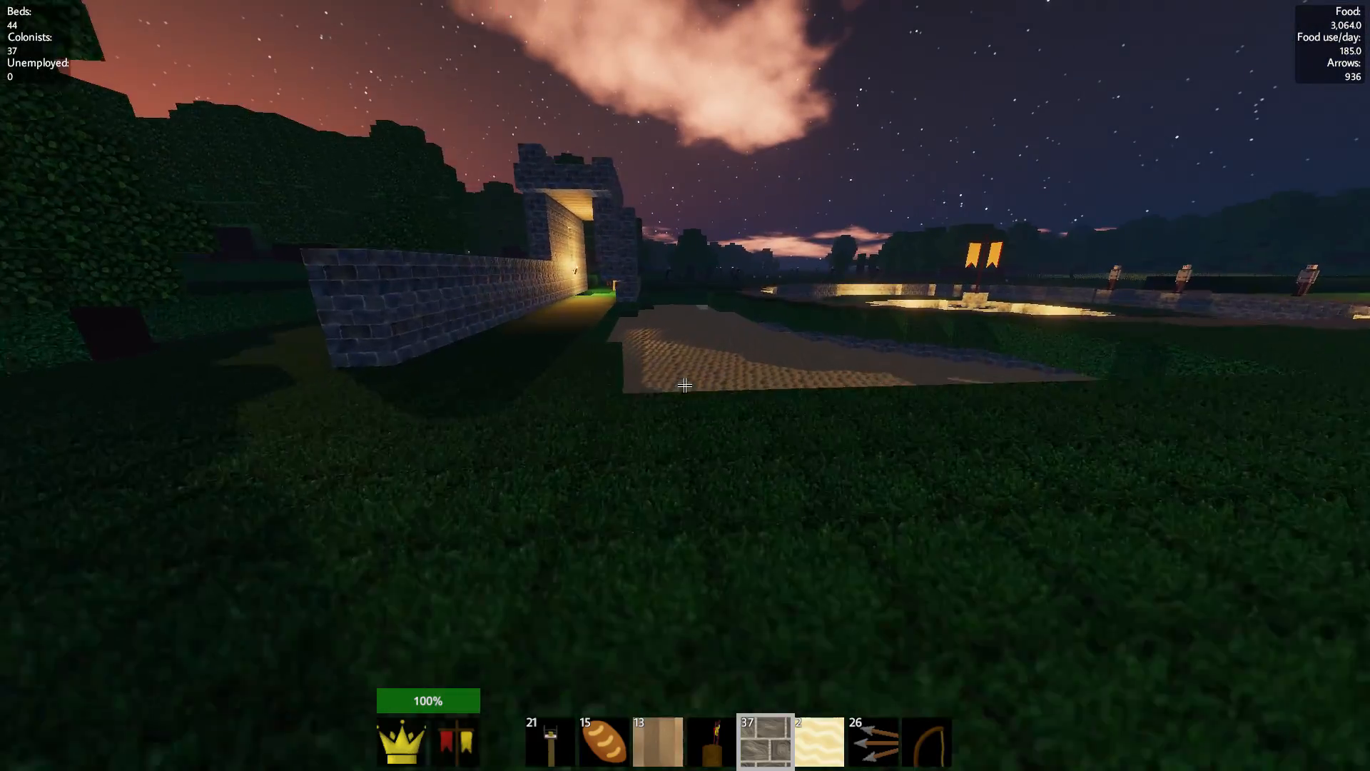
mouse_move(685, 385)
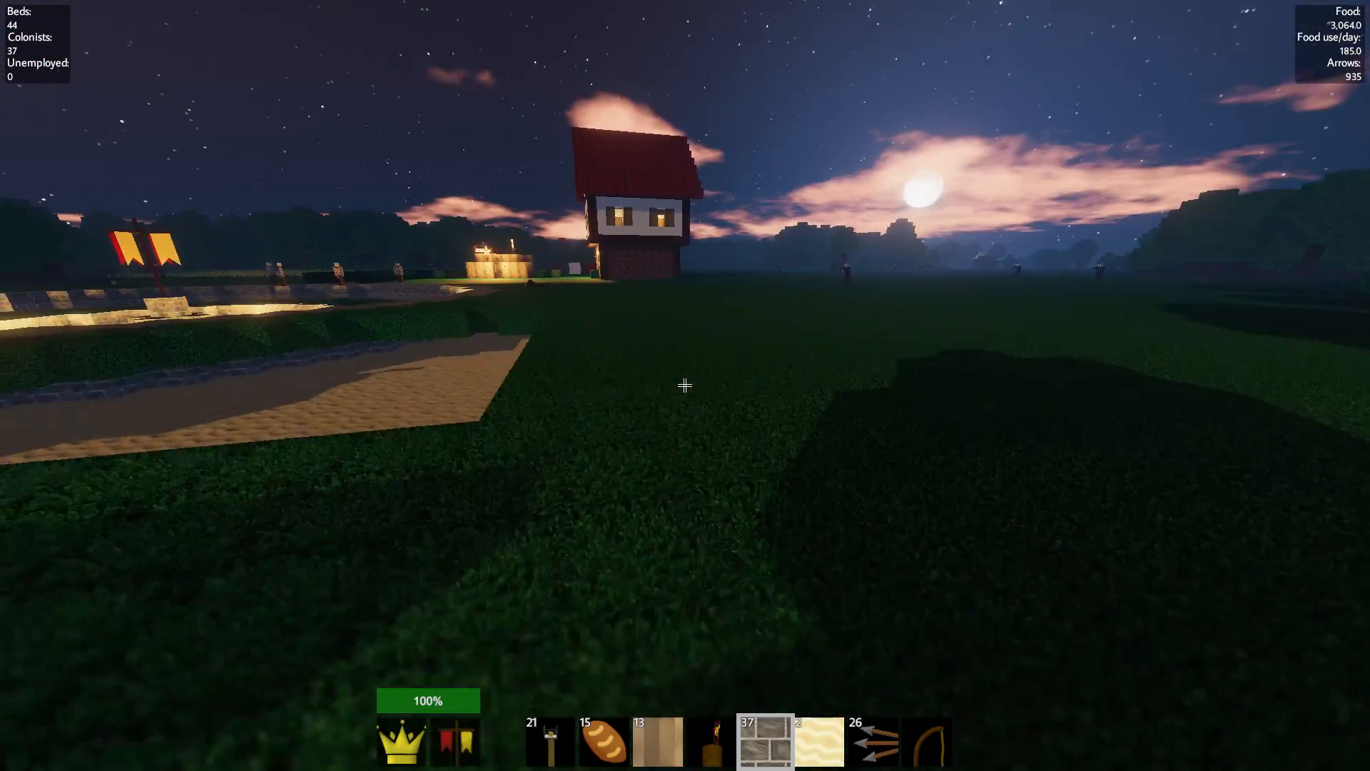
mouse_move(685, 385)
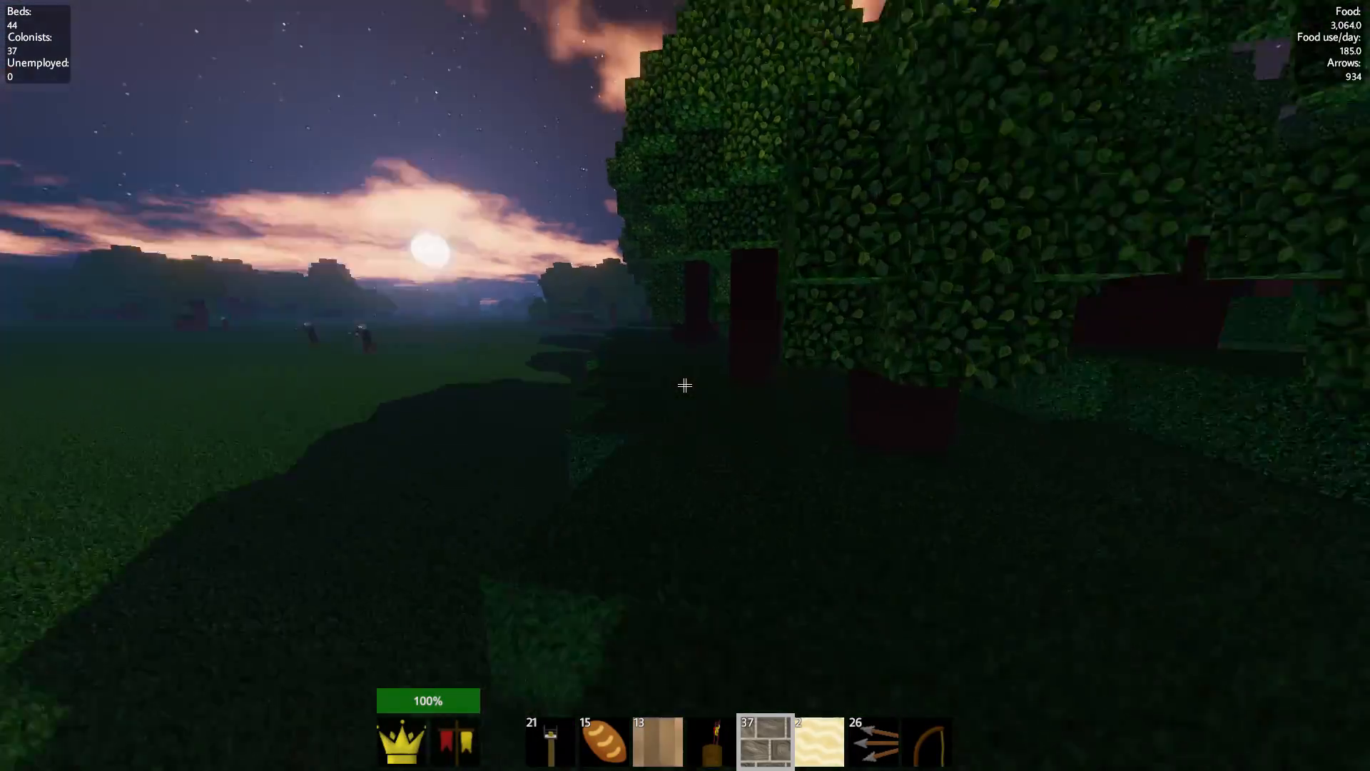
mouse_move(685, 386)
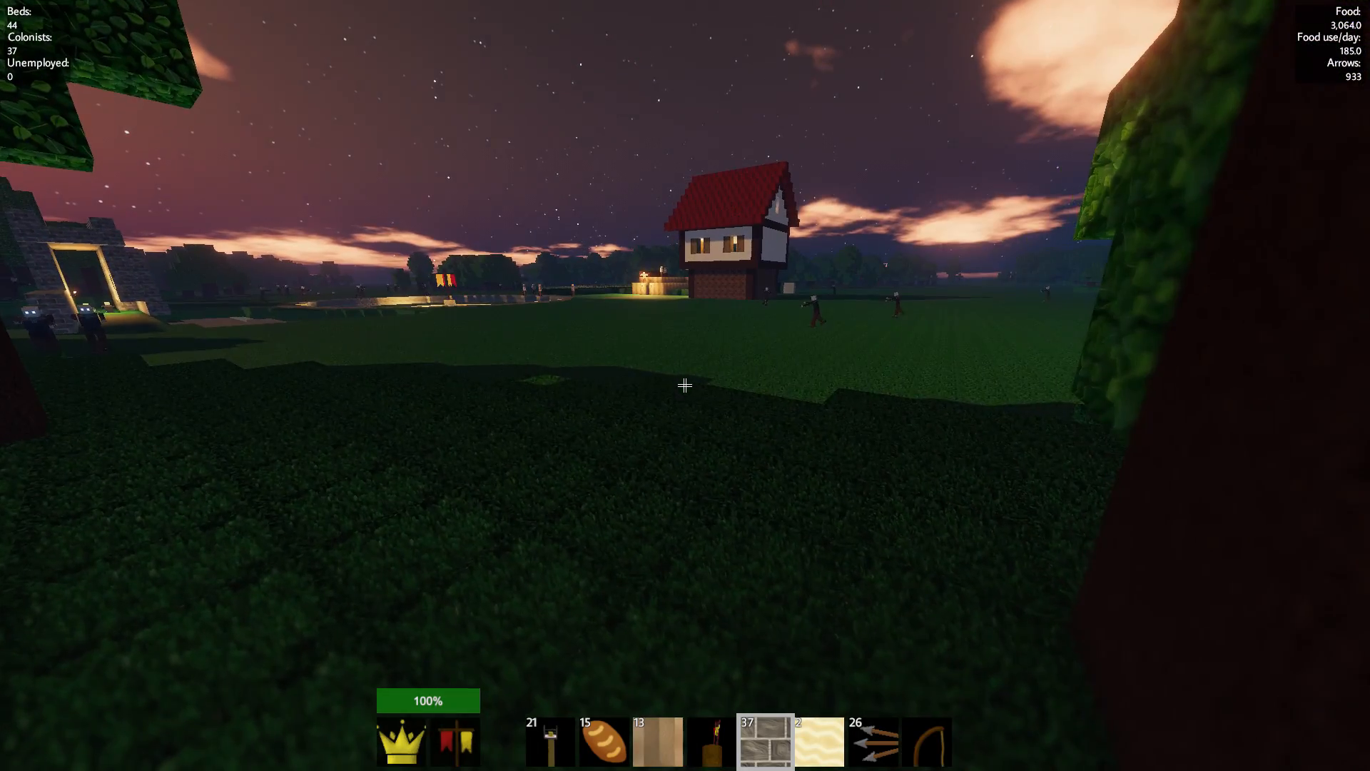
mouse_move(684, 385)
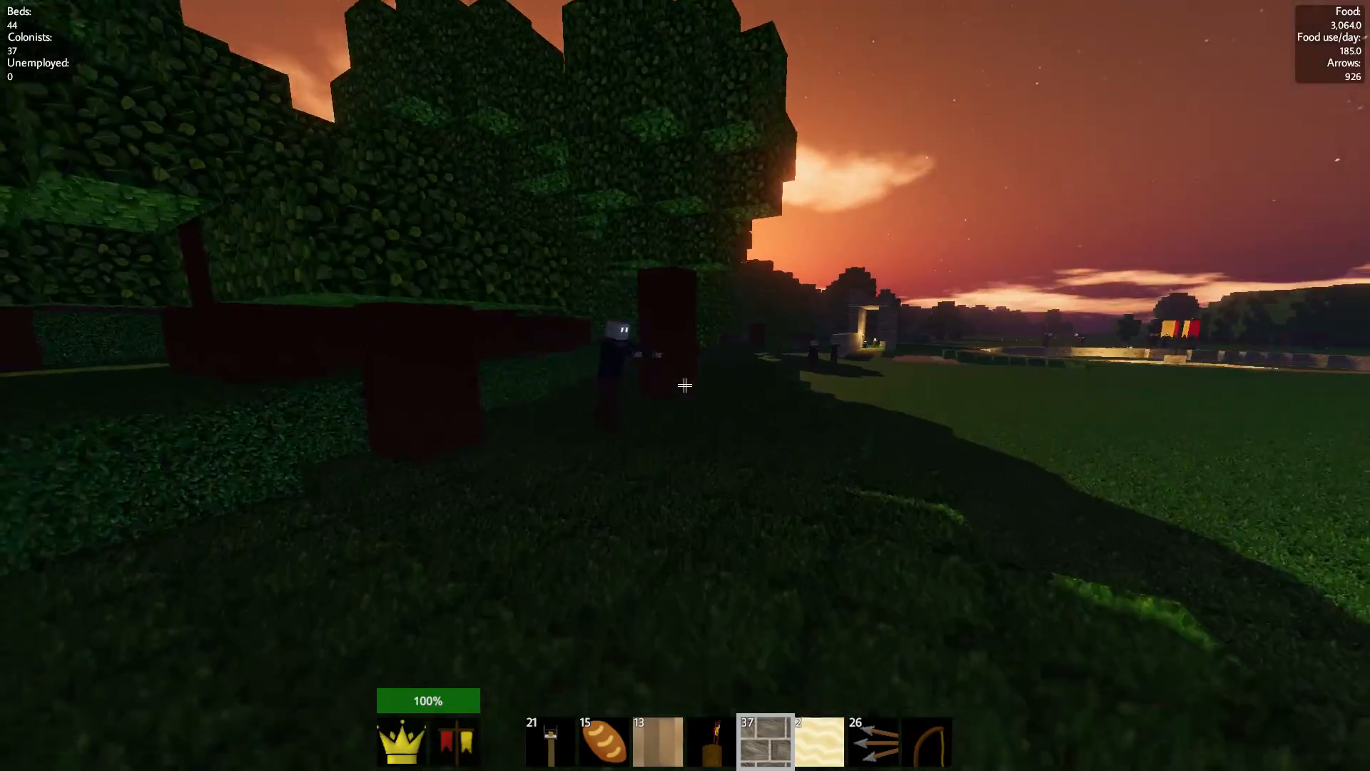
- Walk forward to survey the outer wall and sand path around the gatehouse
key(w)
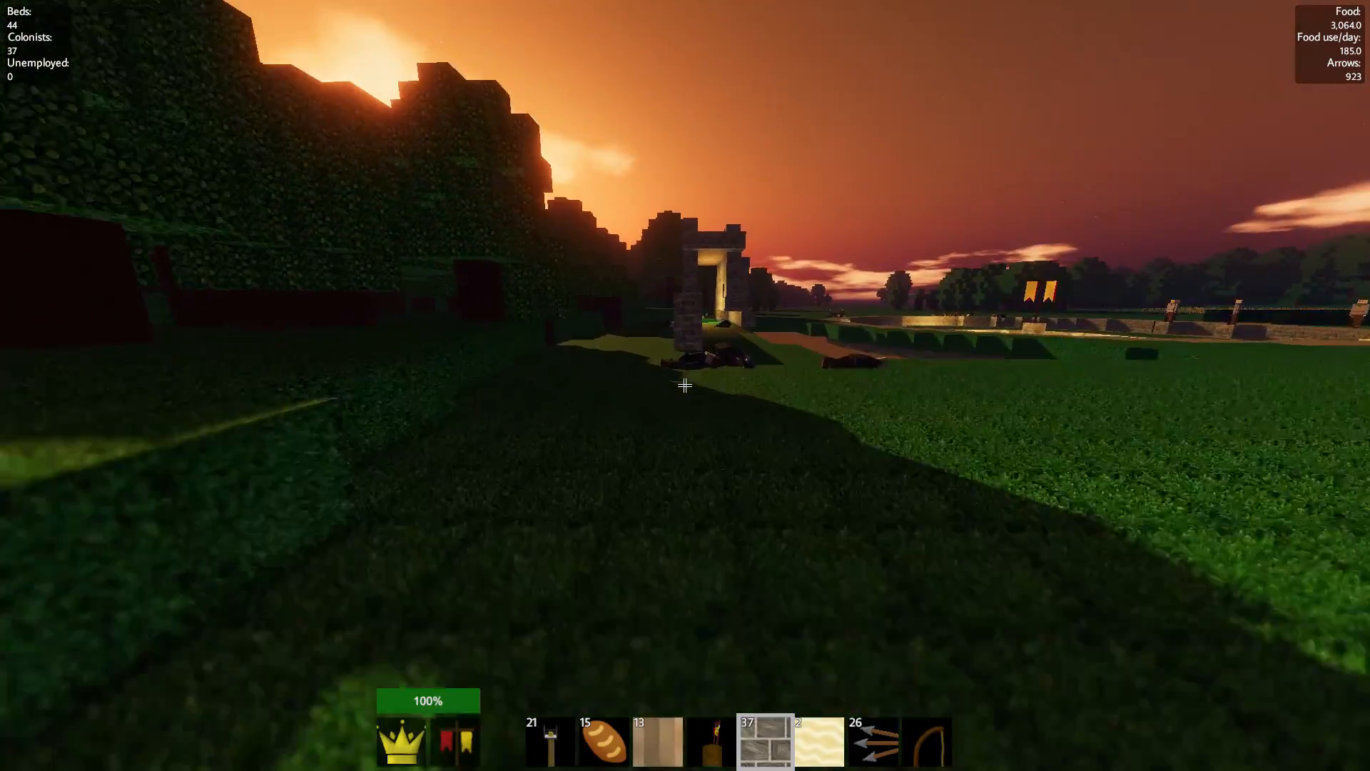
mouse_move(684, 385)
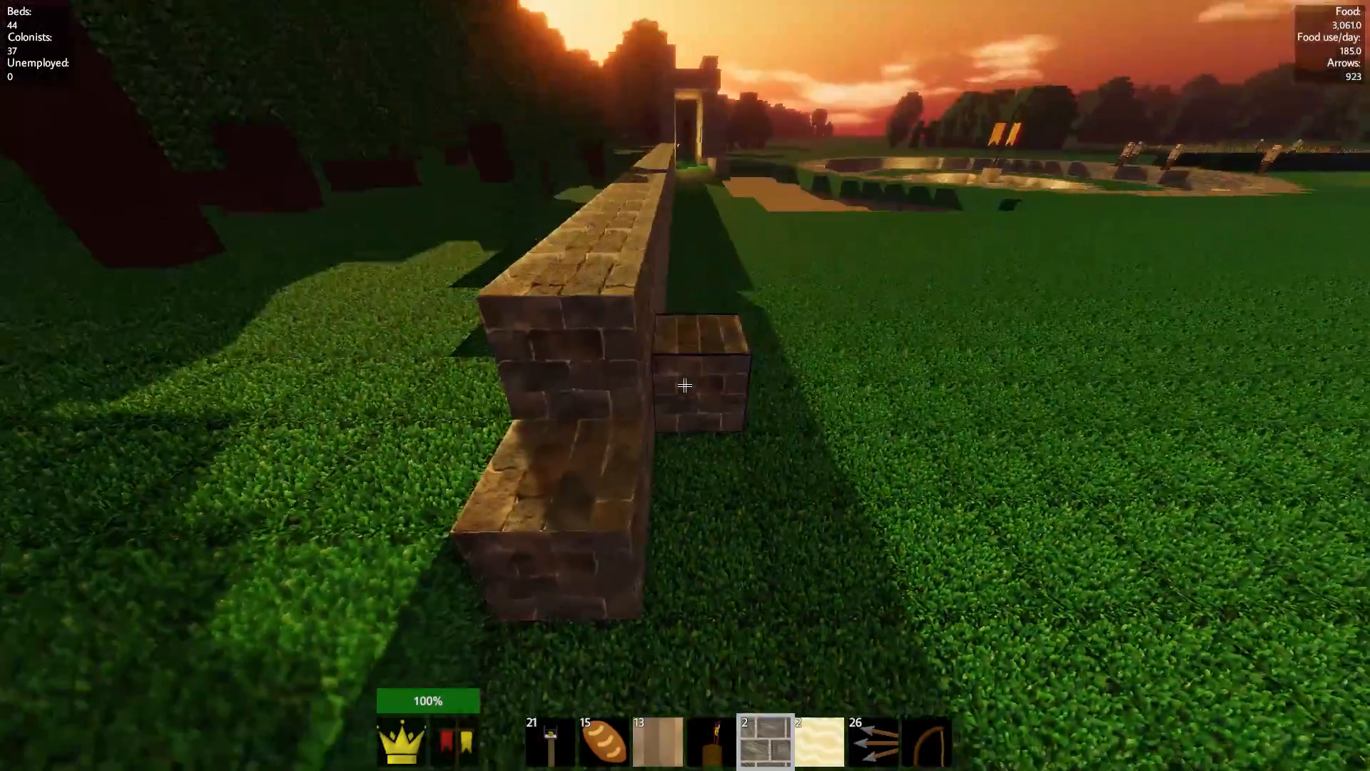
mouse_move(685, 385)
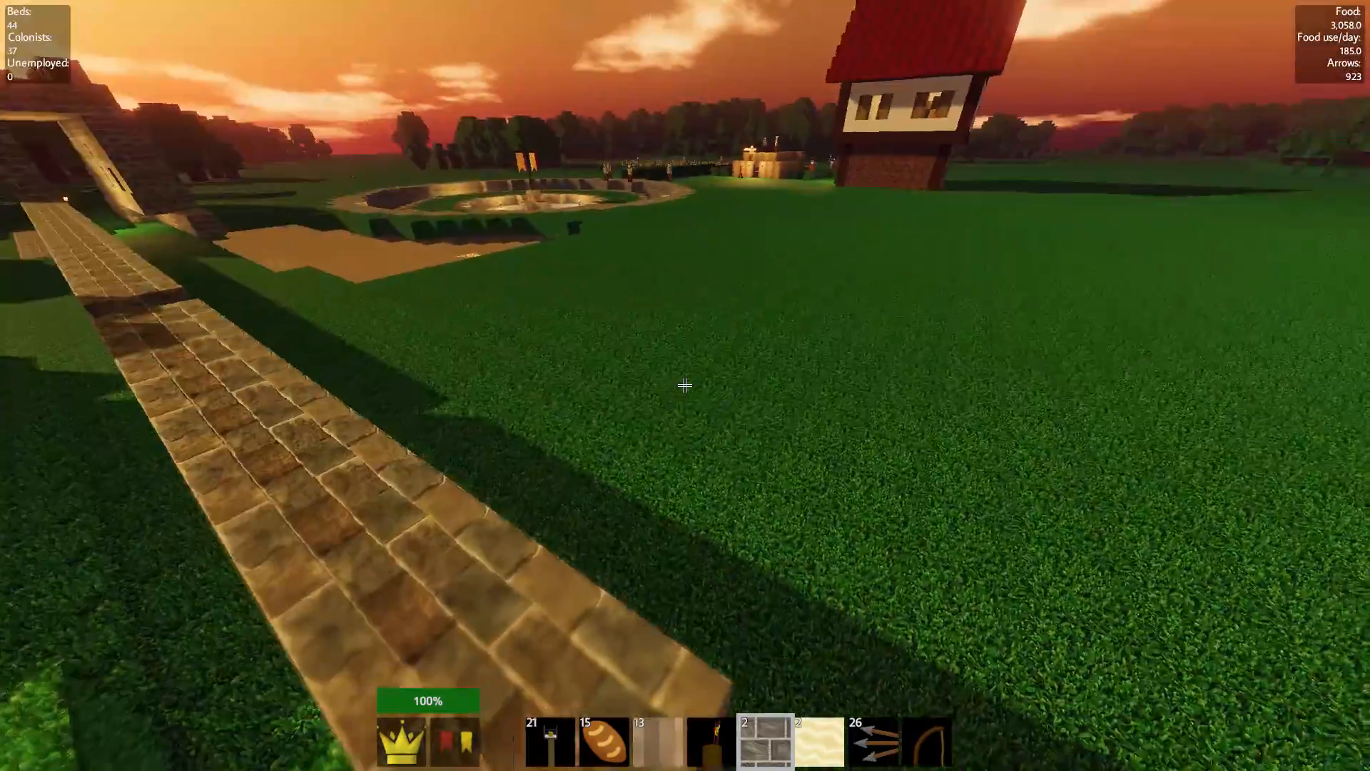
mouse_move(684, 385)
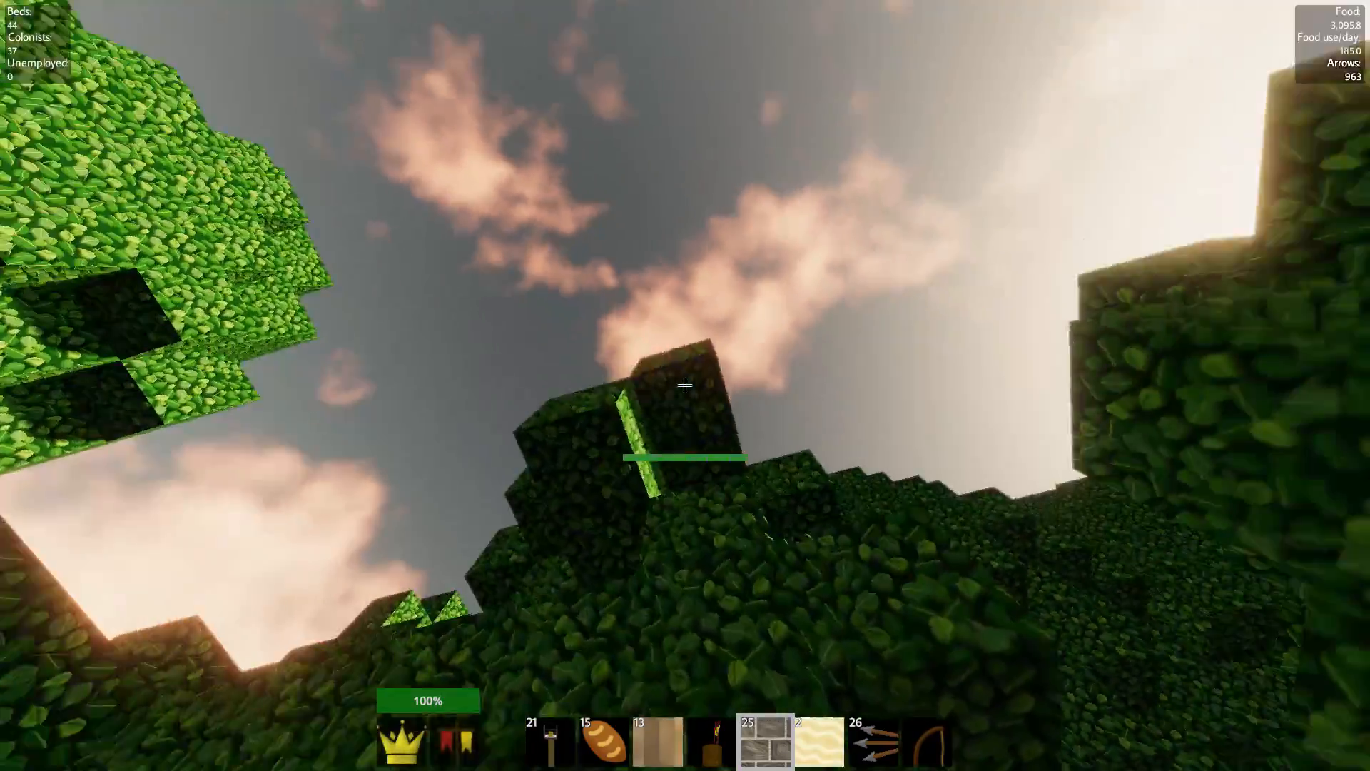
mouse_move(685, 386)
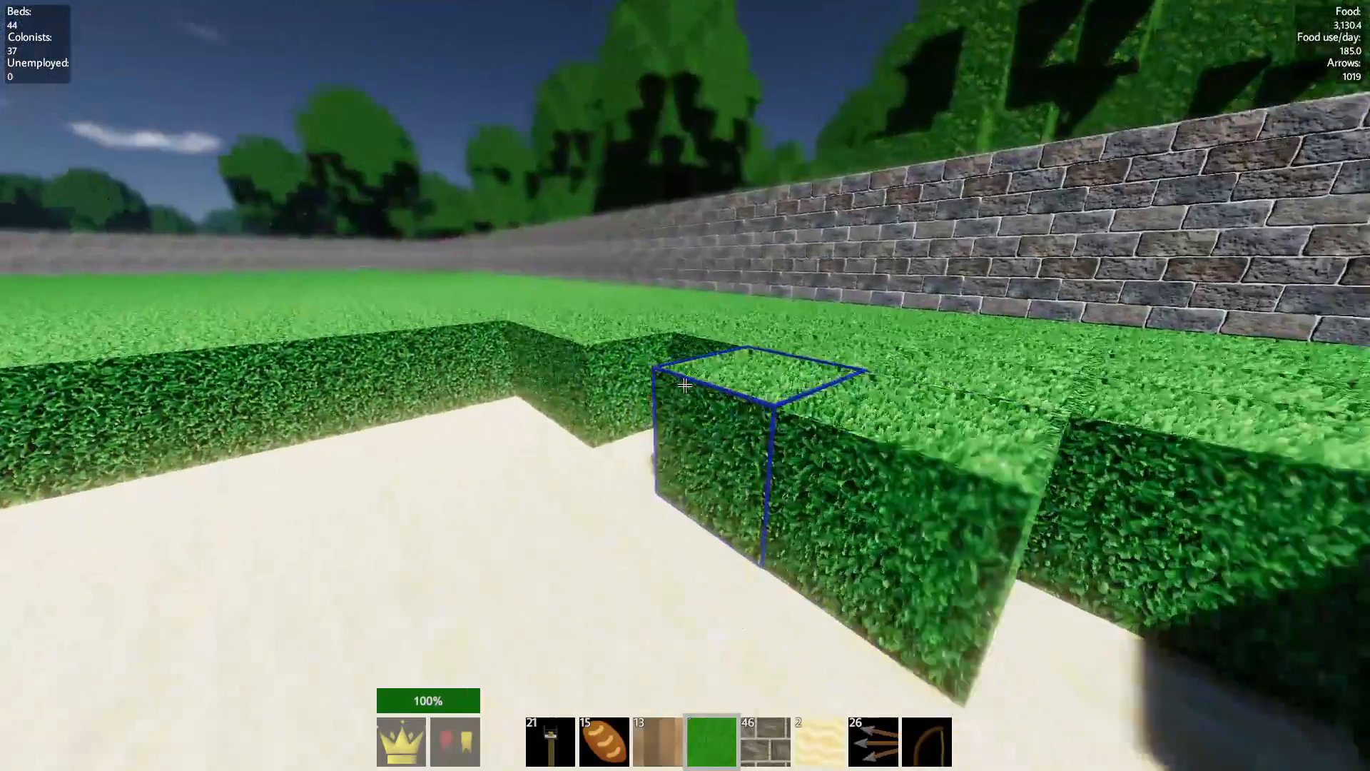
- Switch the hotbar to Stone Bricks near the low stone brick wall
click(710, 741)
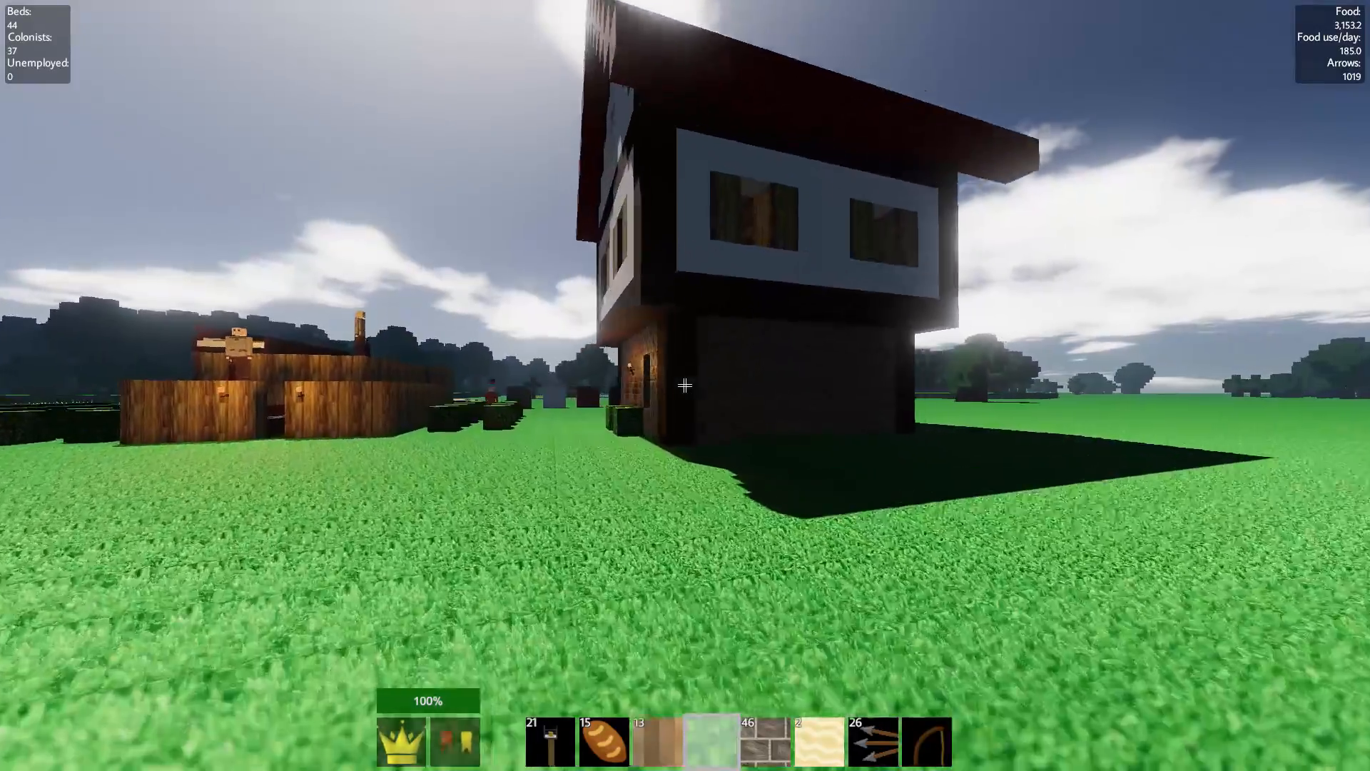
mouse_move(685, 385)
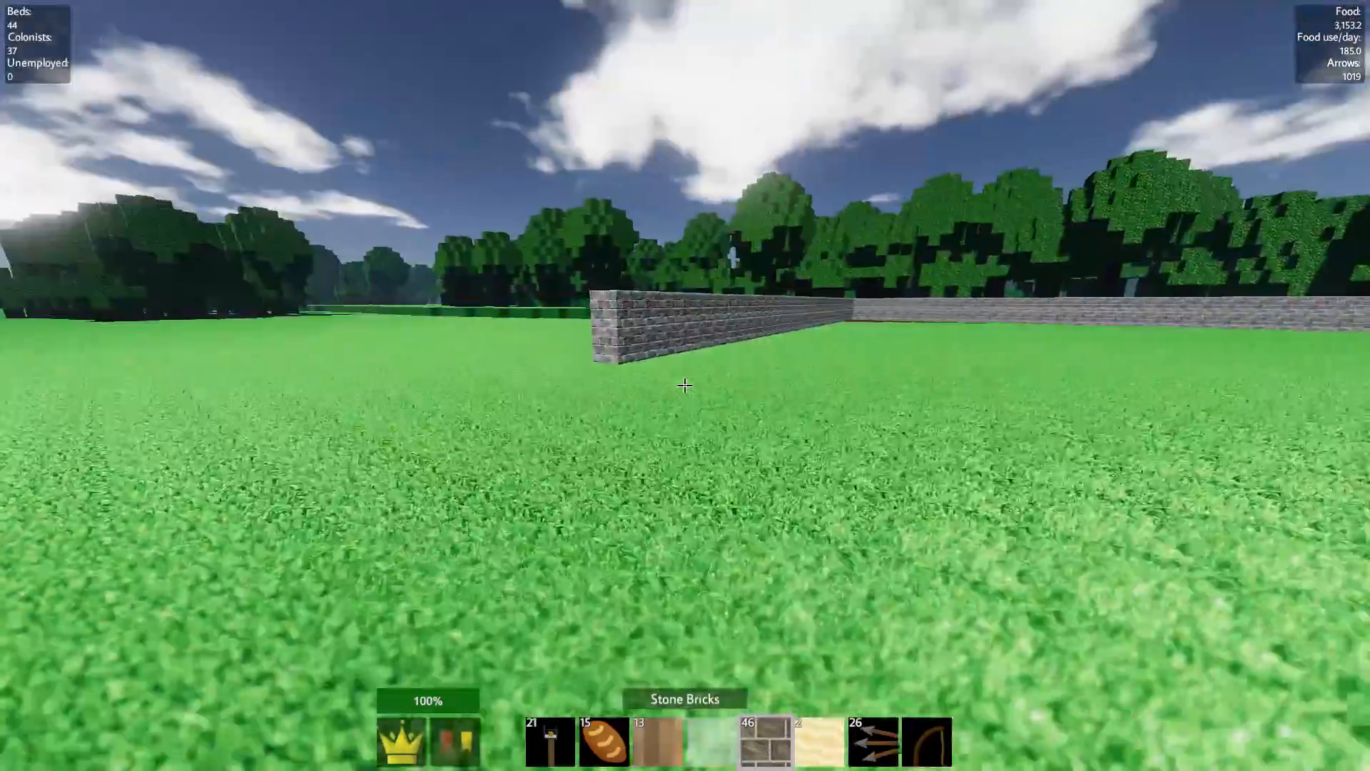
- Add stone bricks to extend the wall line toward the house, leaving 42 bricks
click(685, 385)
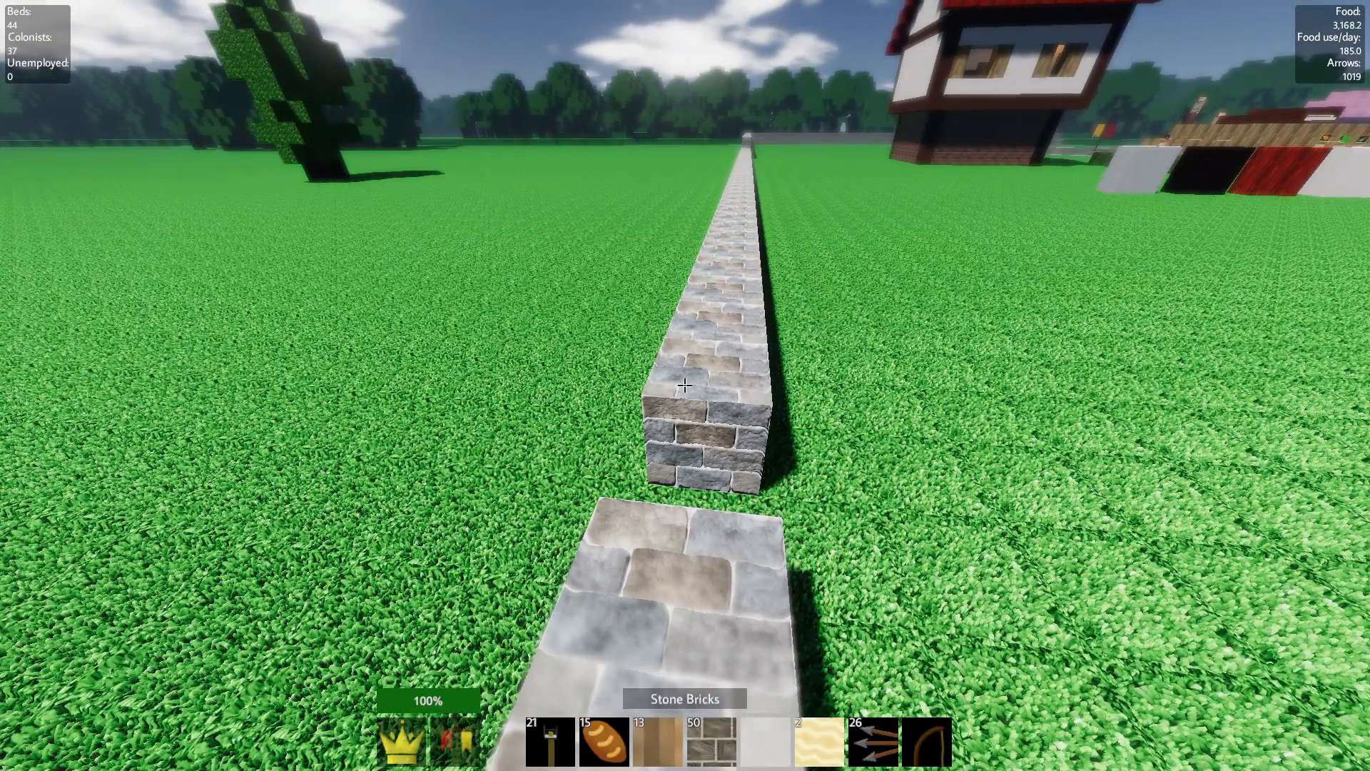
click(817, 740)
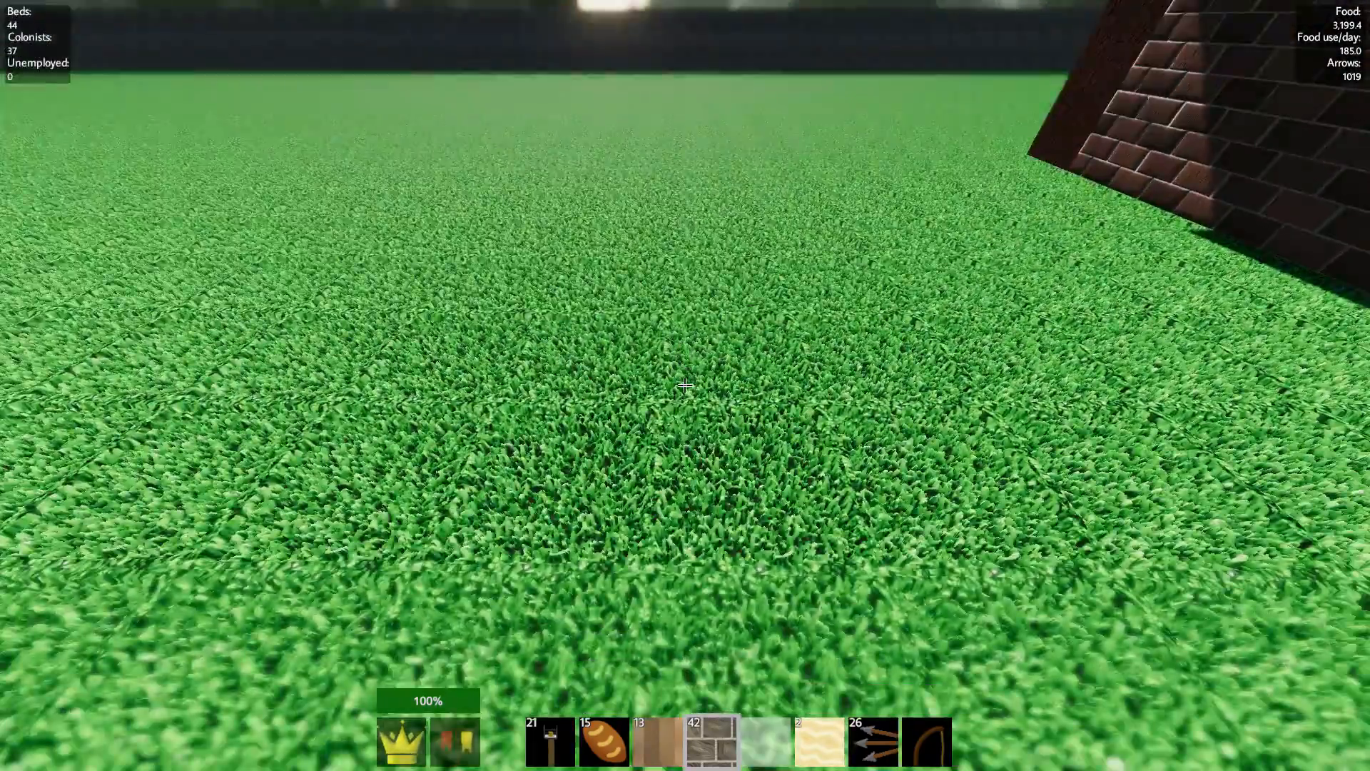
- Place a single stone brick on the grass beside the brick wall, leaving 41 bricks
click(684, 385)
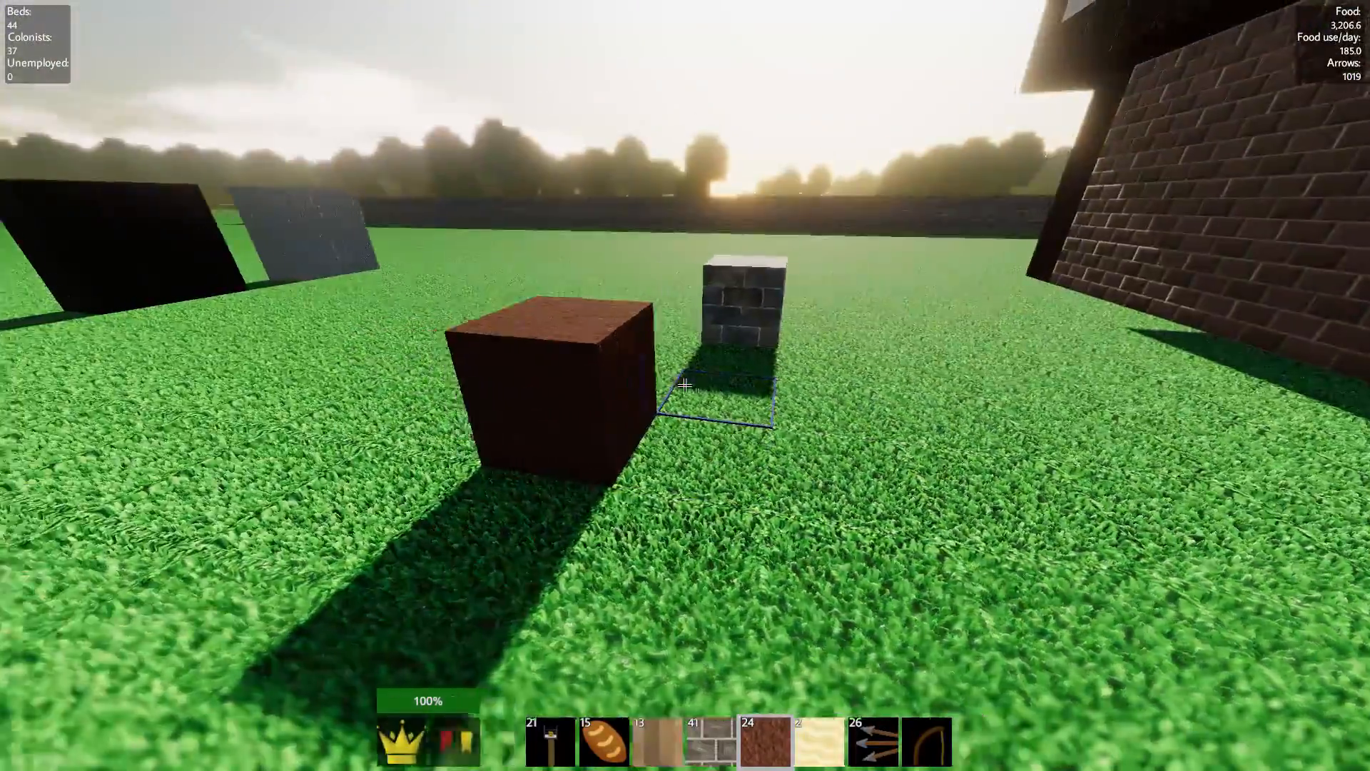
mouse_move(685, 385)
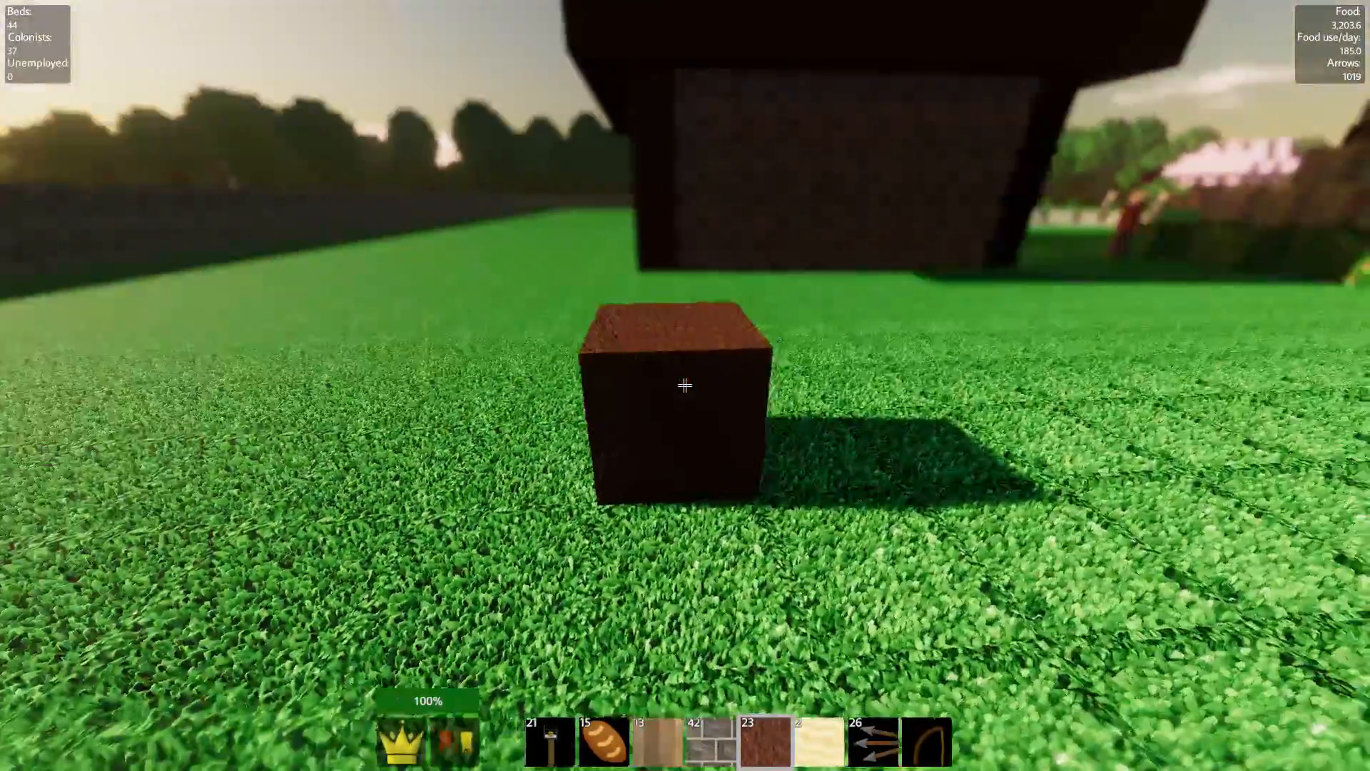
mouse_move(685, 386)
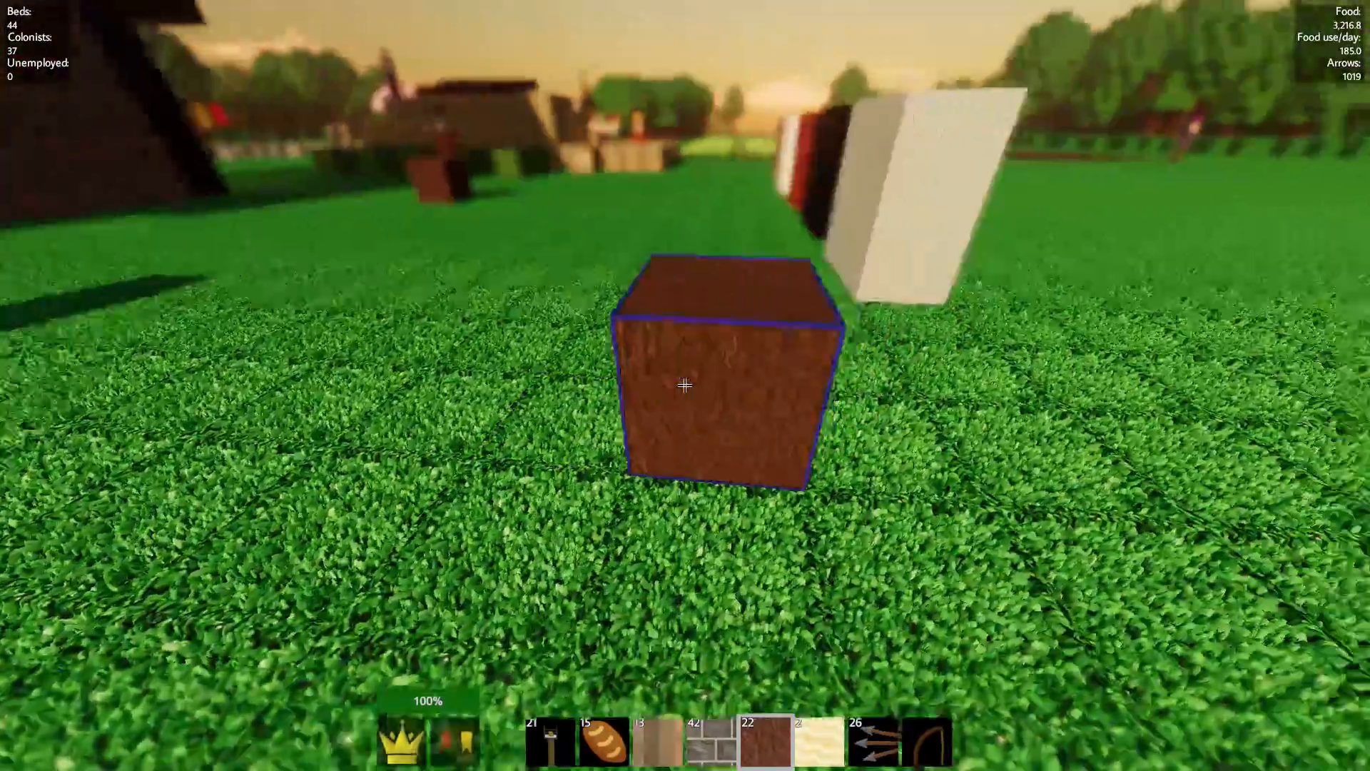
mouse_move(686, 385)
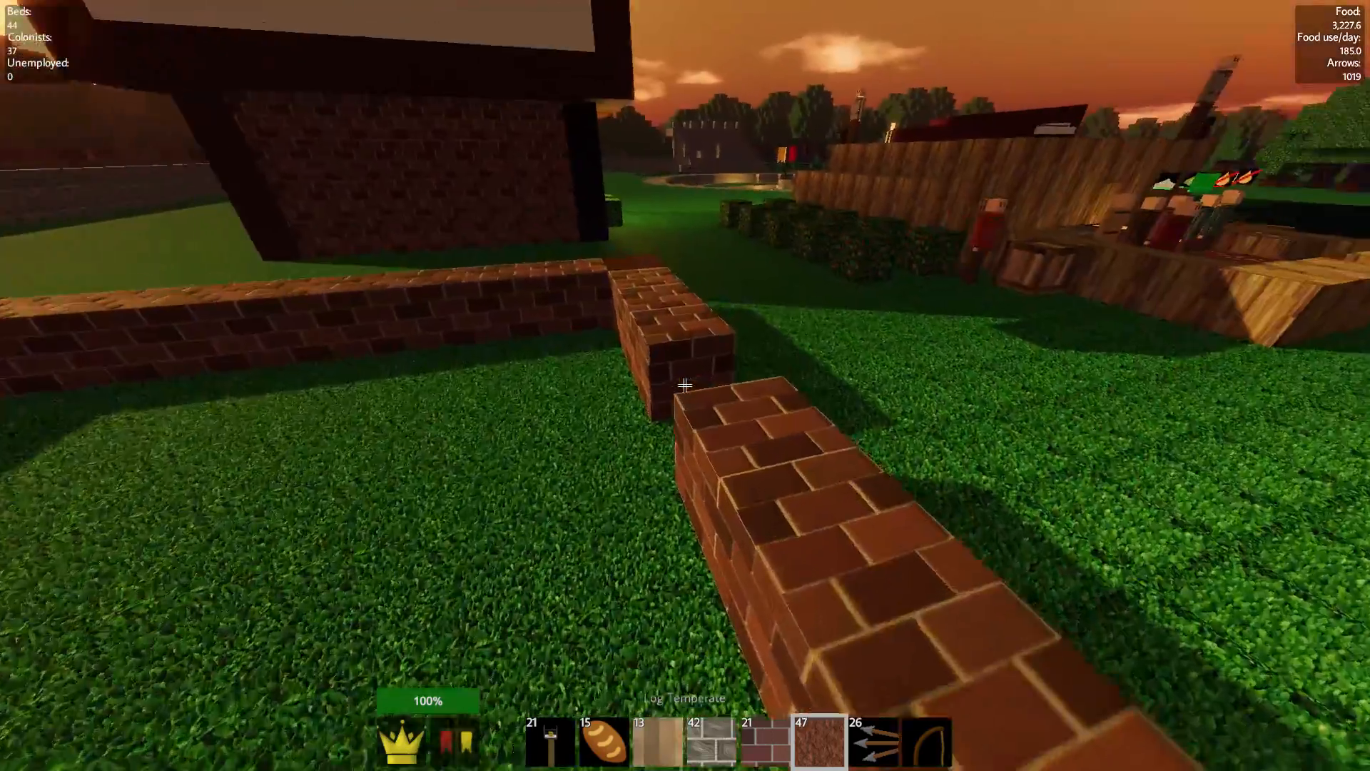
- Place a brick on the low red brick wall outline beside the house
click(684, 386)
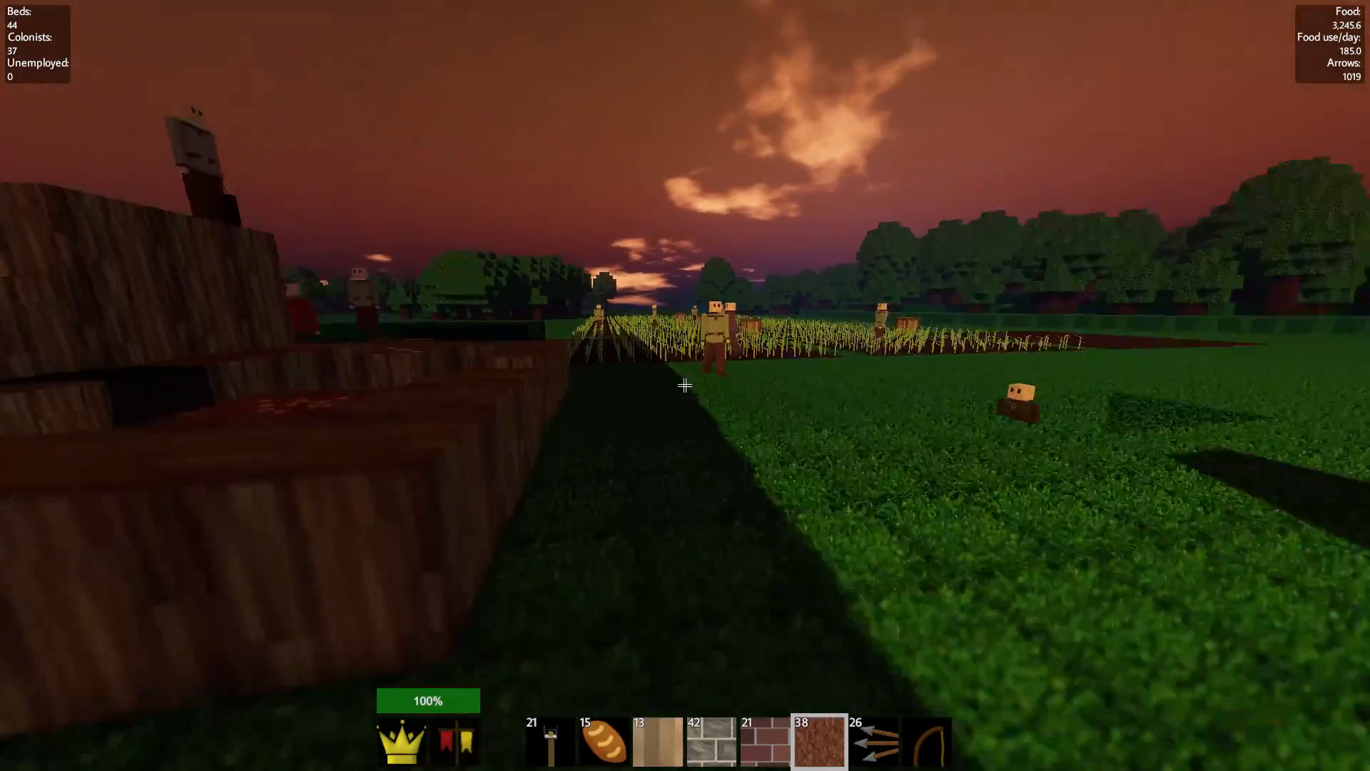
mouse_move(685, 385)
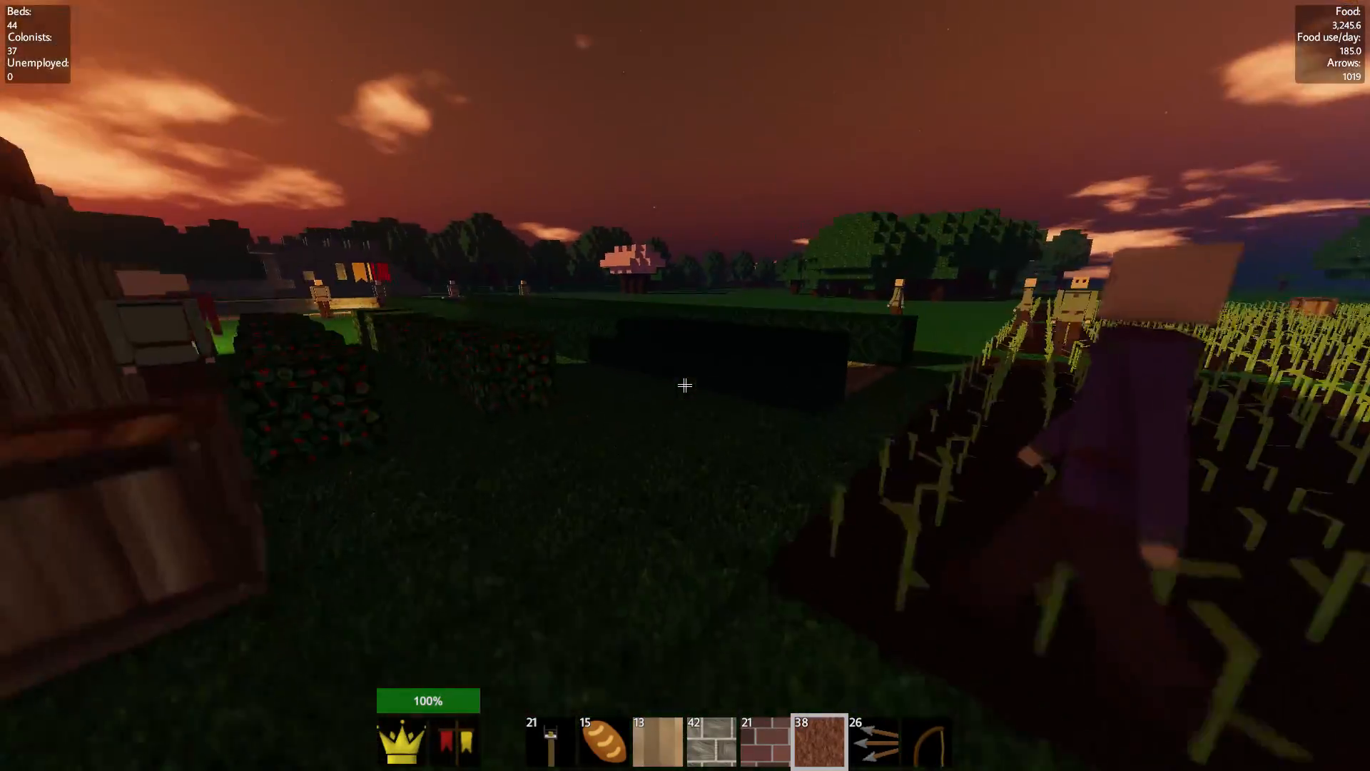
- Pick a block type with a middle click to raise the brick walls
middle_click(685, 385)
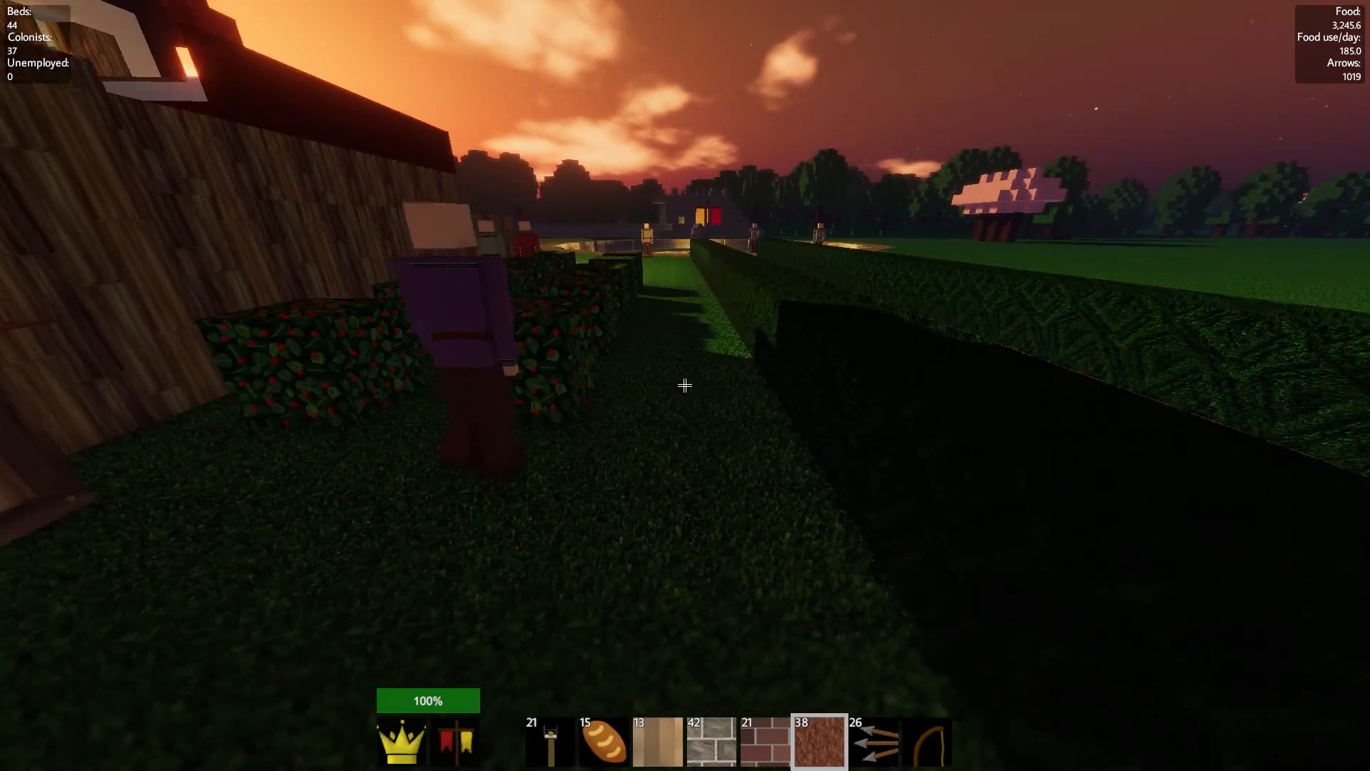
mouse_move(685, 385)
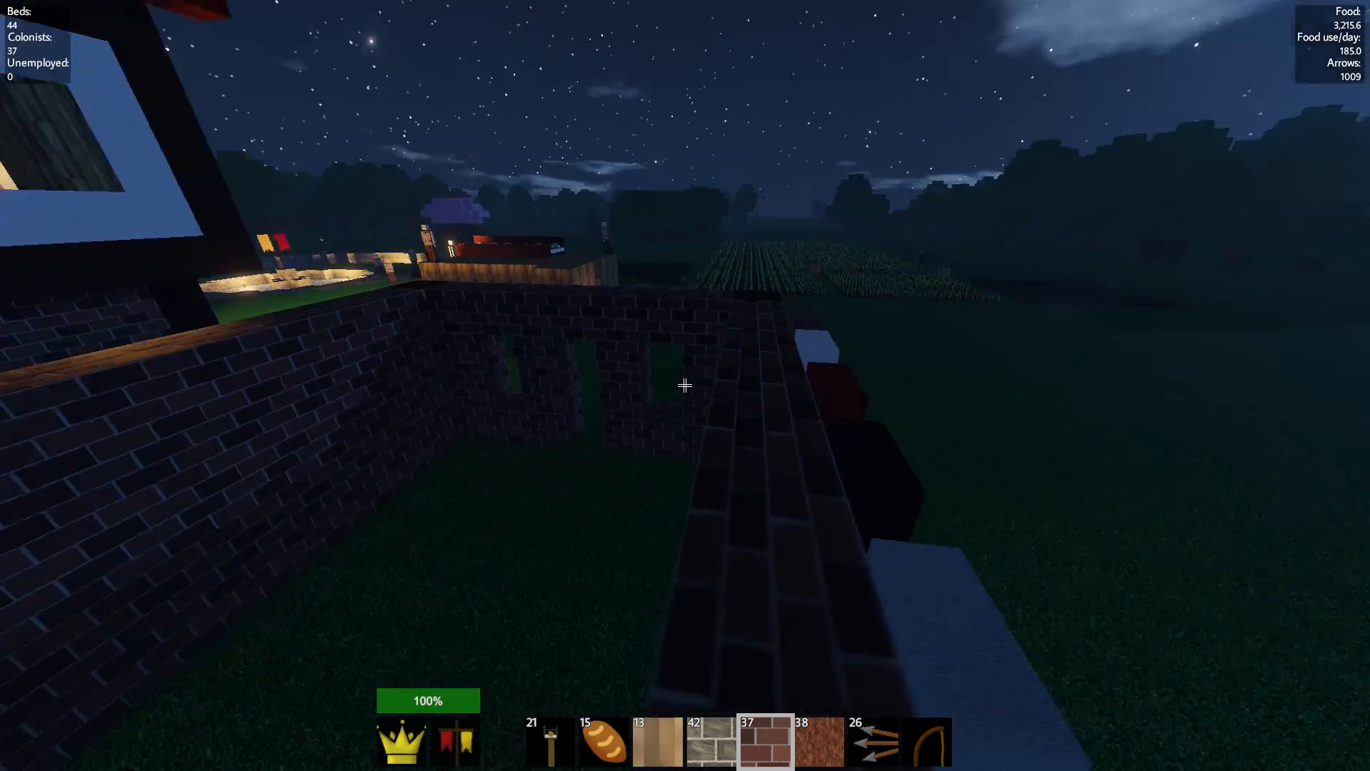
mouse_move(685, 385)
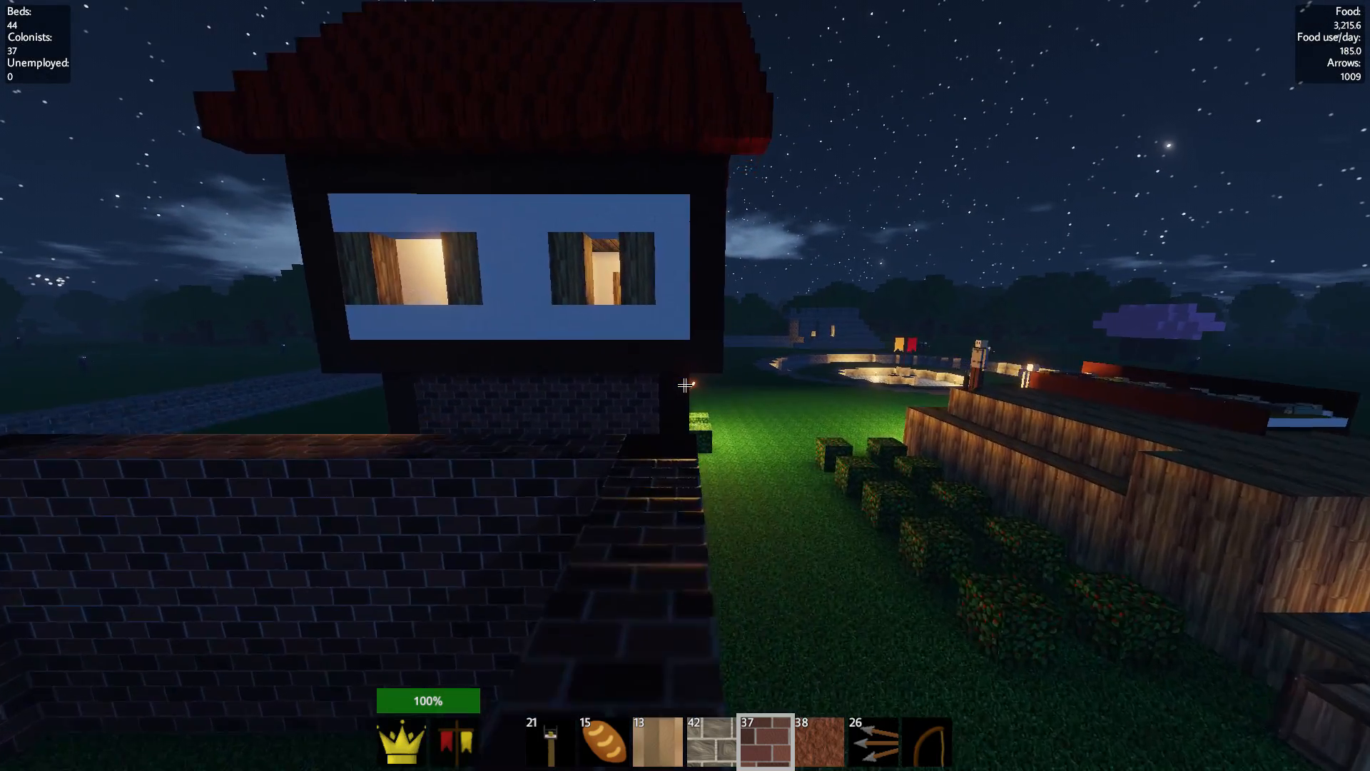
mouse_move(685, 385)
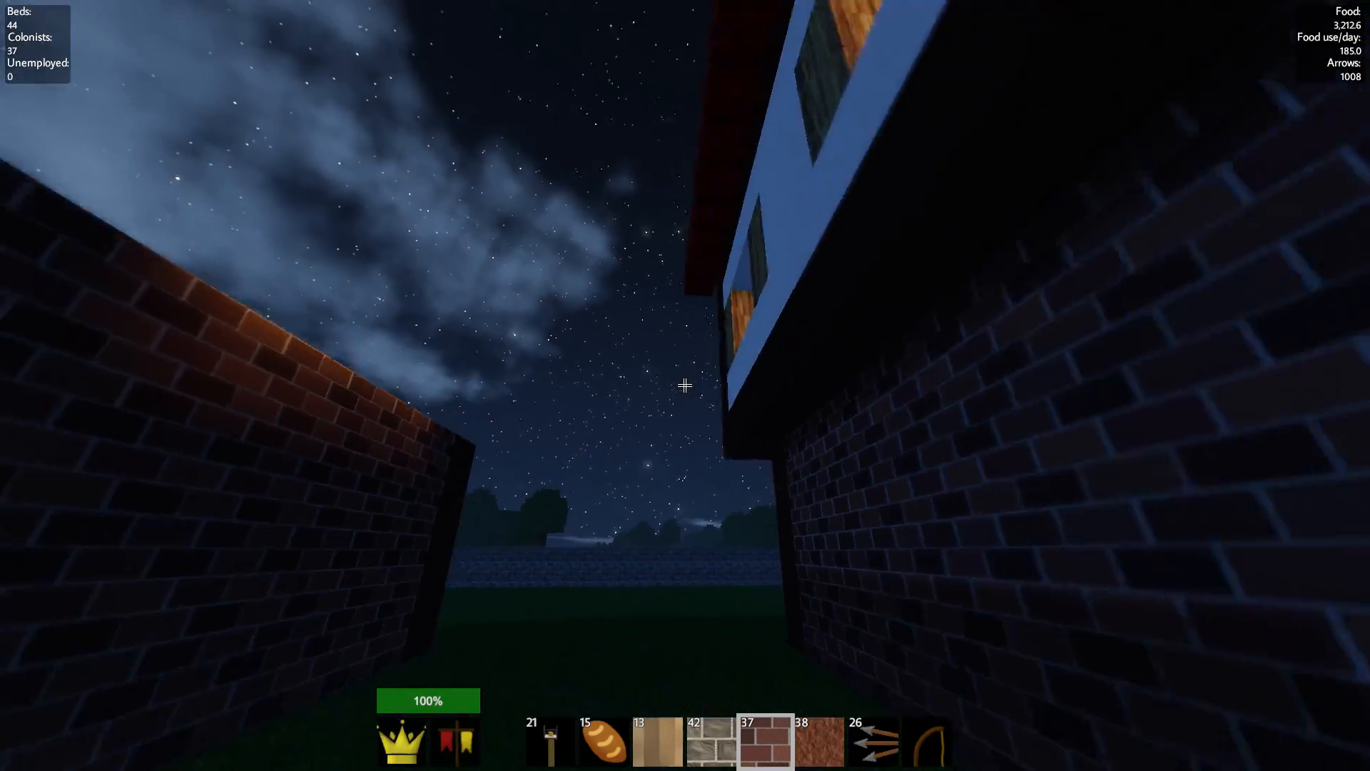
mouse_move(685, 385)
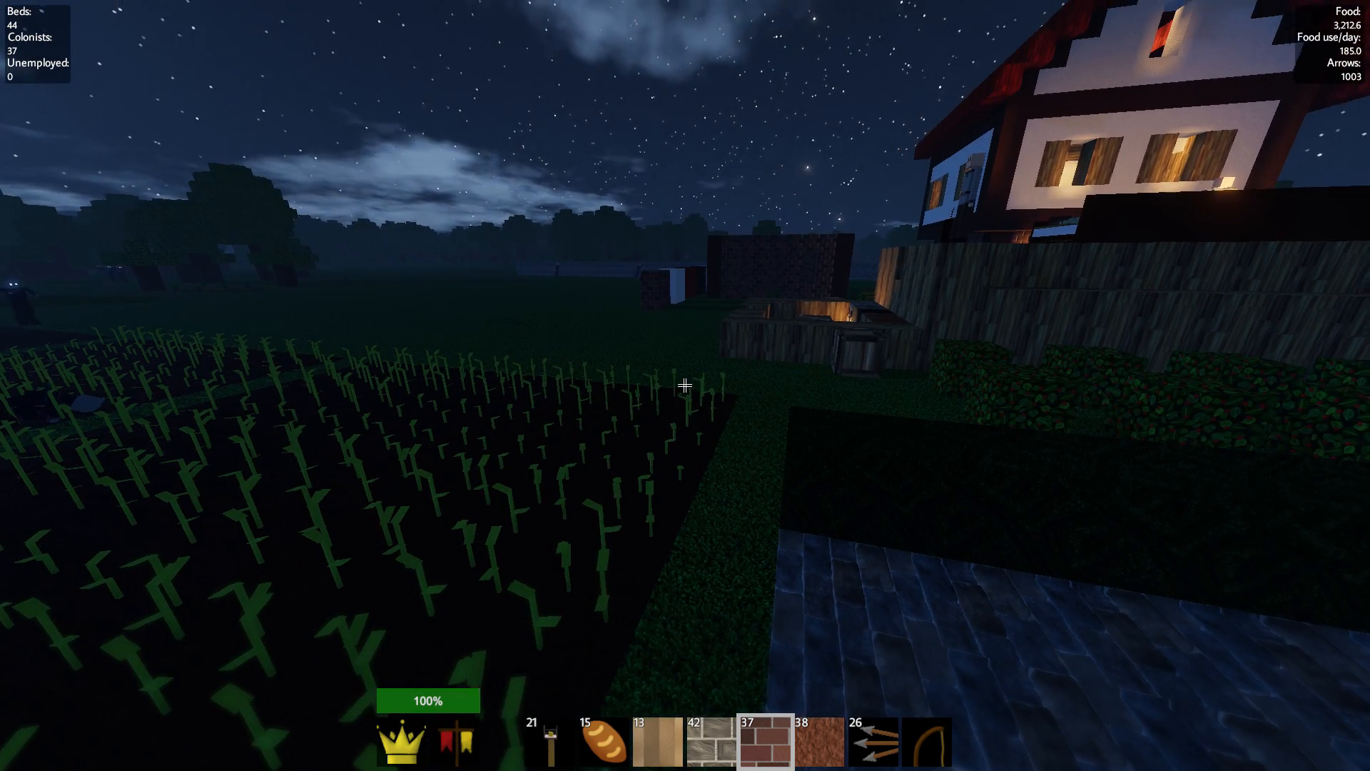
mouse_move(686, 385)
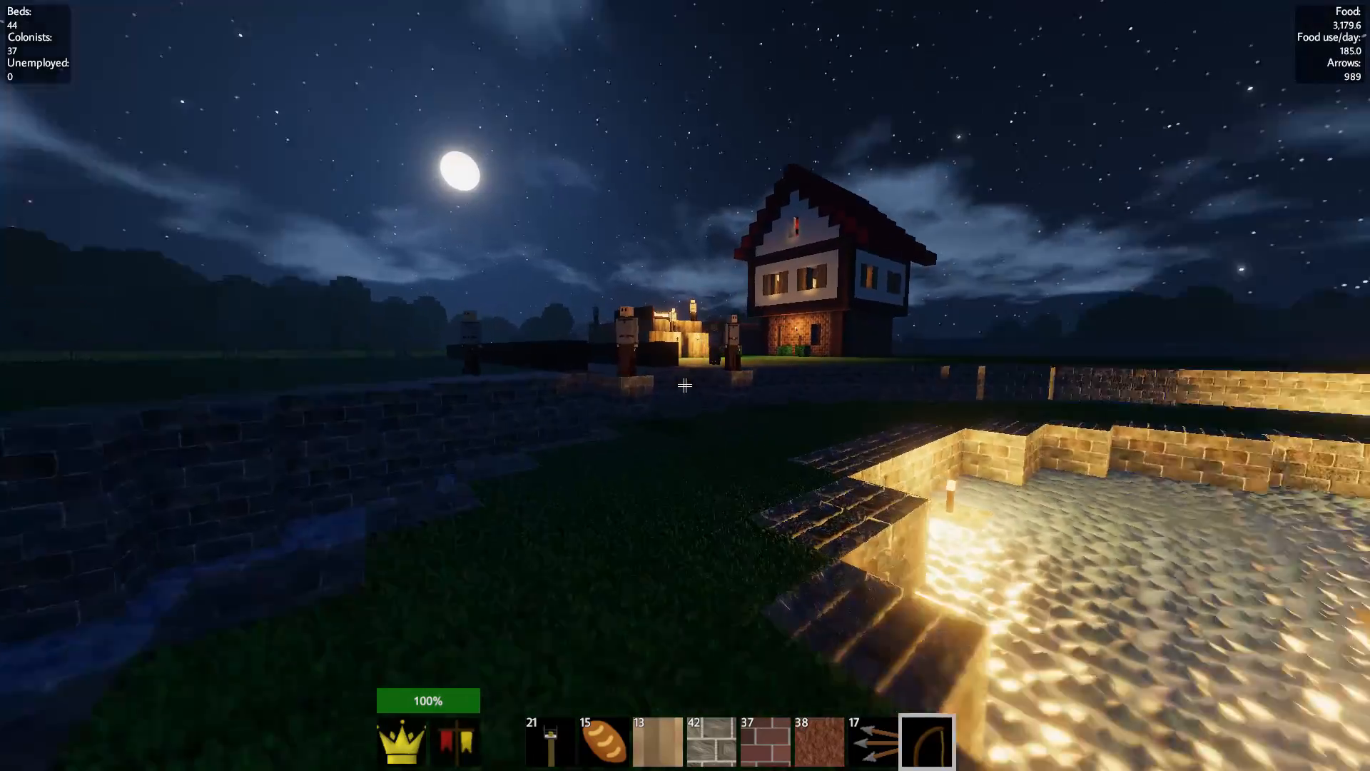
mouse_move(686, 385)
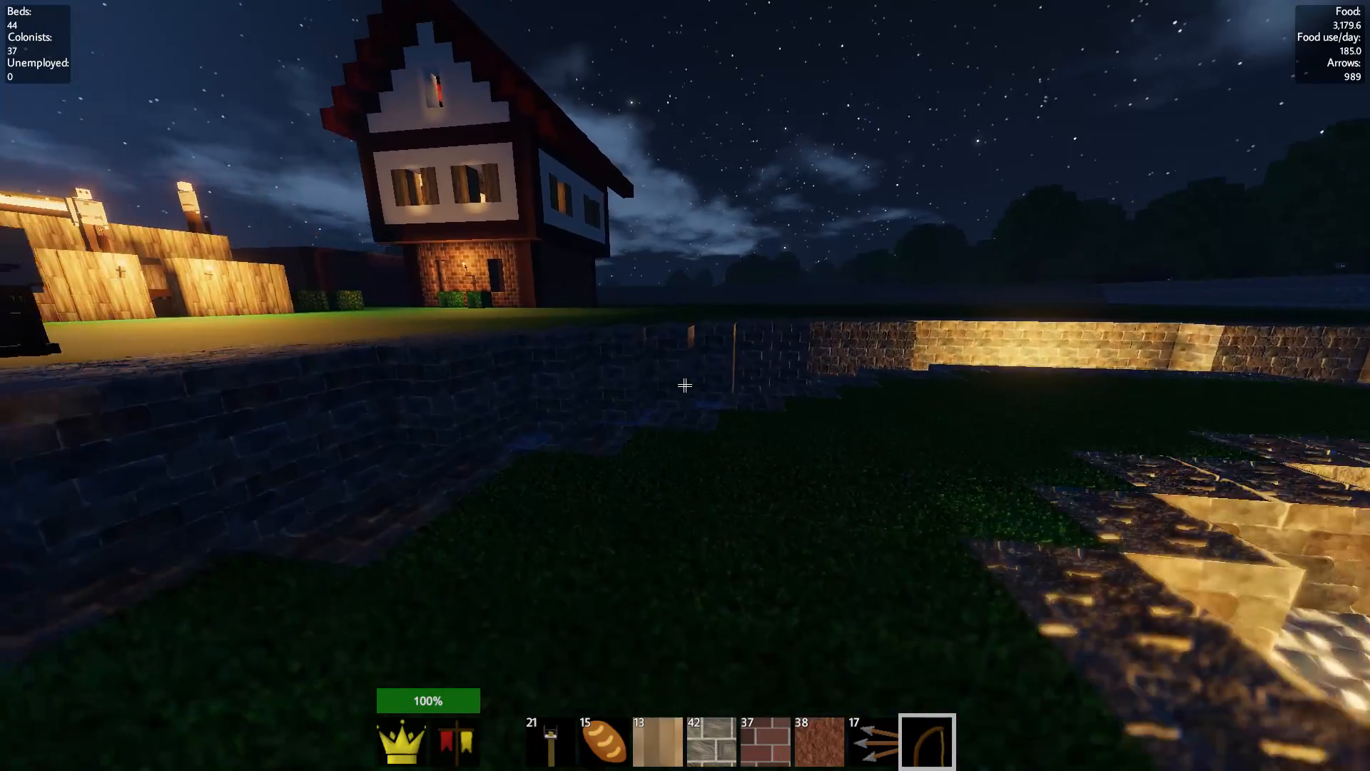